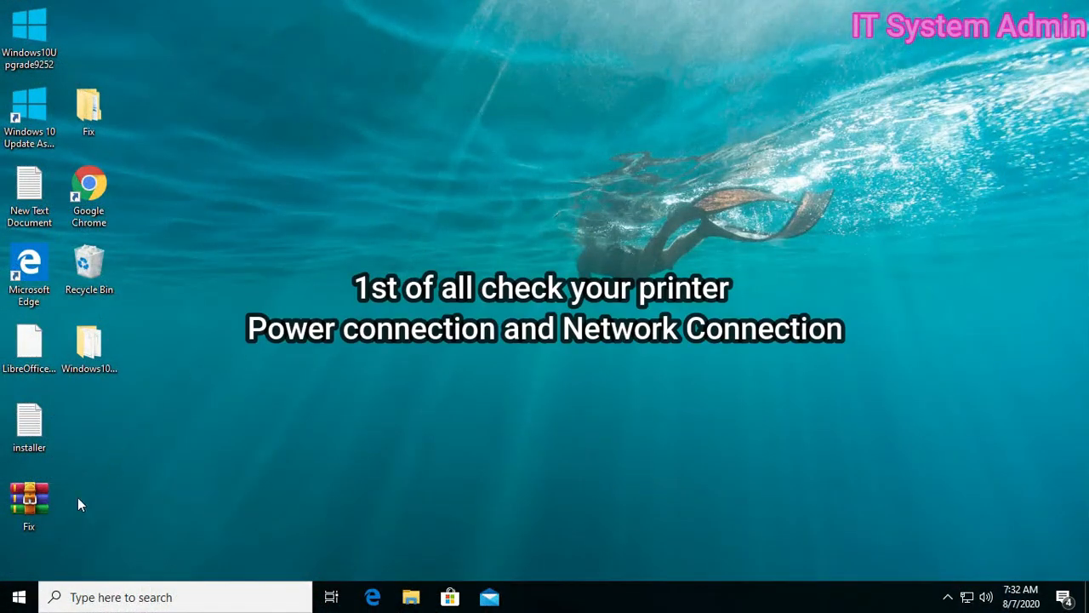
pyautogui.moveTo(168, 568)
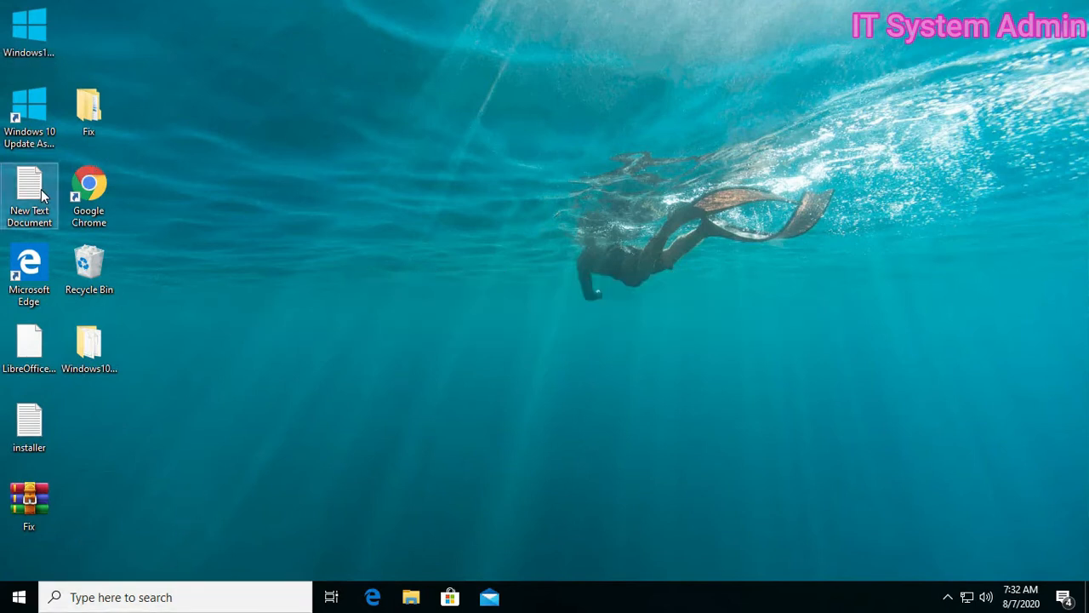
# - Right-click New Text Document on the desktop to show Open with choices Notepad and WordPad
pyautogui.rightClick(29, 196)
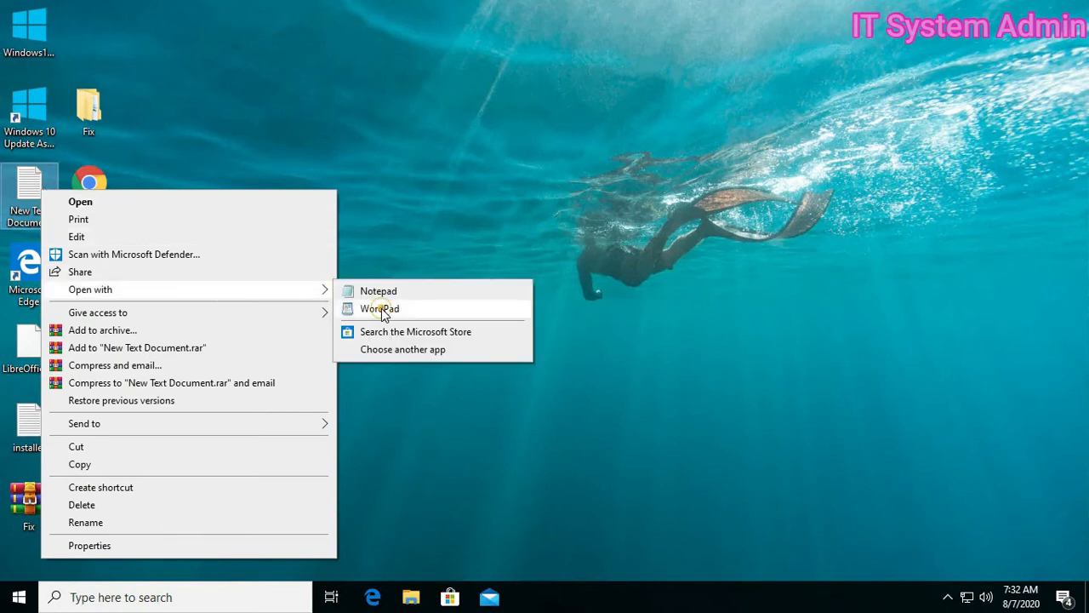
# - Open the document in WordPad and print it to the Canon LBP6030/6040/6018L
pyautogui.click(379, 308)
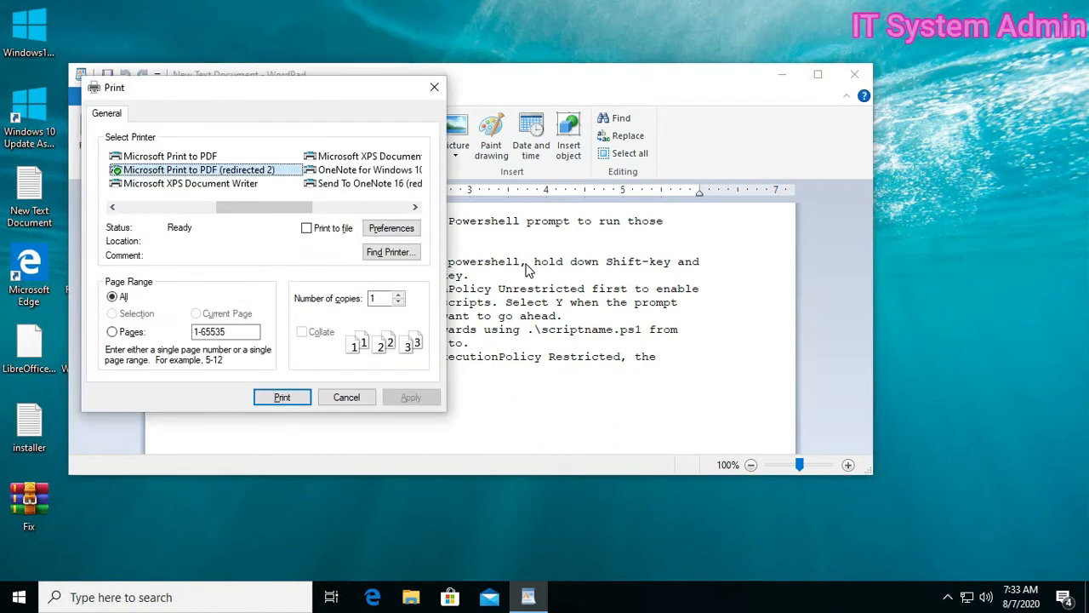
pyautogui.moveTo(322, 185)
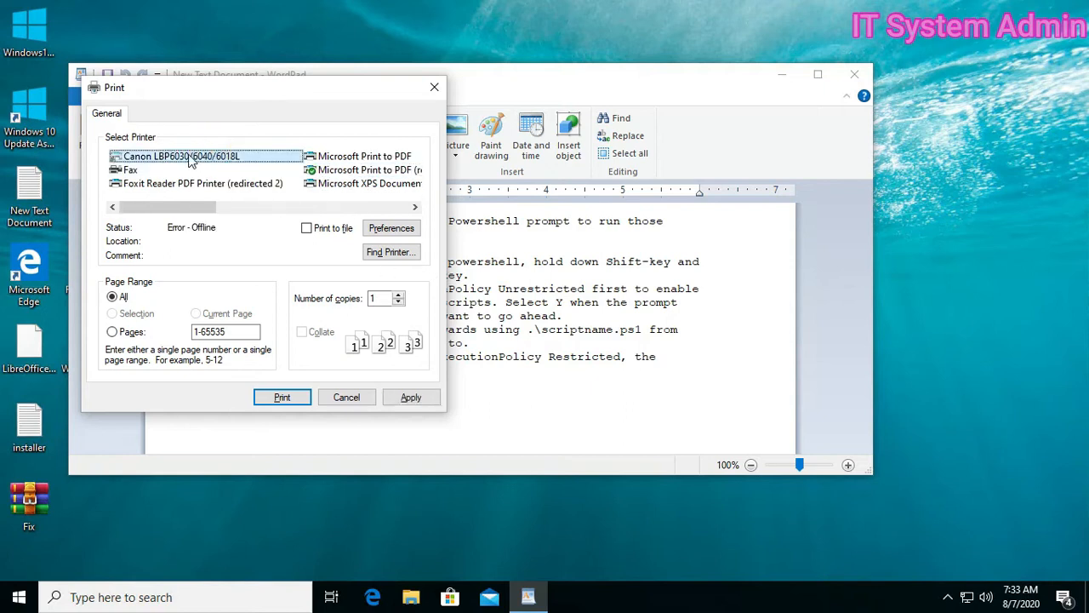
pyautogui.moveTo(246, 168)
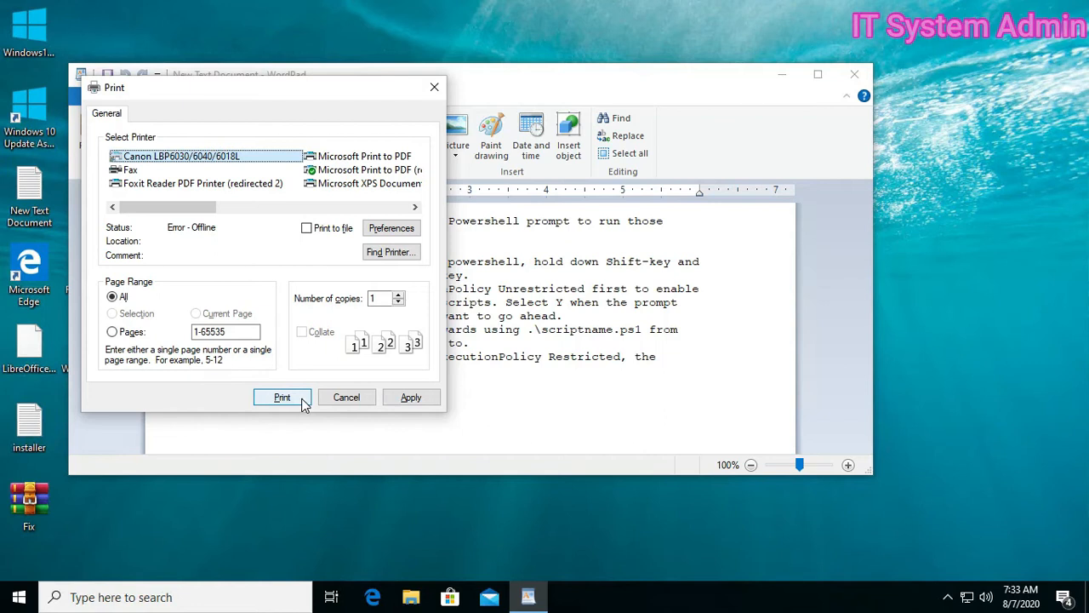
pyautogui.click(281, 397)
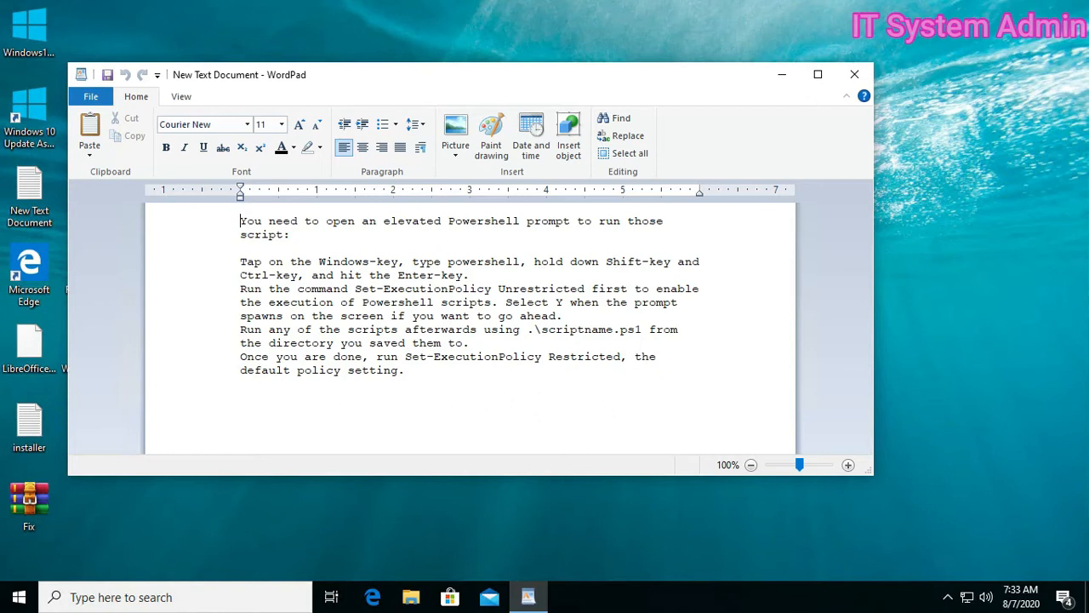
pyautogui.moveTo(425, 472)
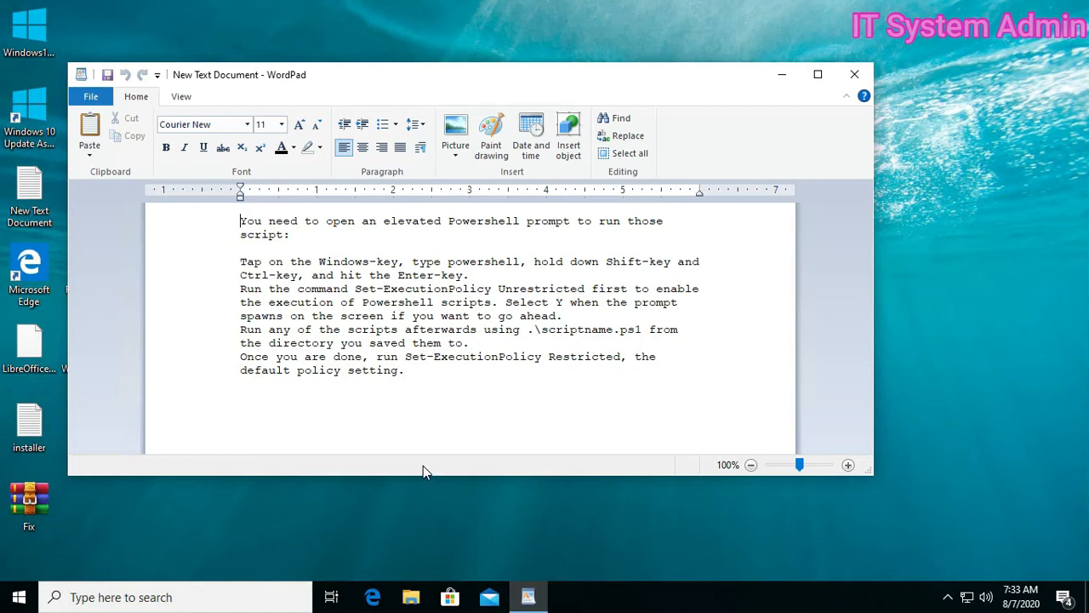
pyautogui.moveTo(823, 167)
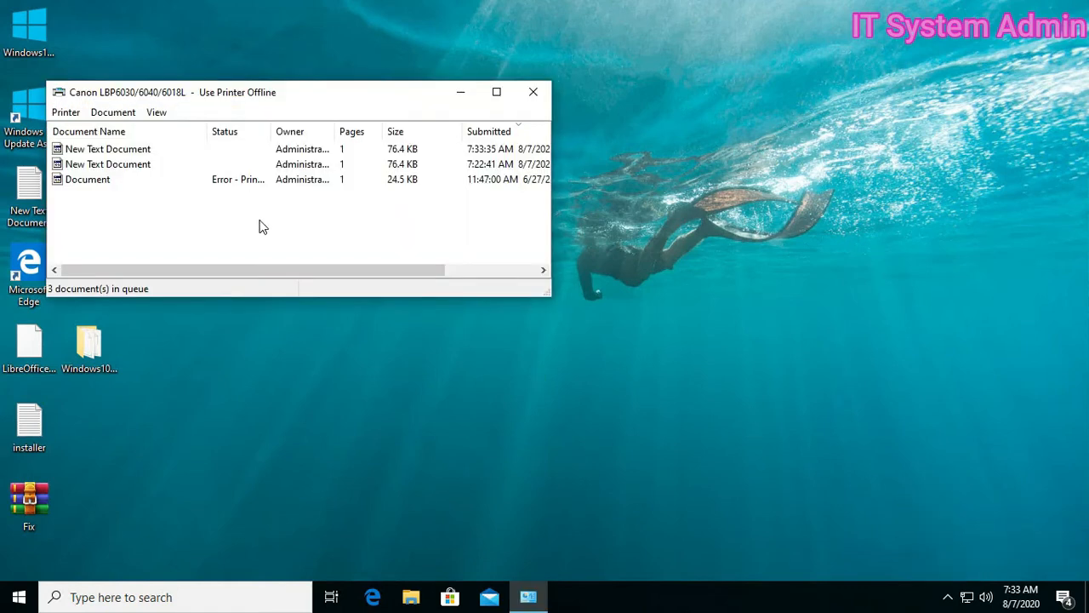
pyautogui.moveTo(243, 185)
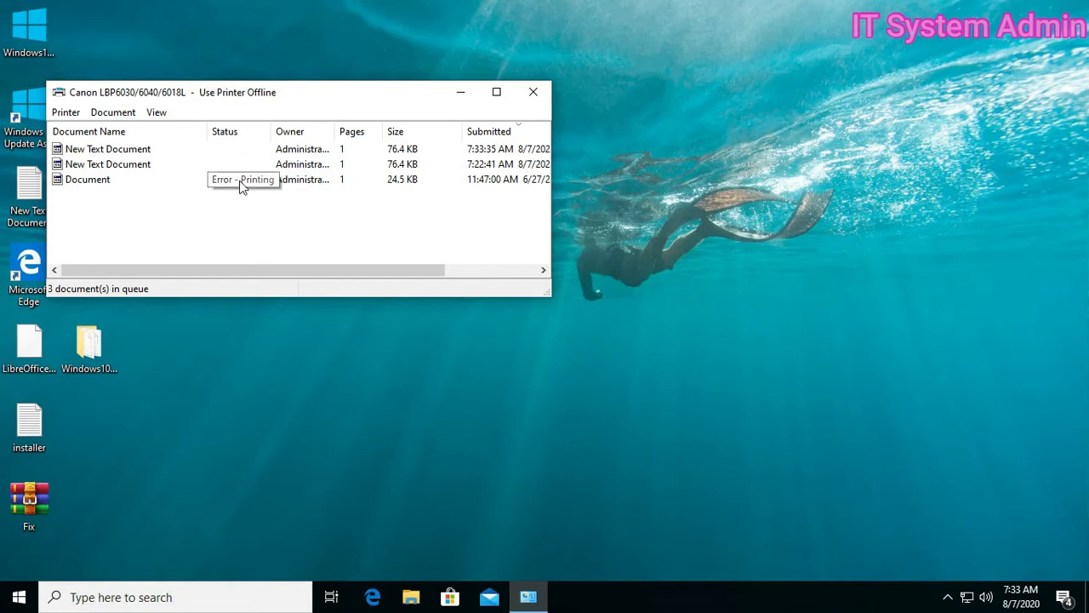
pyautogui.moveTo(473, 199)
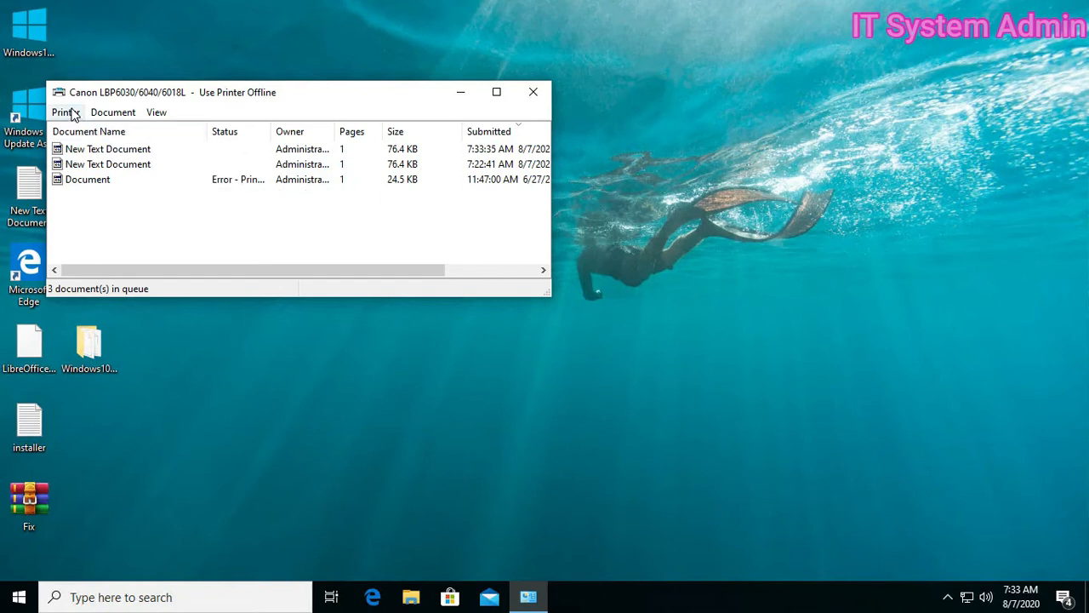
# - Uncheck Use Printer Offline in the Canon queue's Printer menu, leaving three jobs queued
pyautogui.click(66, 111)
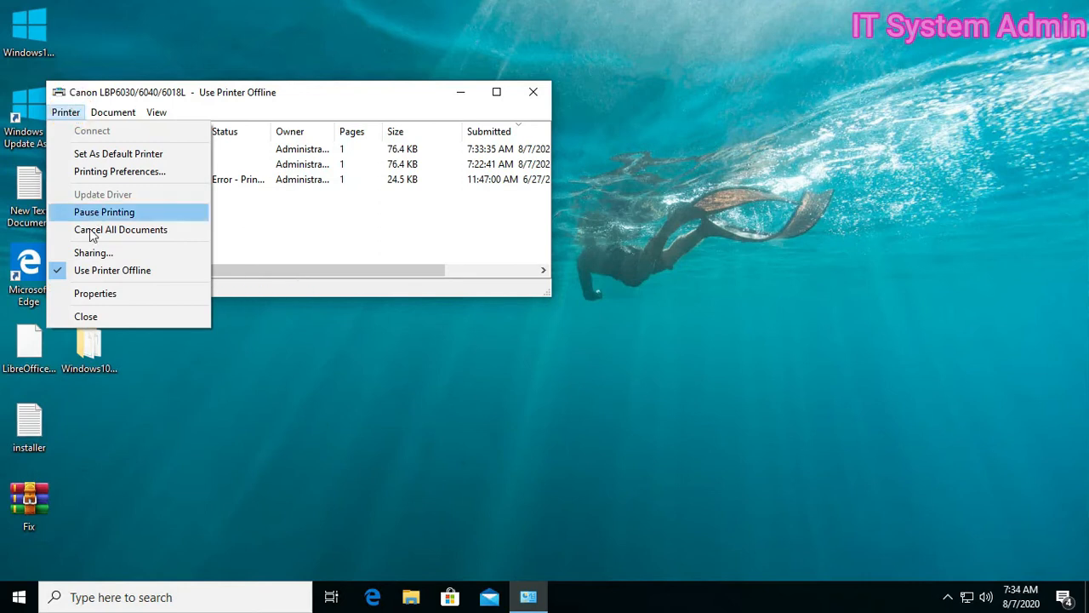
pyautogui.moveTo(112, 270)
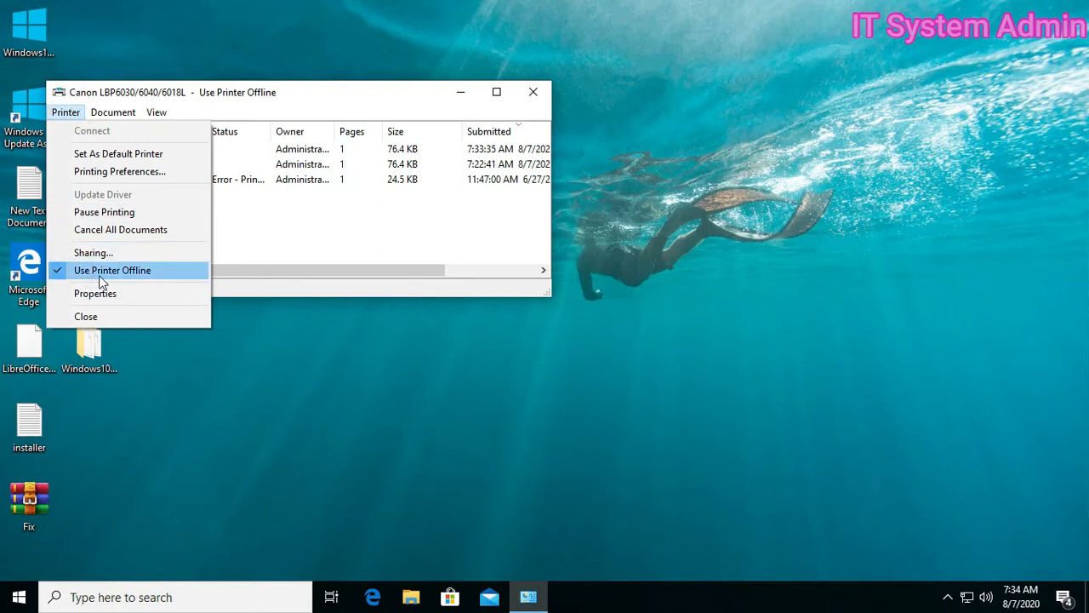
pyautogui.moveTo(94, 251)
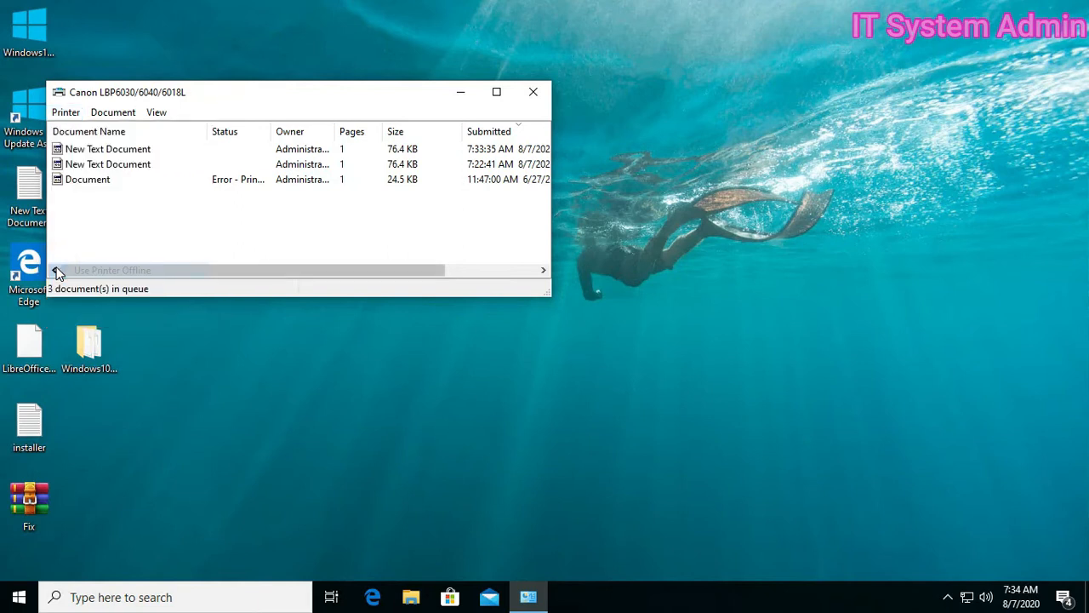
pyautogui.moveTo(125, 249)
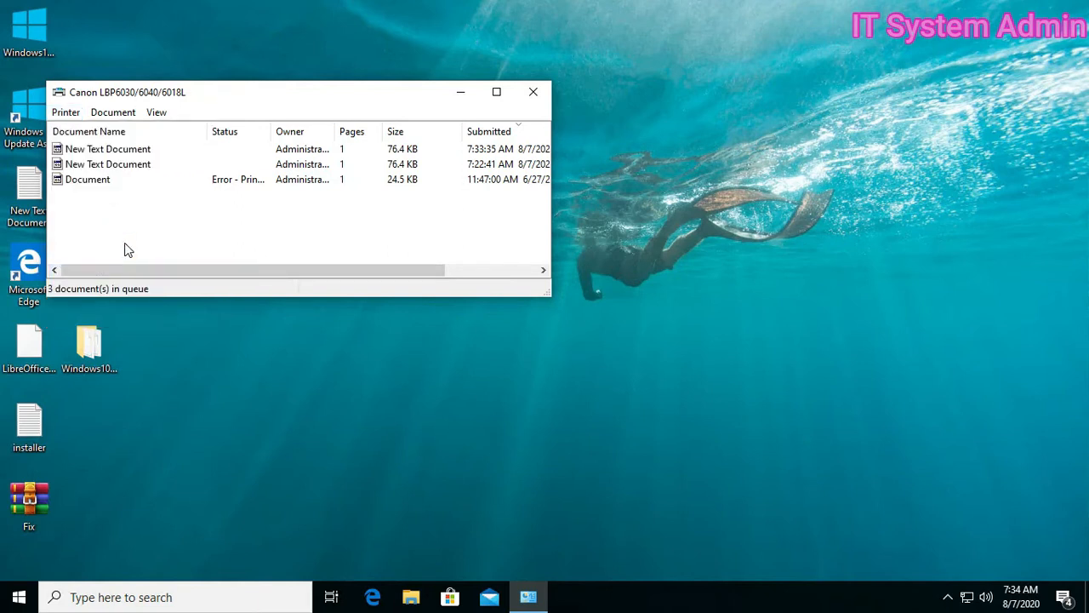
pyautogui.moveTo(244, 190)
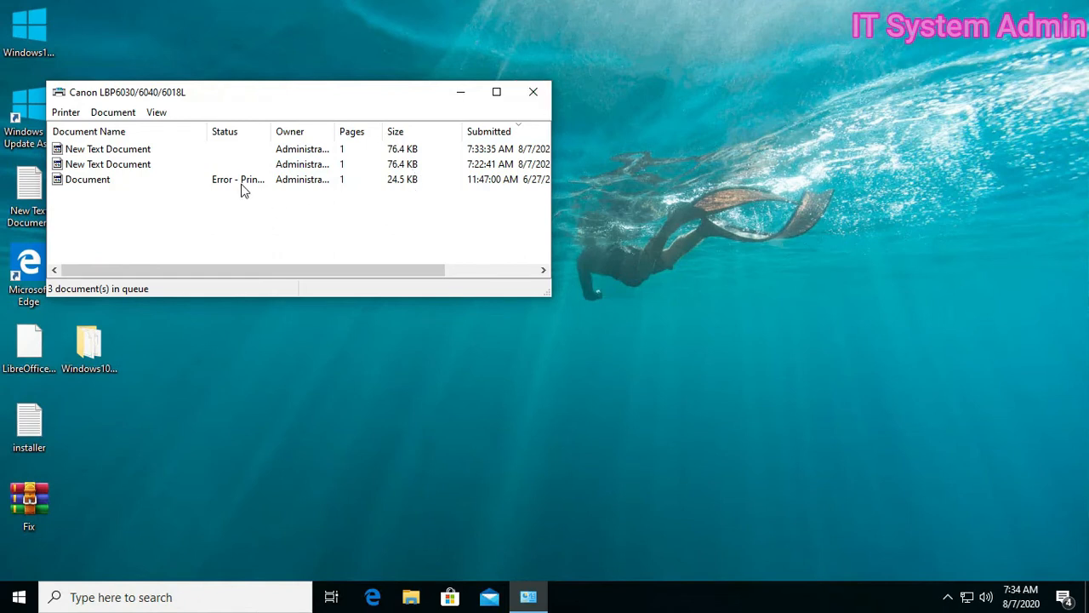
pyautogui.click(65, 112)
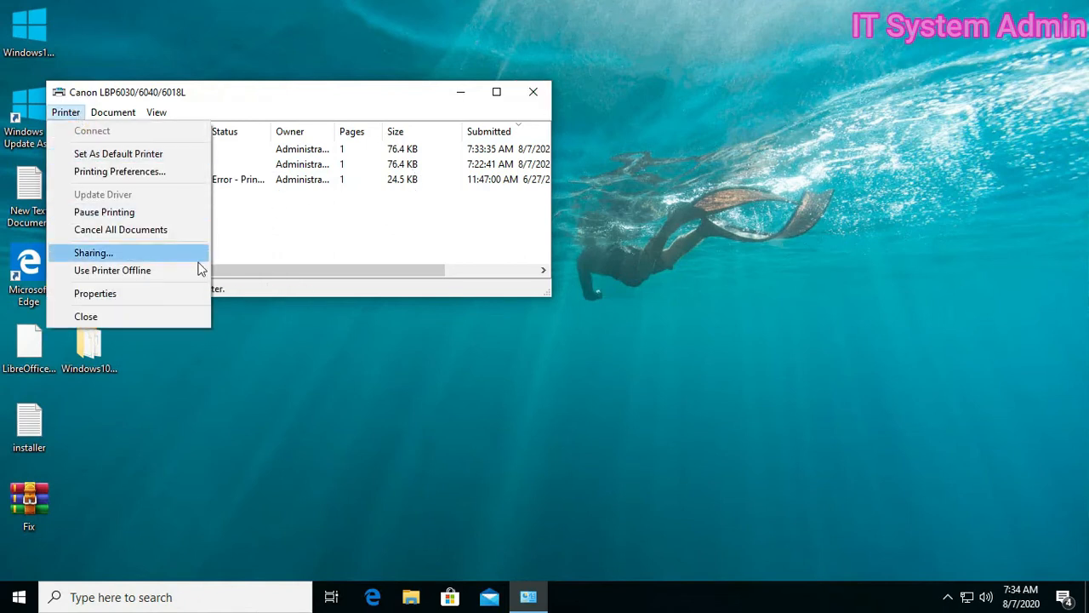
pyautogui.moveTo(412, 221)
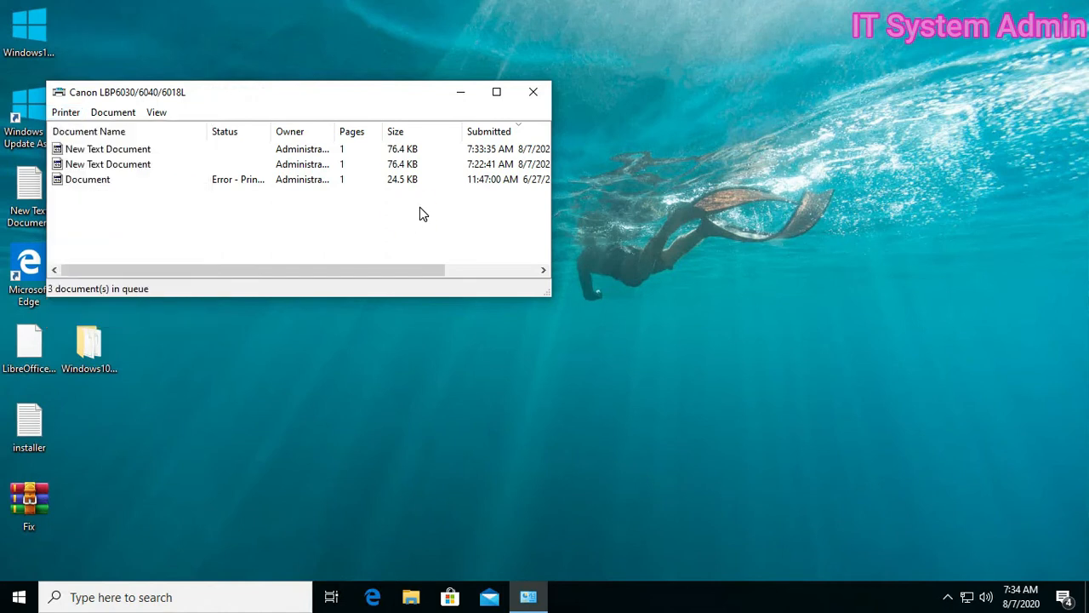
pyautogui.moveTo(534, 91)
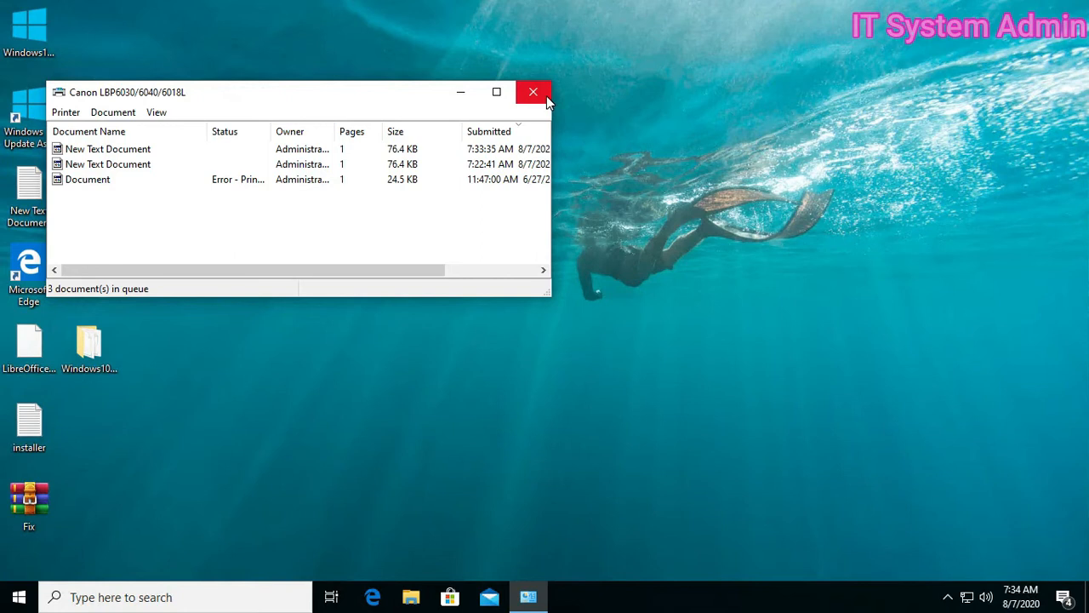
# - Close the print queue, refresh the desktop, and run Services as administrator from search
pyautogui.click(534, 92)
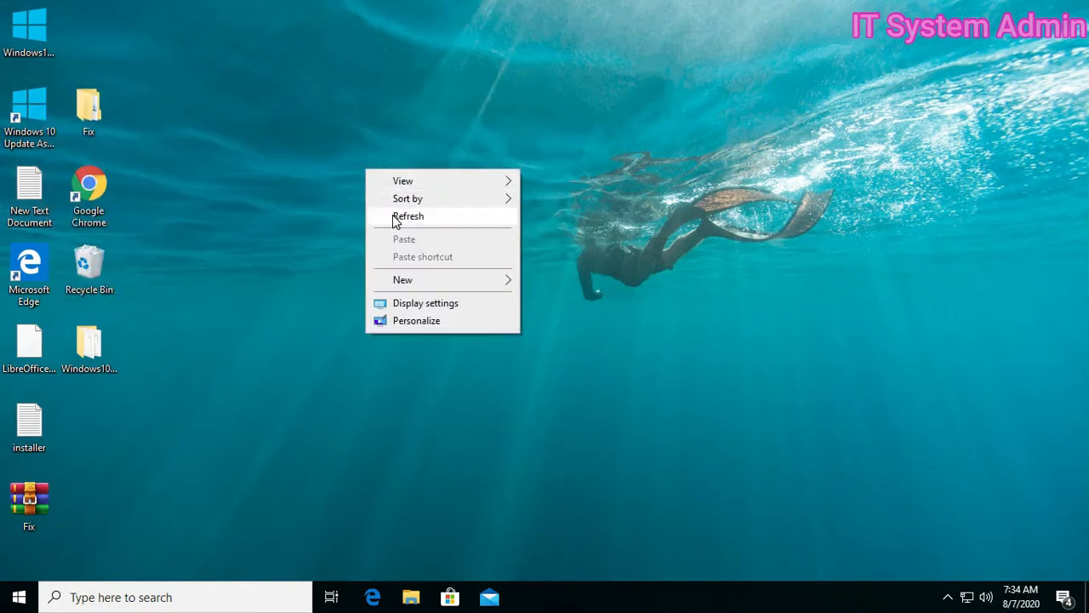
pyautogui.click(408, 215)
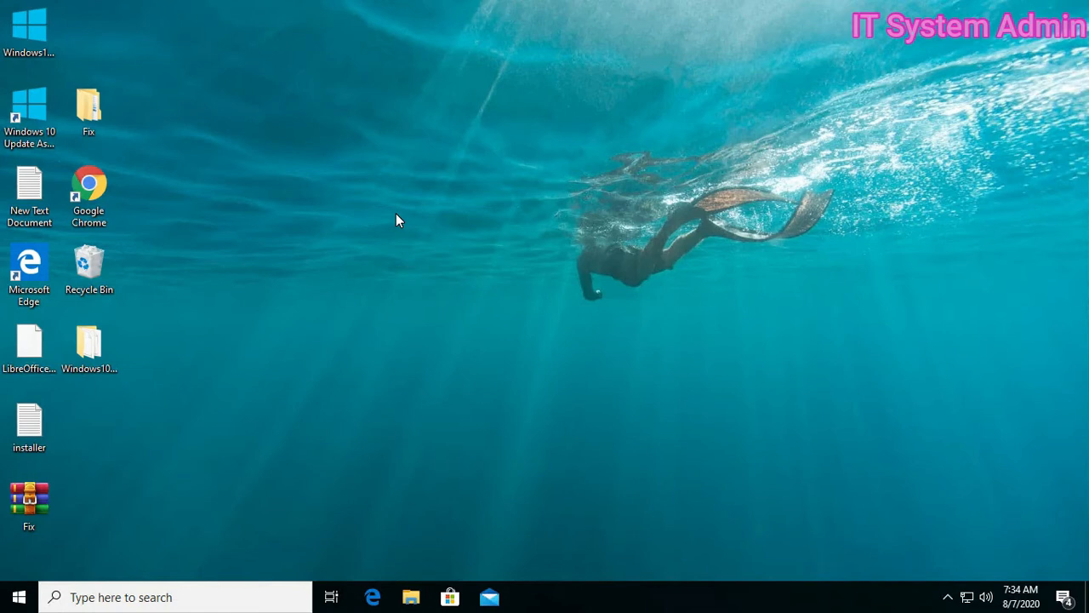
pyautogui.moveTo(19, 596)
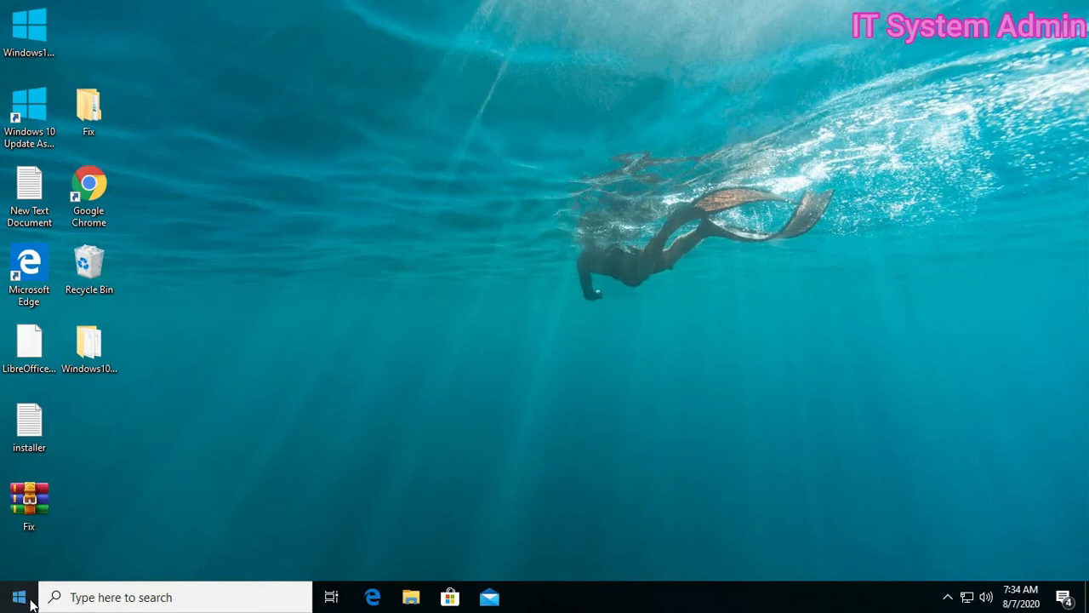
pyautogui.moveTo(19, 596)
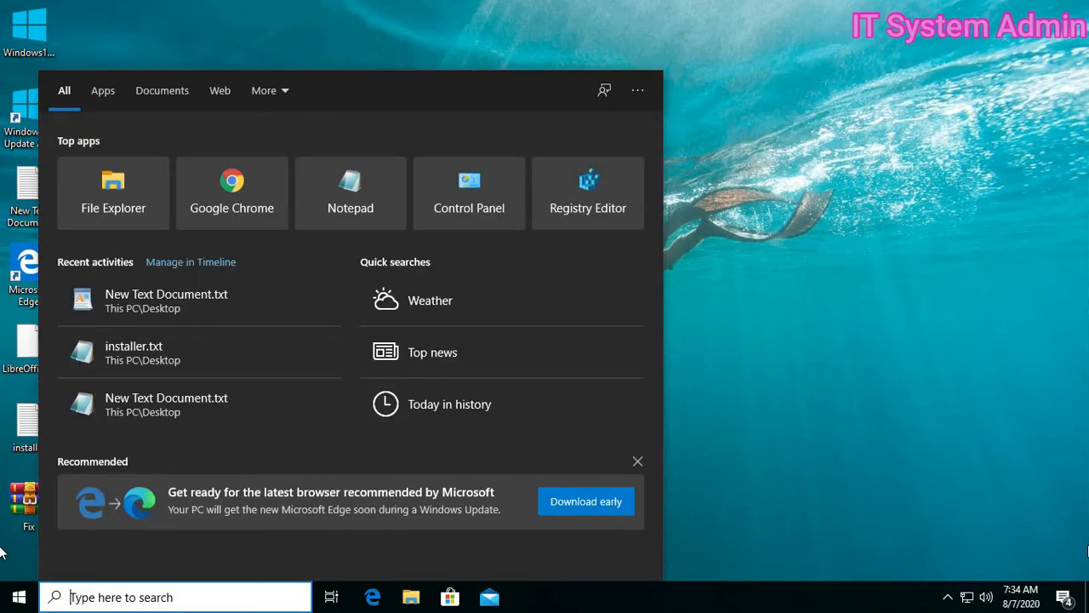
pyautogui.moveTo(1025, 568)
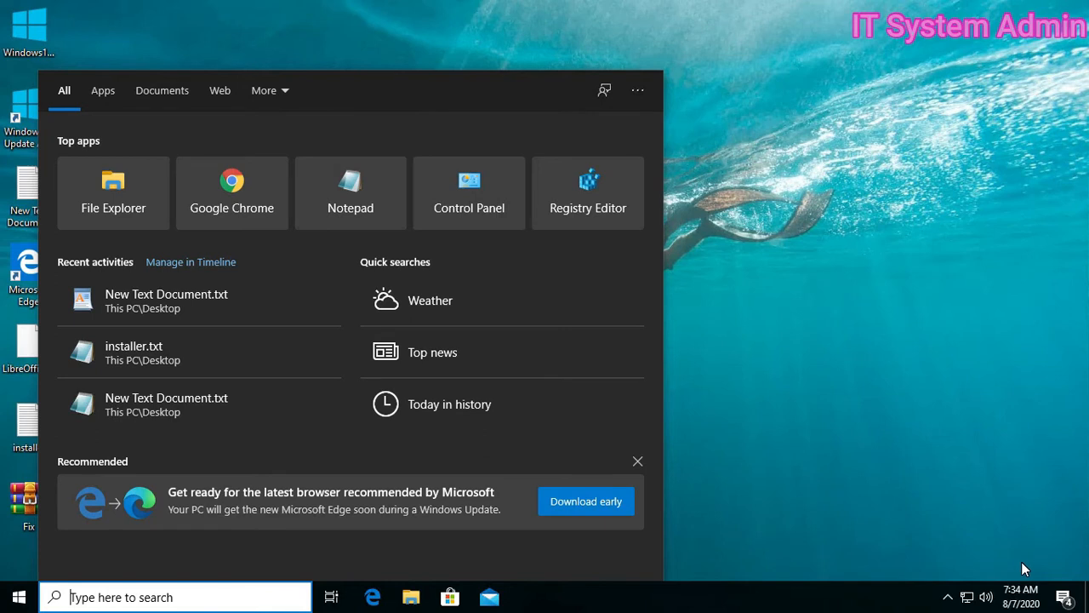
pyautogui.write('services')
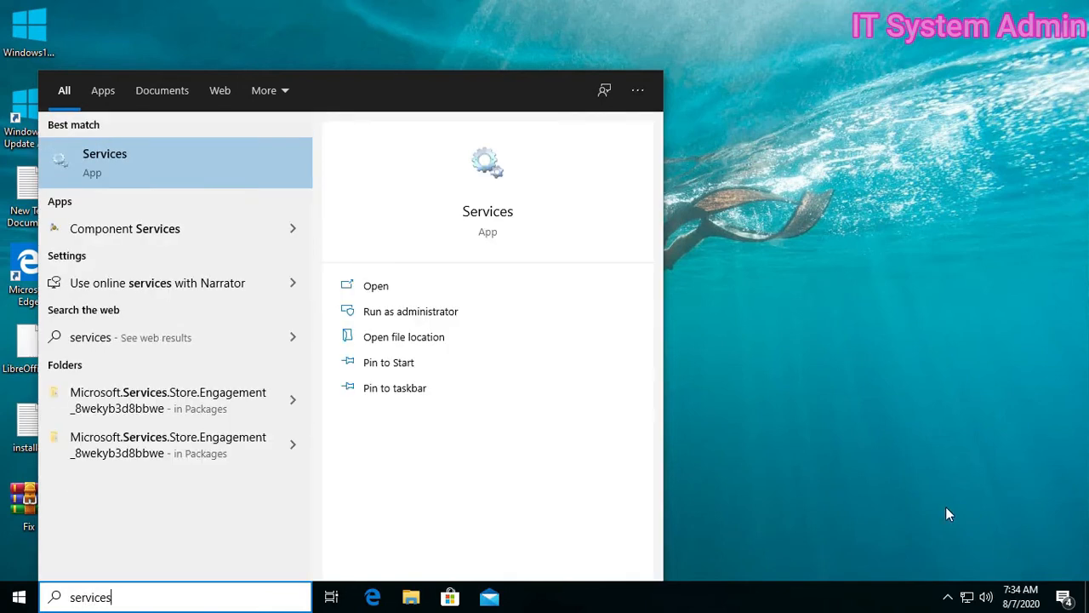
pyautogui.moveTo(204, 162)
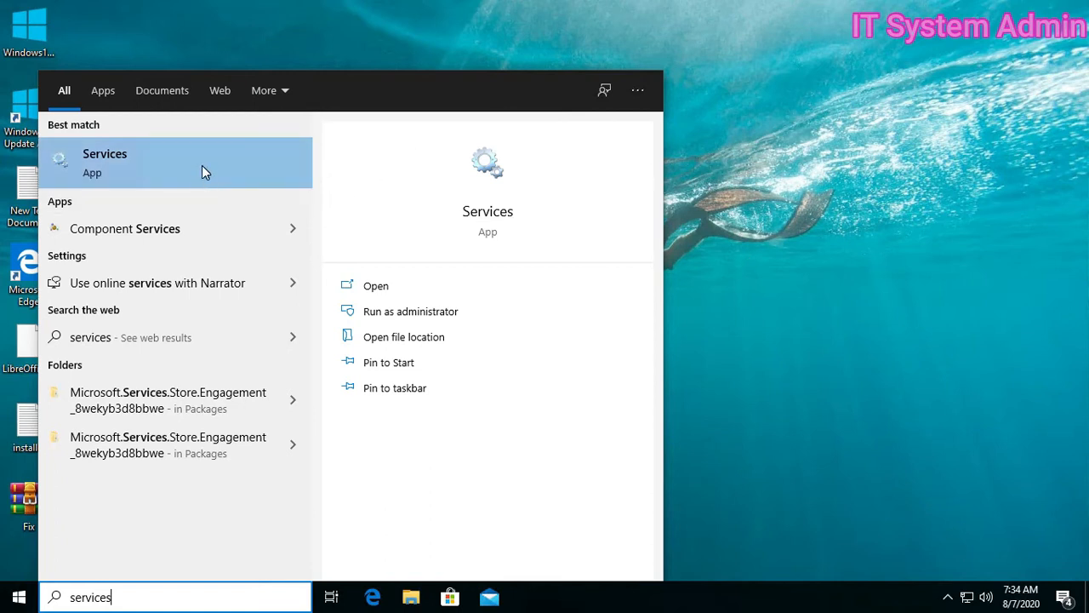
pyautogui.rightClick(105, 162)
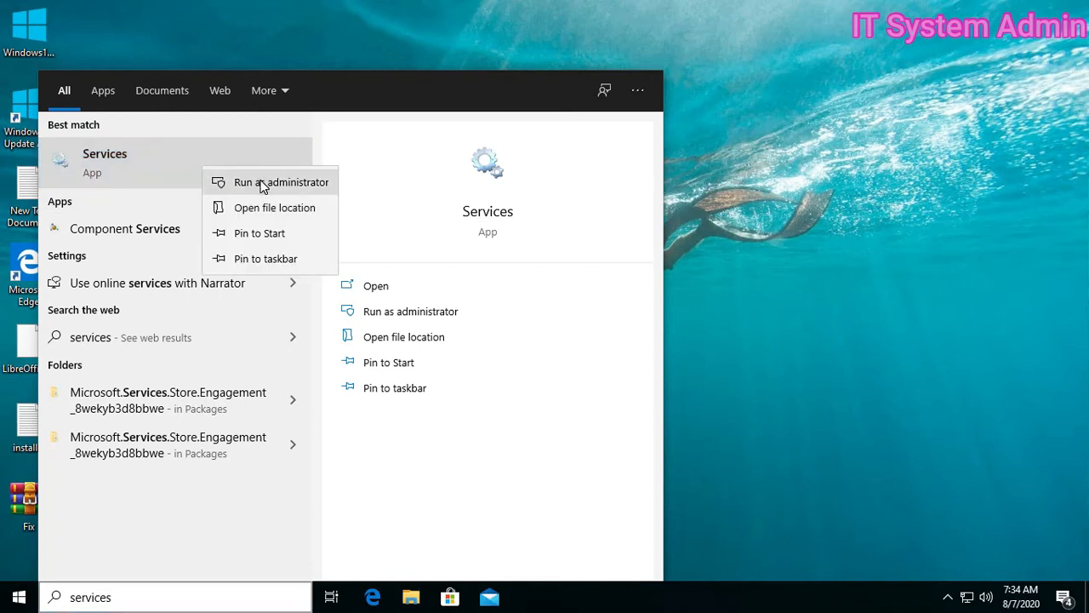
pyautogui.click(282, 182)
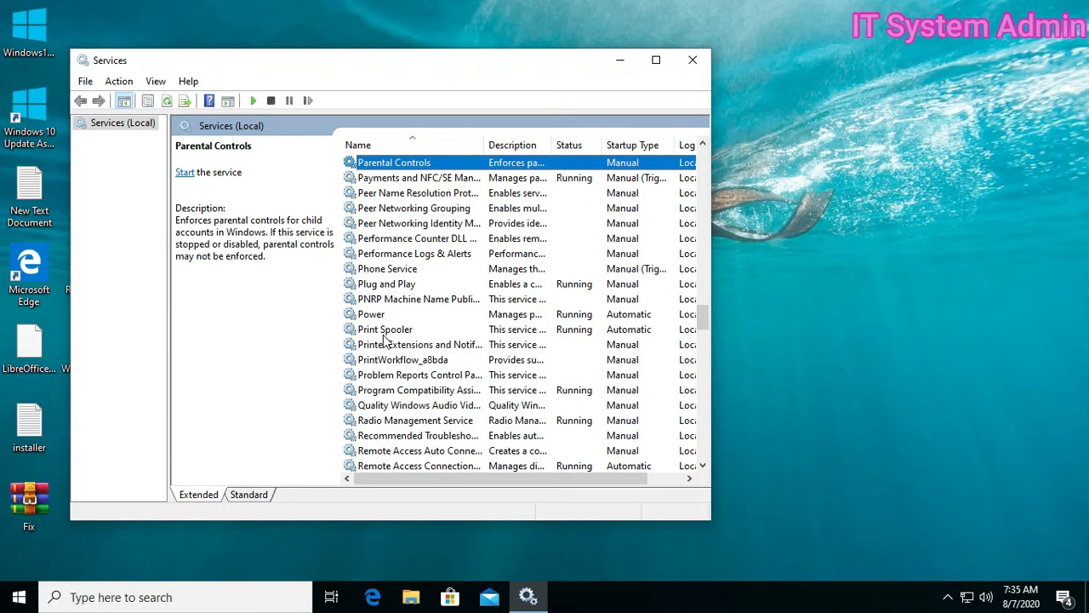
# - Stop and then restart the Print Spooler service from its properties
pyautogui.click(385, 330)
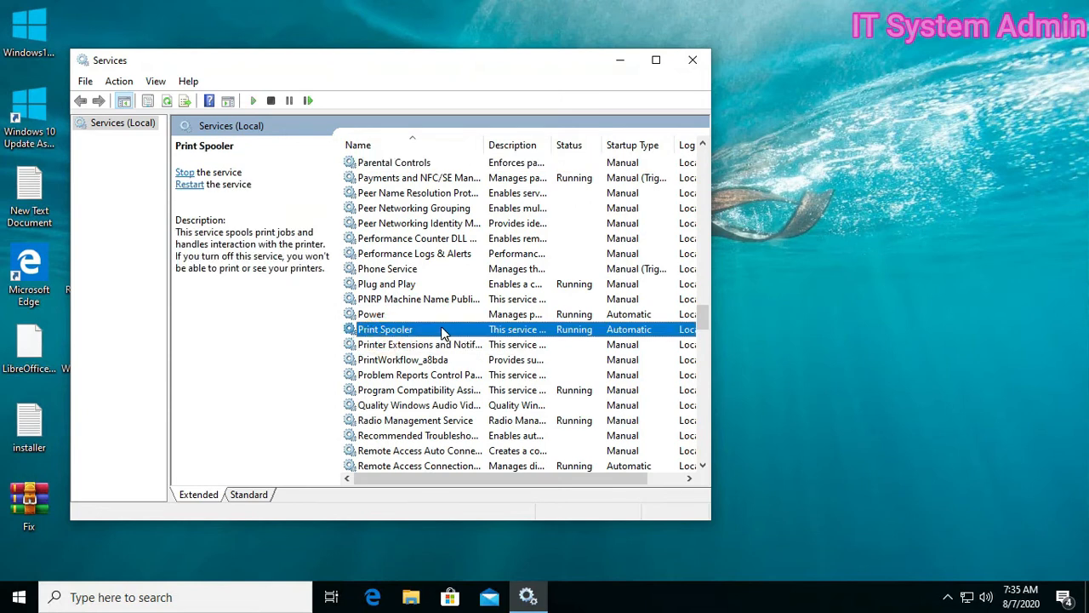
pyautogui.rightClick(385, 329)
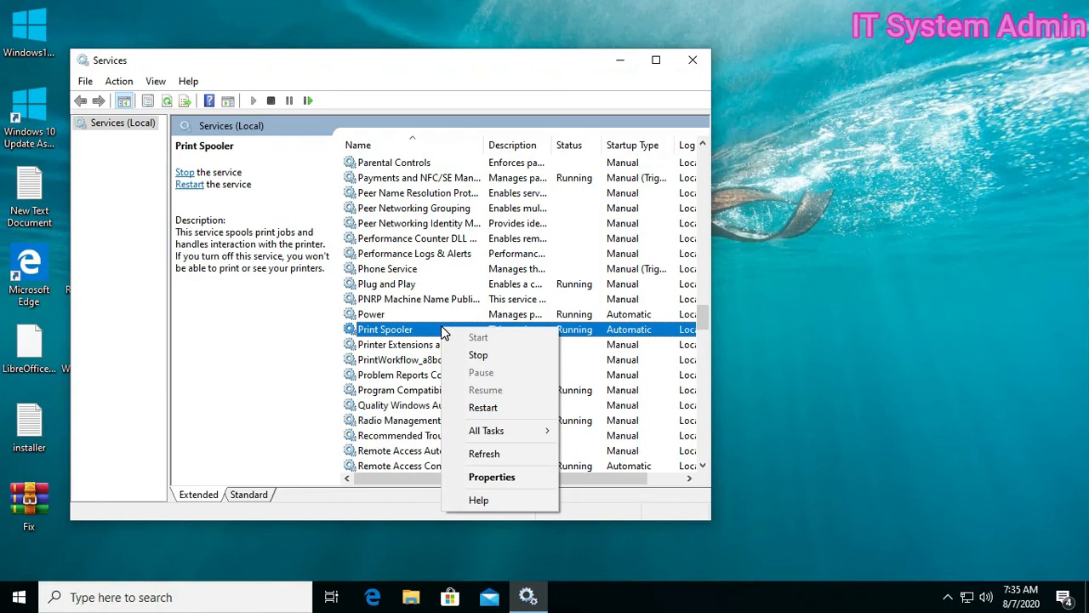
pyautogui.moveTo(492, 477)
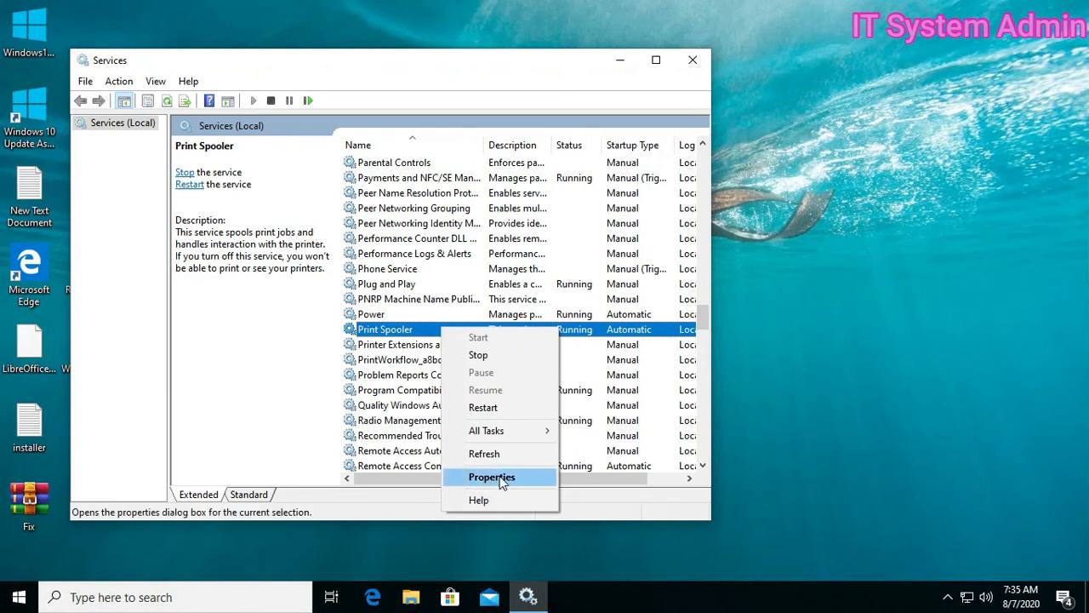
pyautogui.click(492, 477)
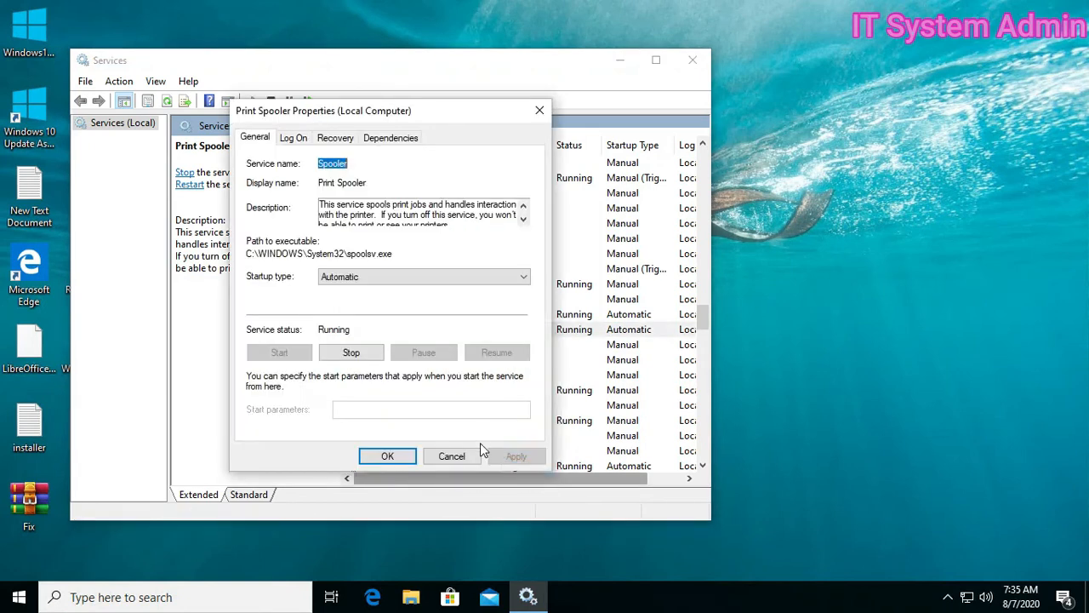
pyautogui.moveTo(259, 329)
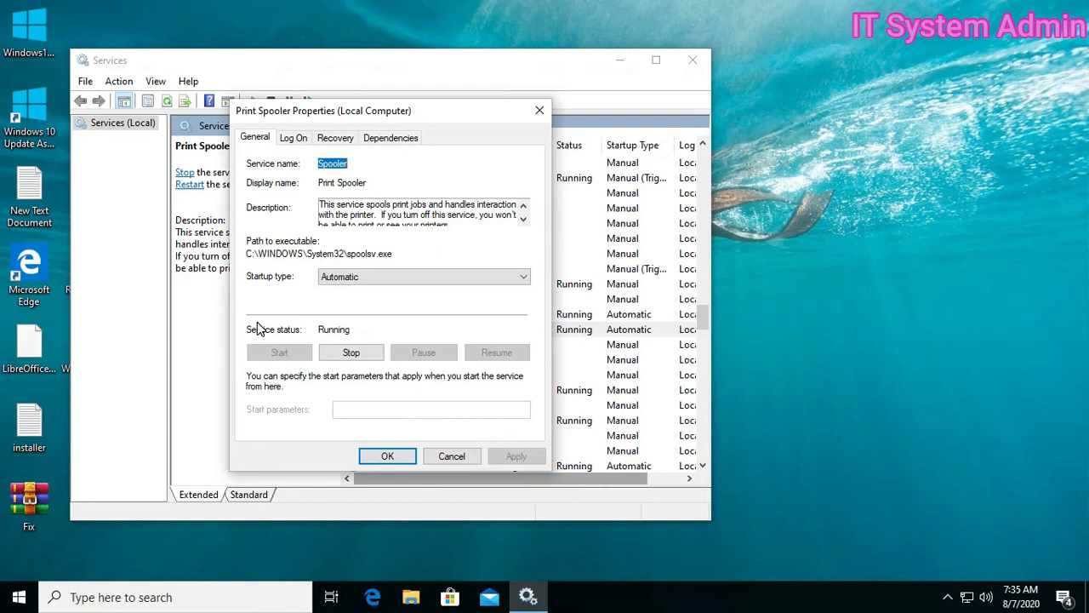
pyautogui.moveTo(298, 285)
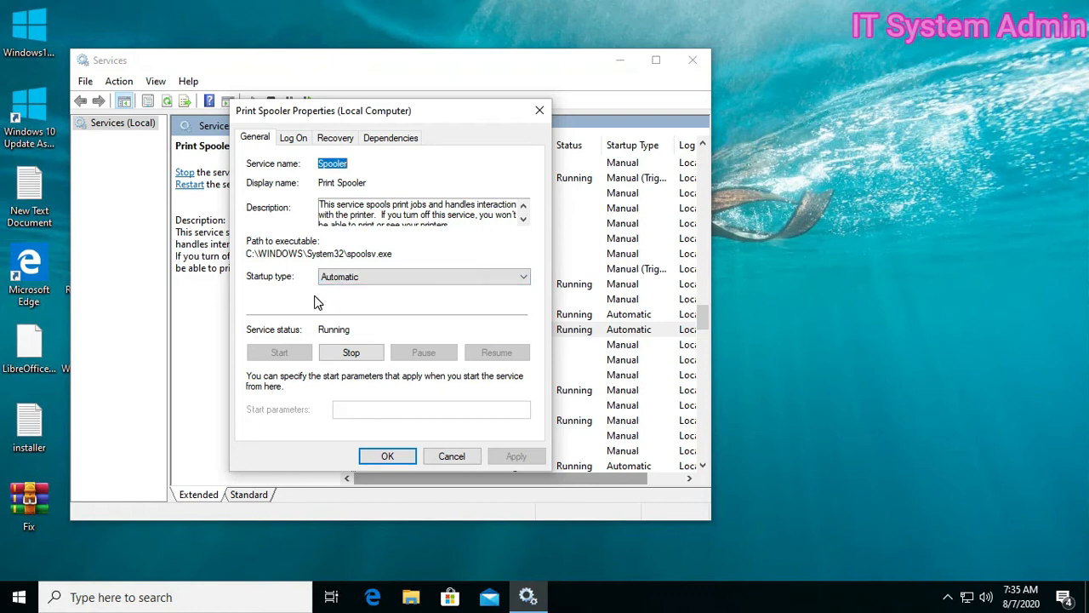
pyautogui.click(350, 352)
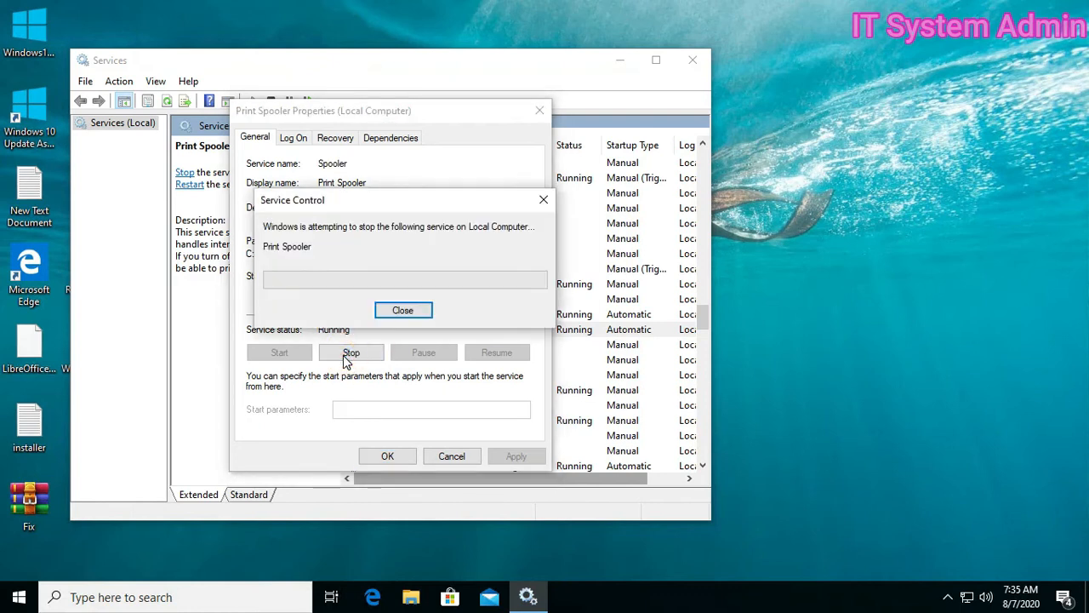
pyautogui.click(403, 310)
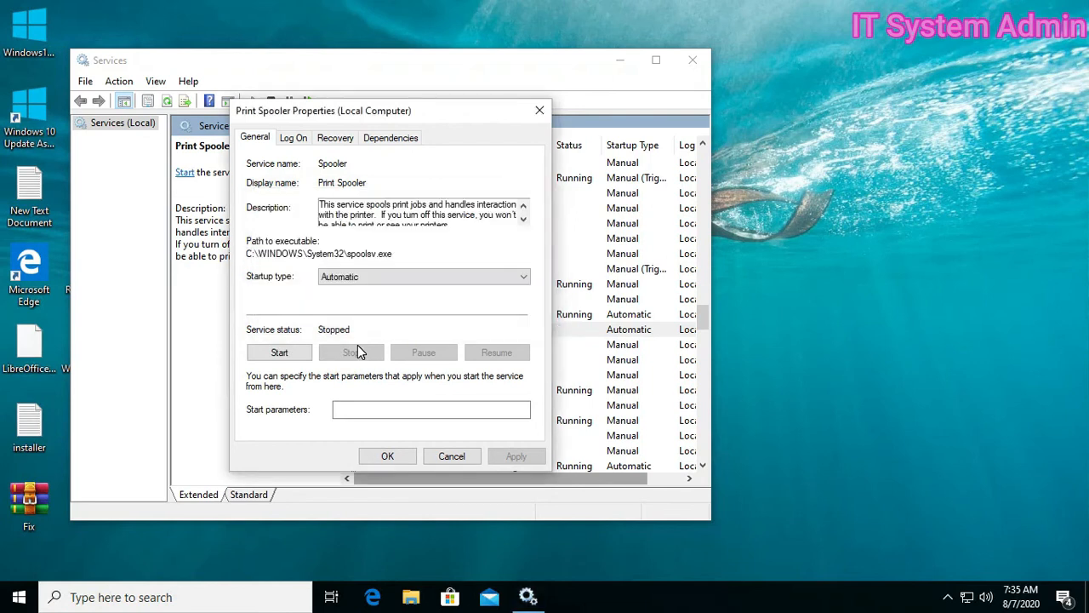
pyautogui.click(279, 352)
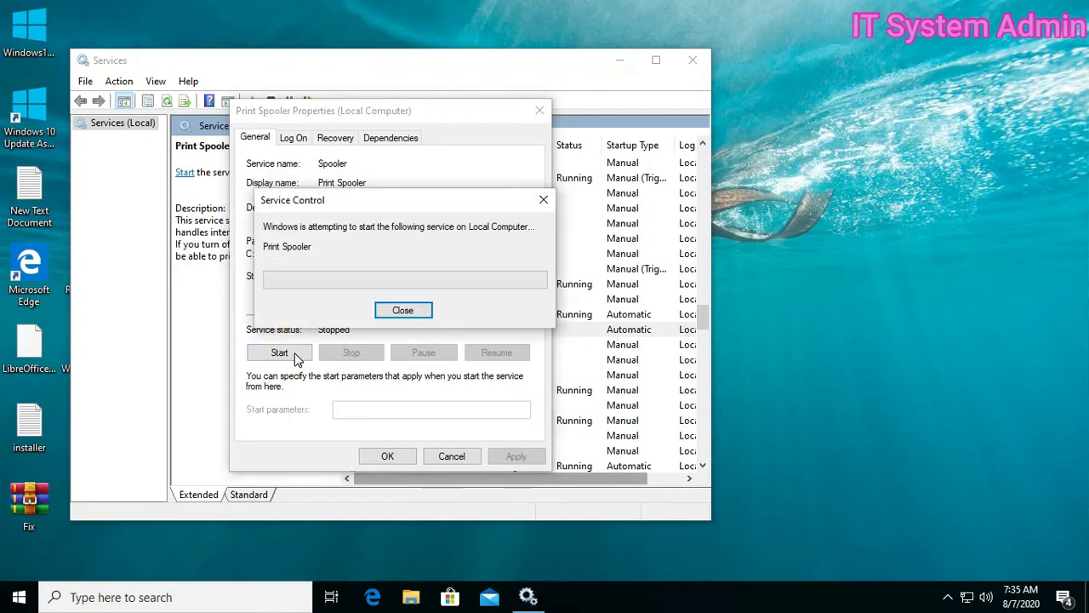
pyautogui.click(403, 309)
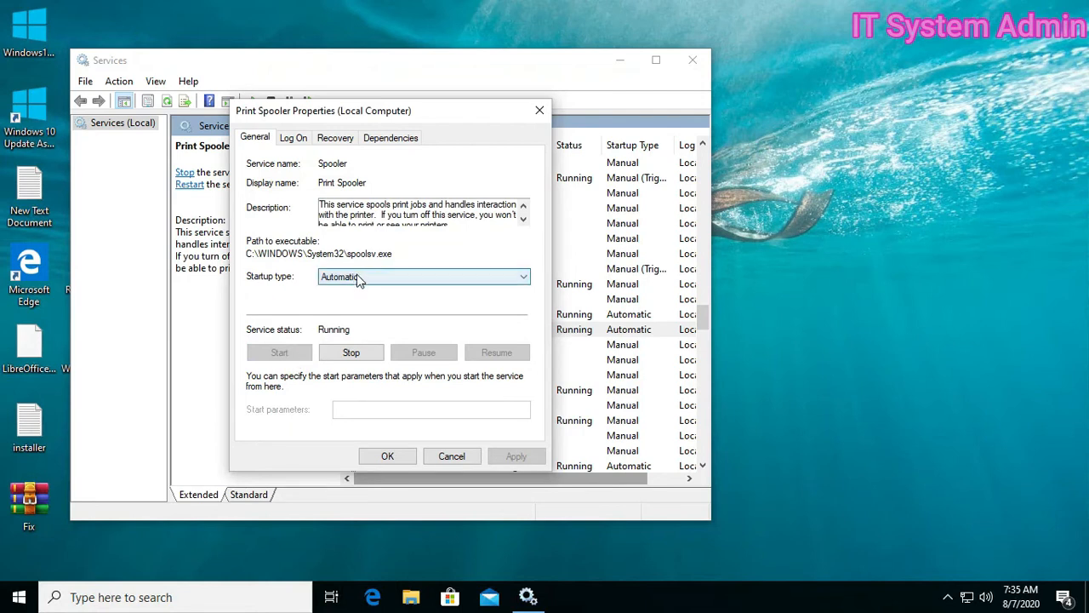
# - Keep the Print Spooler startup type at Automatic and confirm with OK
pyautogui.click(423, 277)
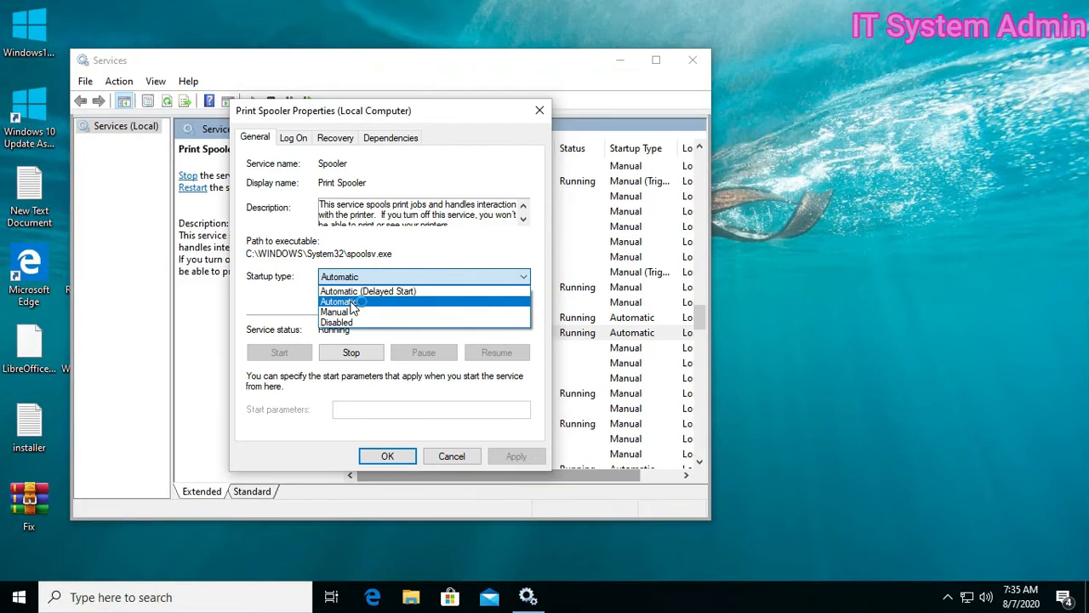
pyautogui.click(339, 301)
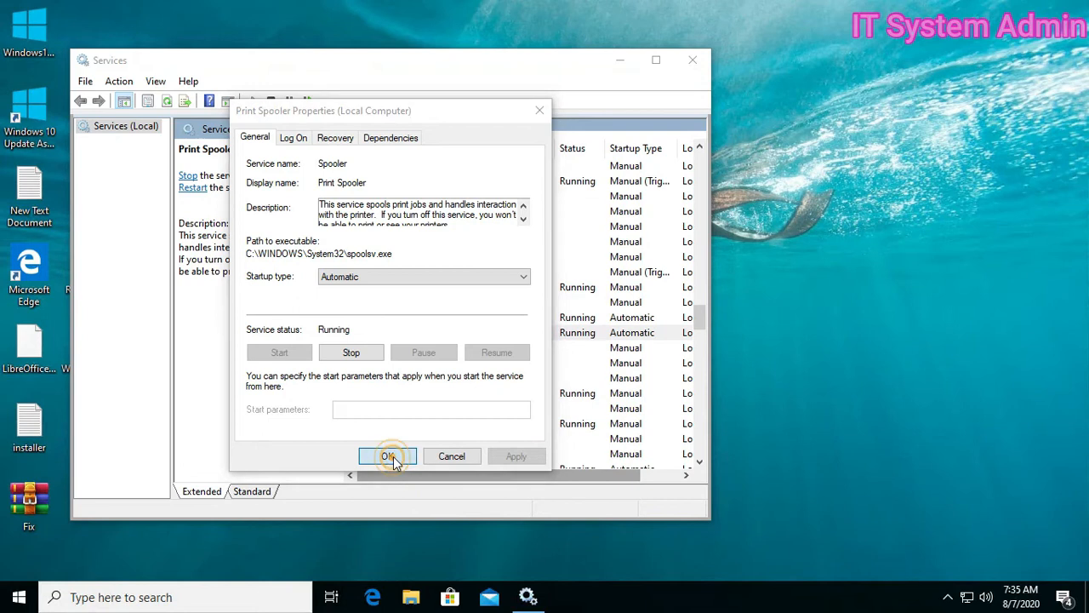
pyautogui.click(387, 456)
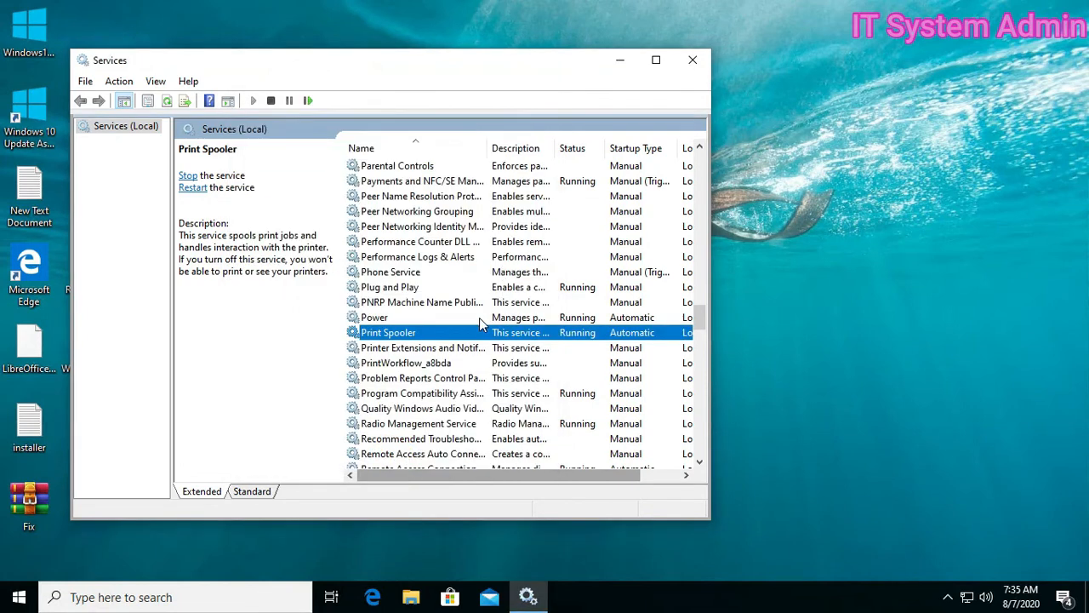
pyautogui.moveTo(692, 61)
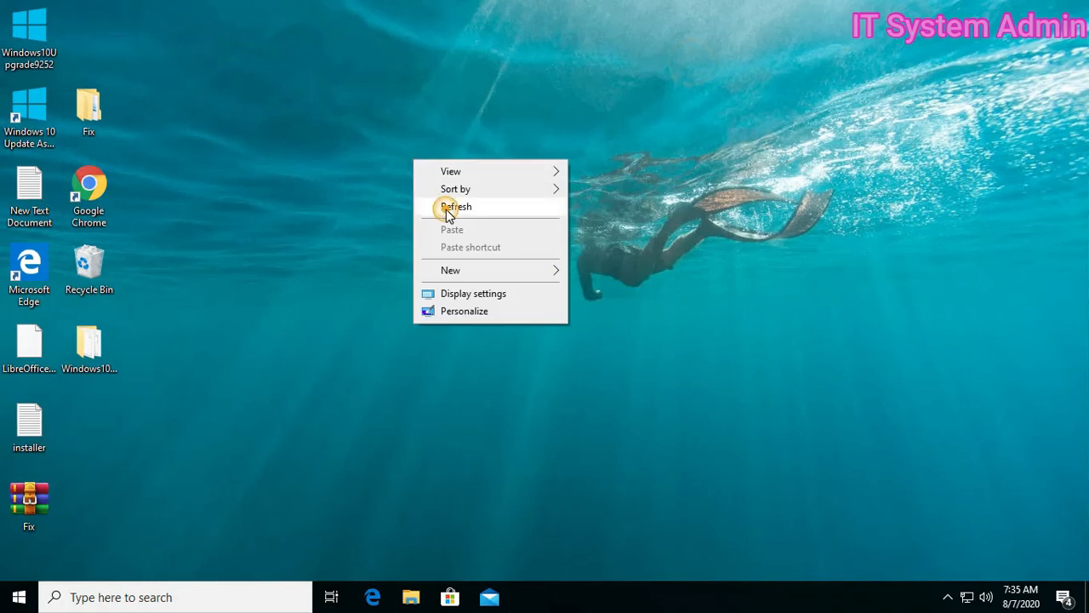
# - Refresh the desktop and bring up the Start button's system menu
pyautogui.click(455, 207)
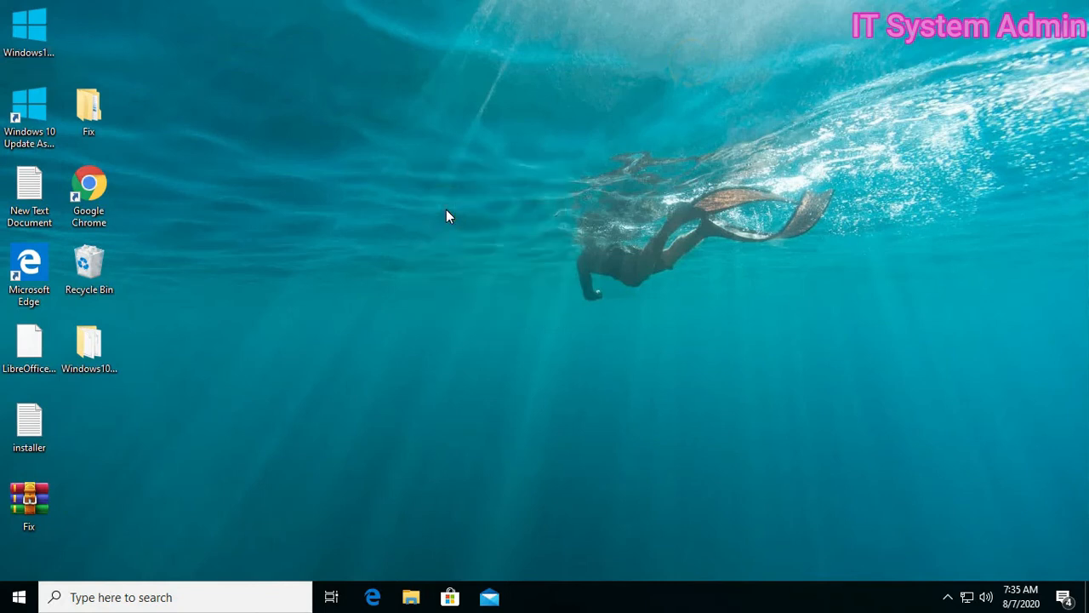
pyautogui.moveTo(521, 283)
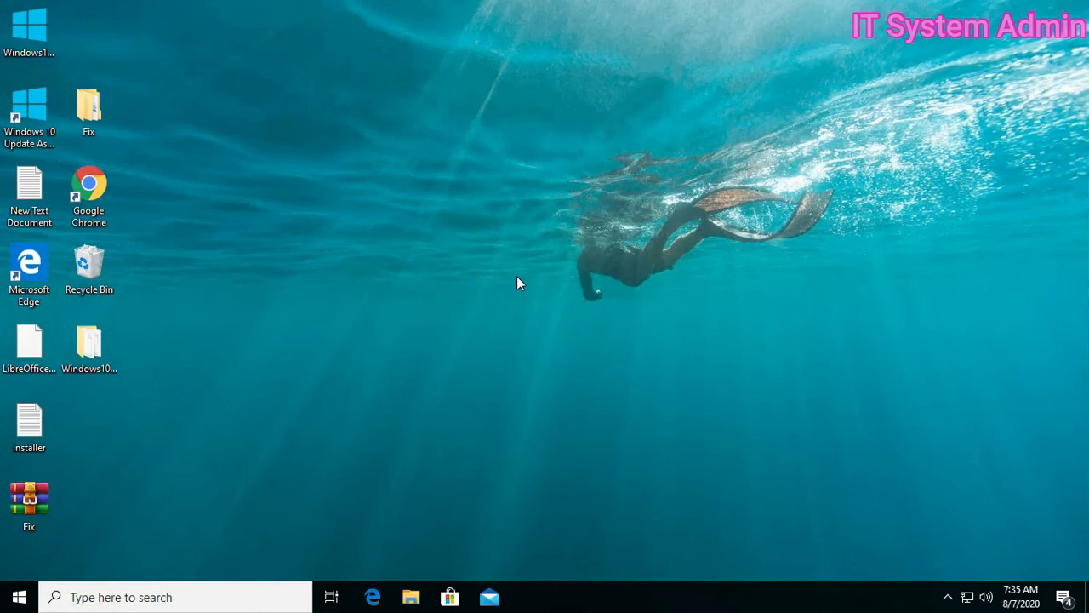
pyautogui.moveTo(92, 542)
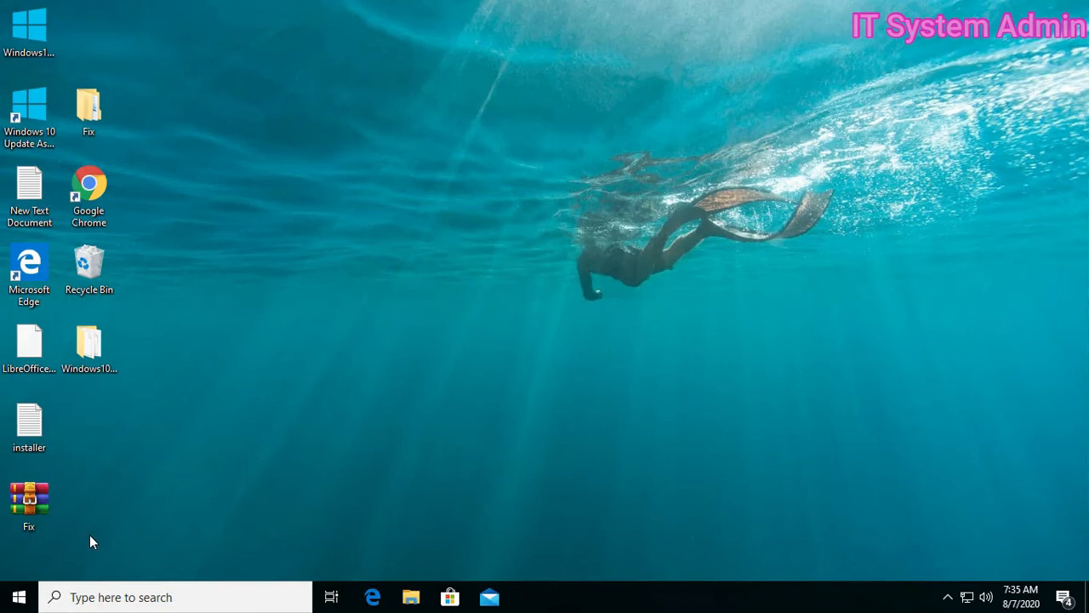
pyautogui.rightClick(19, 596)
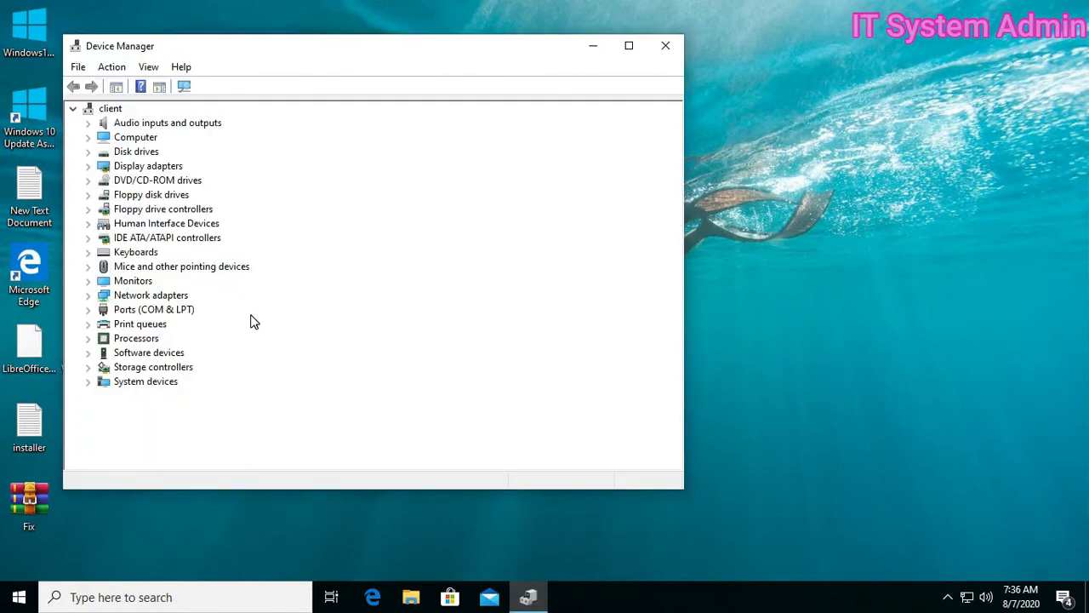
pyautogui.moveTo(134, 330)
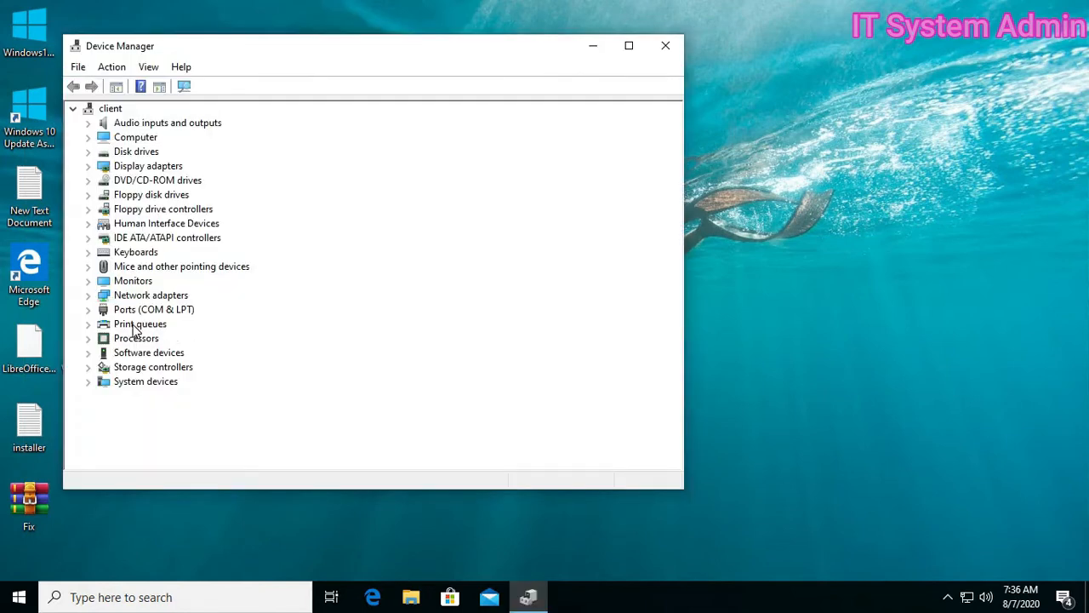
pyautogui.moveTo(94, 332)
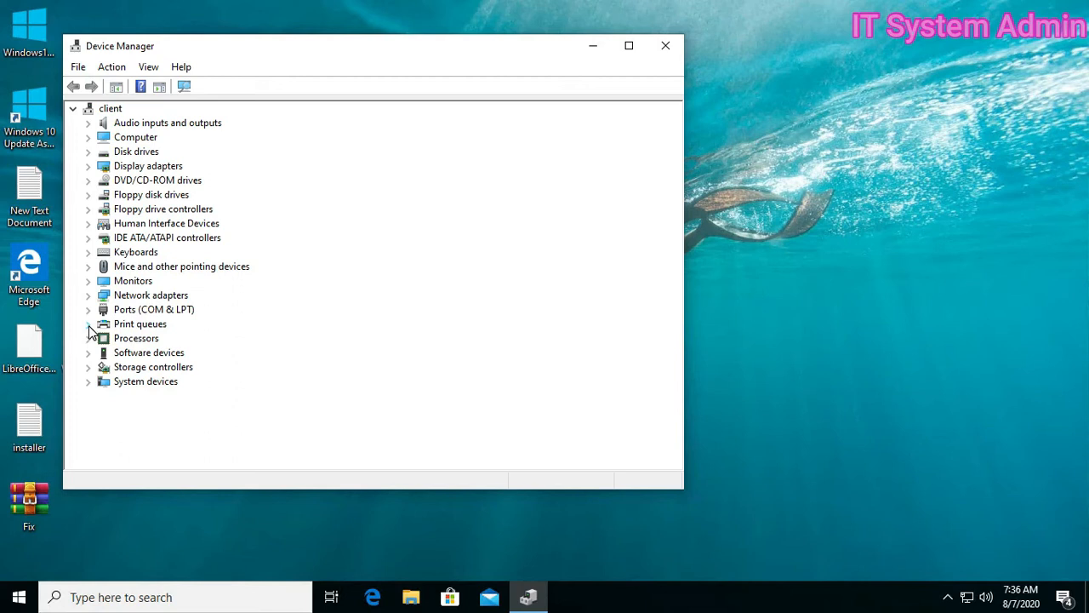
# - Under Print queues, check that Canon LBP6030/6040/6018L properties report the device working properly
pyautogui.click(89, 323)
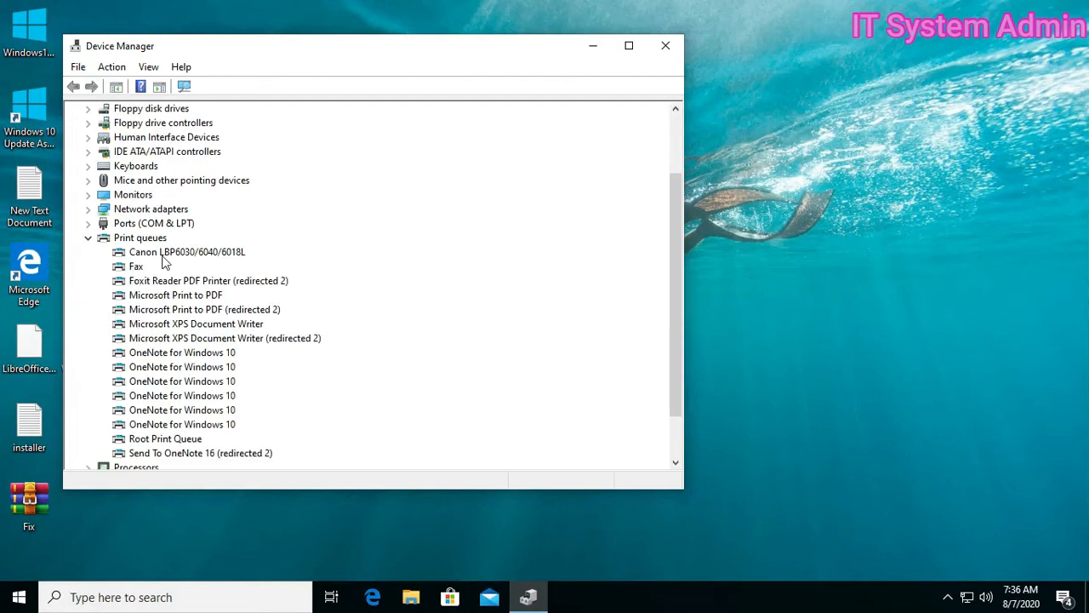
pyautogui.click(187, 251)
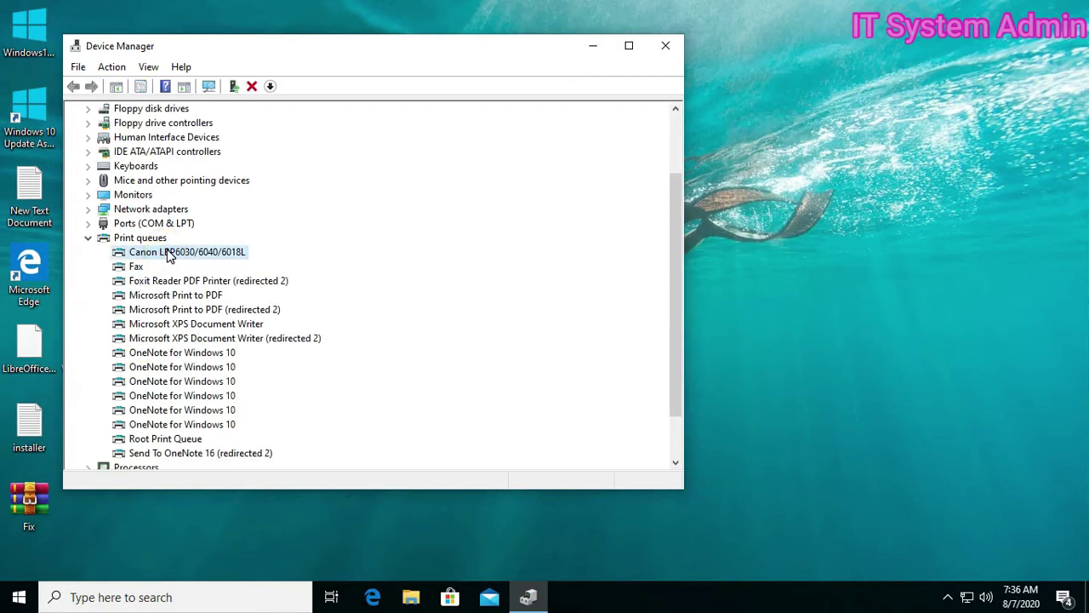
pyautogui.rightClick(187, 251)
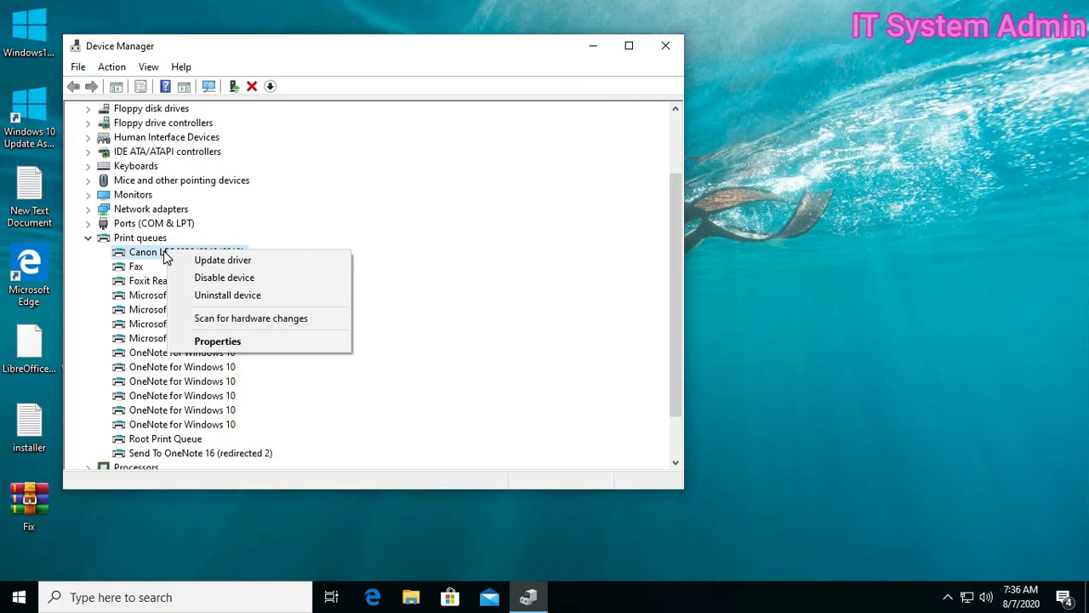
pyautogui.moveTo(217, 340)
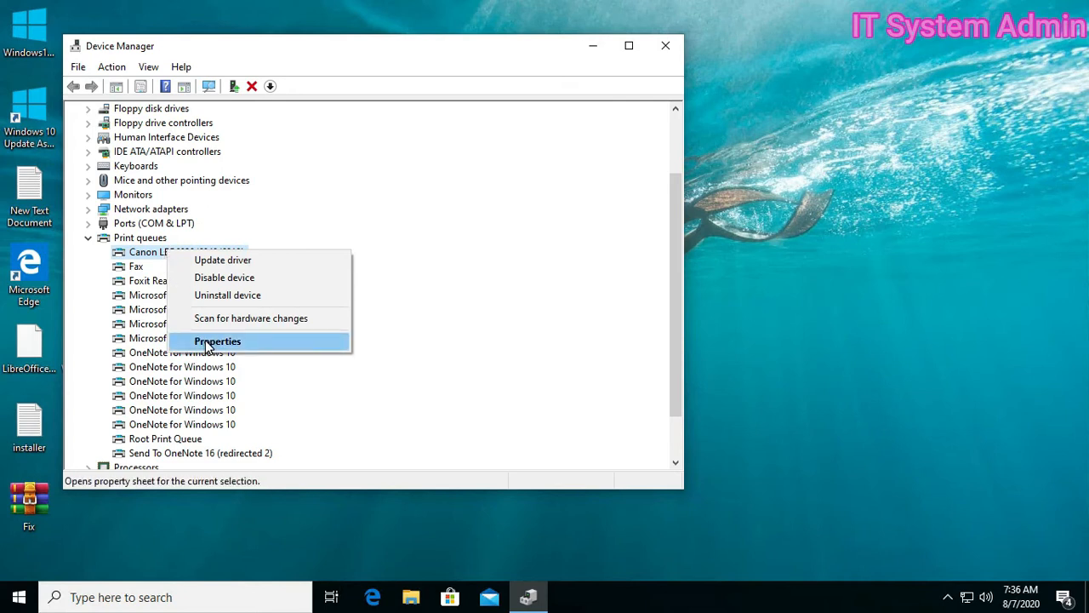
pyautogui.click(217, 341)
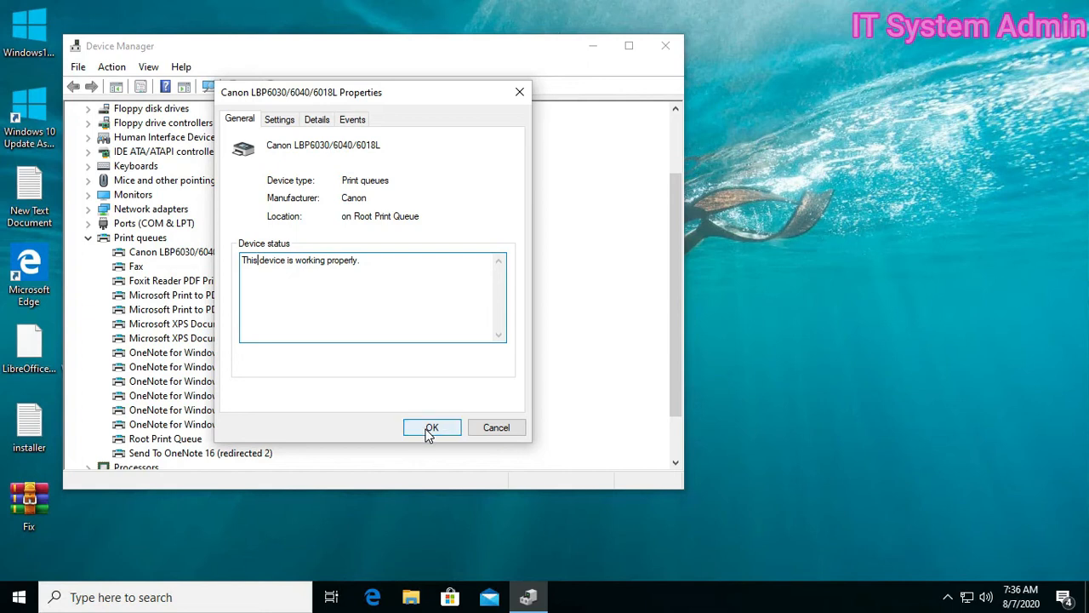
pyautogui.click(431, 427)
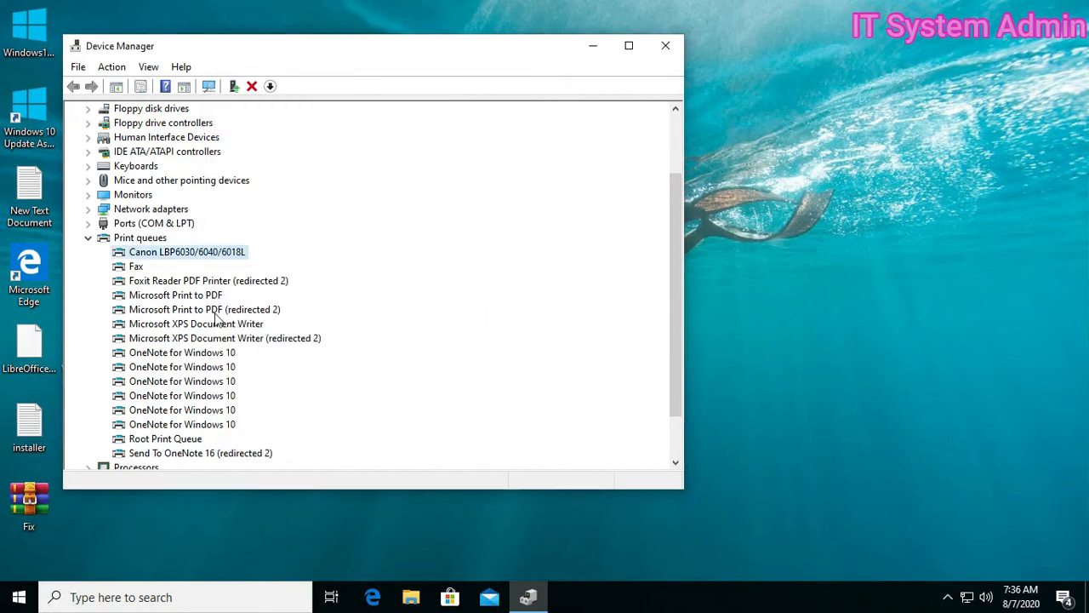
# - Search automatically for Canon LBP6030 drivers, find the best already installed, and close
pyautogui.rightClick(186, 251)
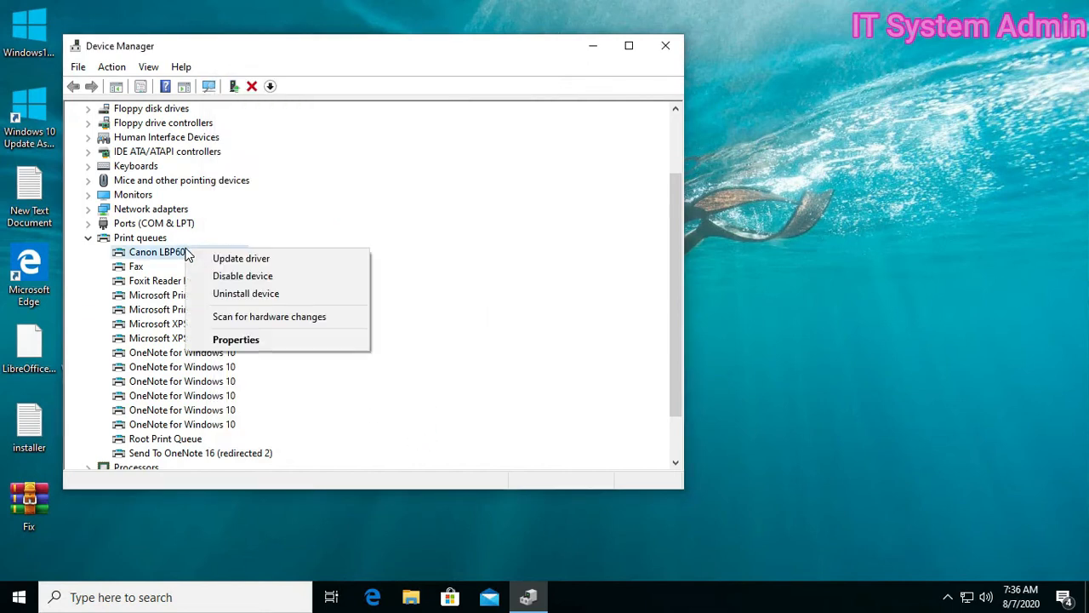
pyautogui.moveTo(240, 258)
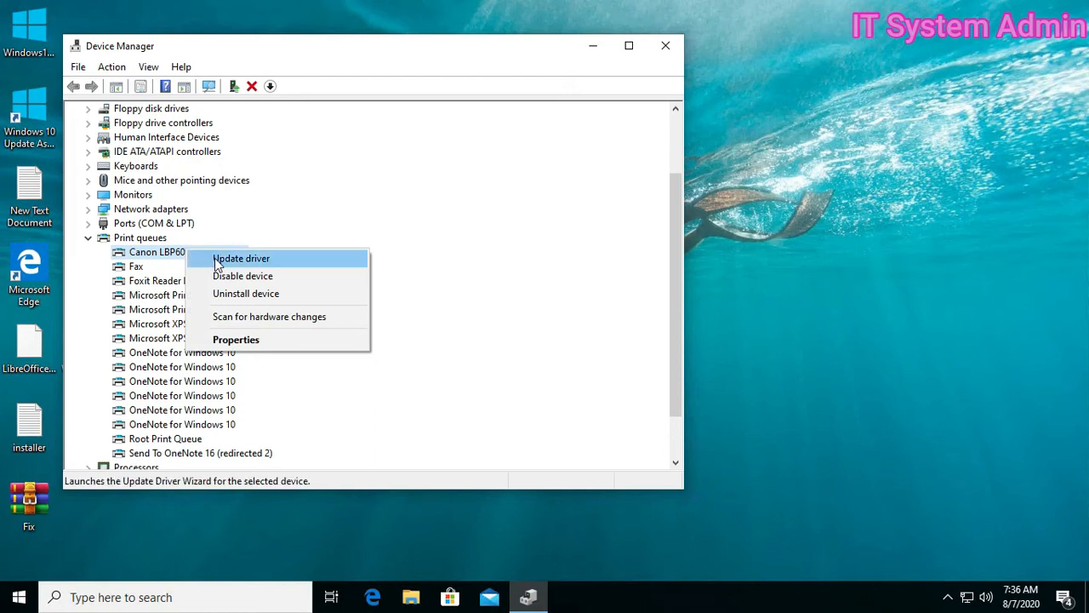
pyautogui.moveTo(281, 260)
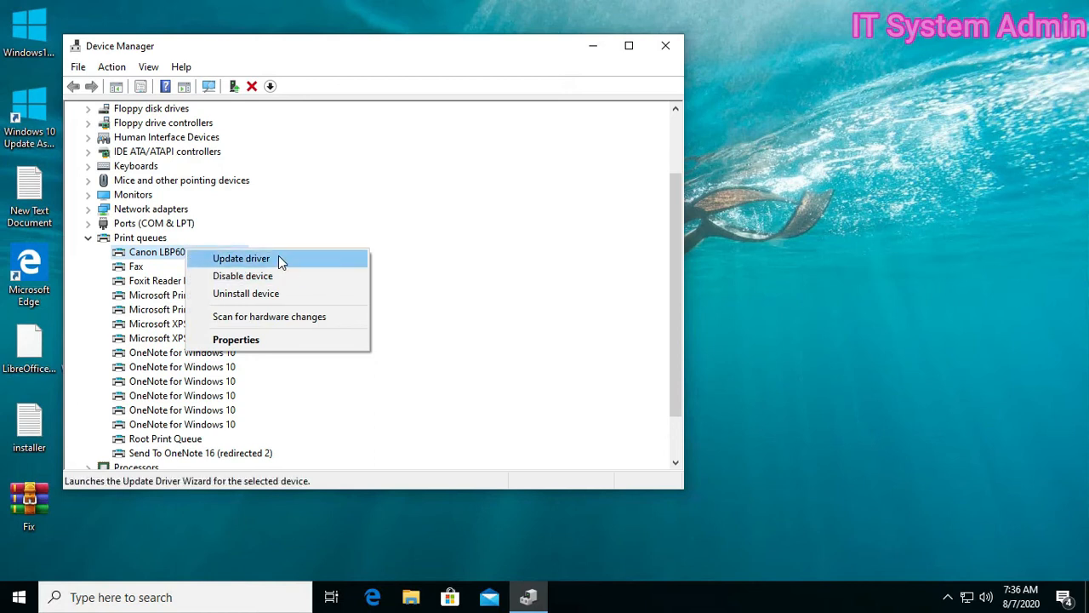
pyautogui.click(241, 258)
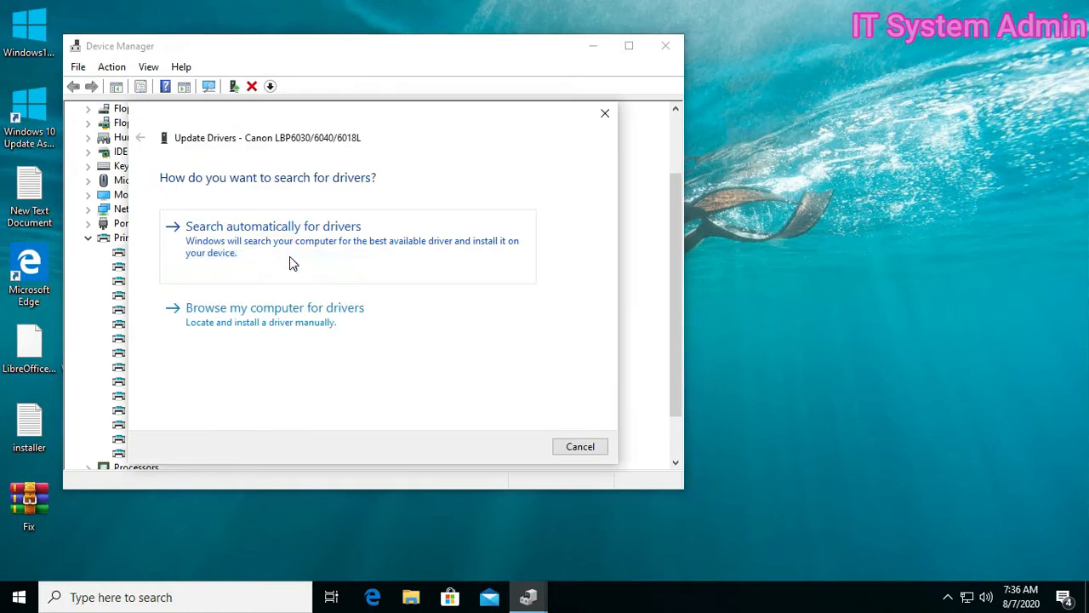
pyautogui.moveTo(267, 242)
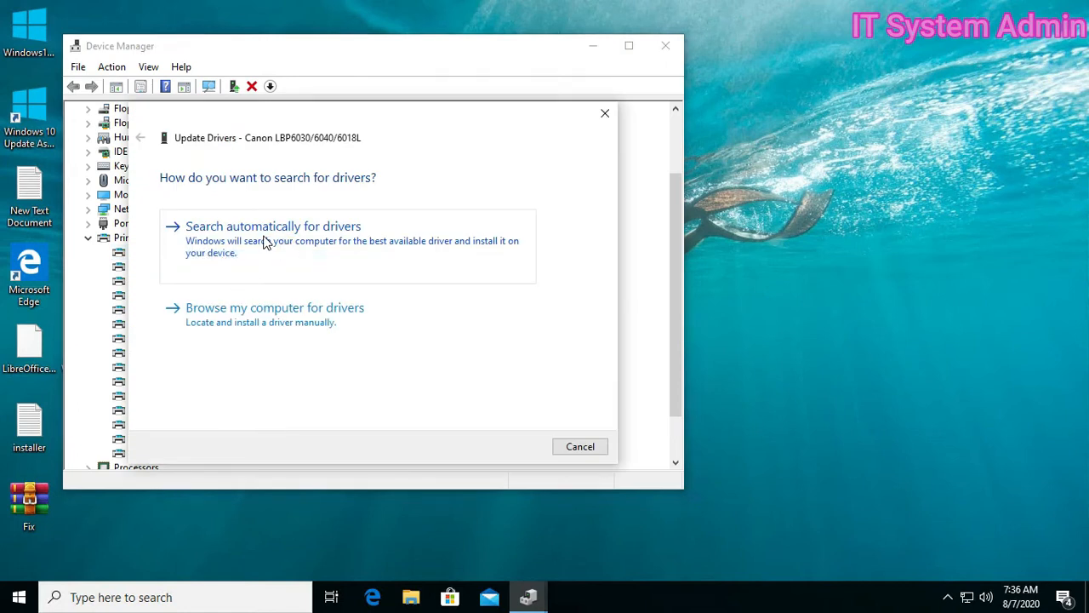
pyautogui.moveTo(341, 242)
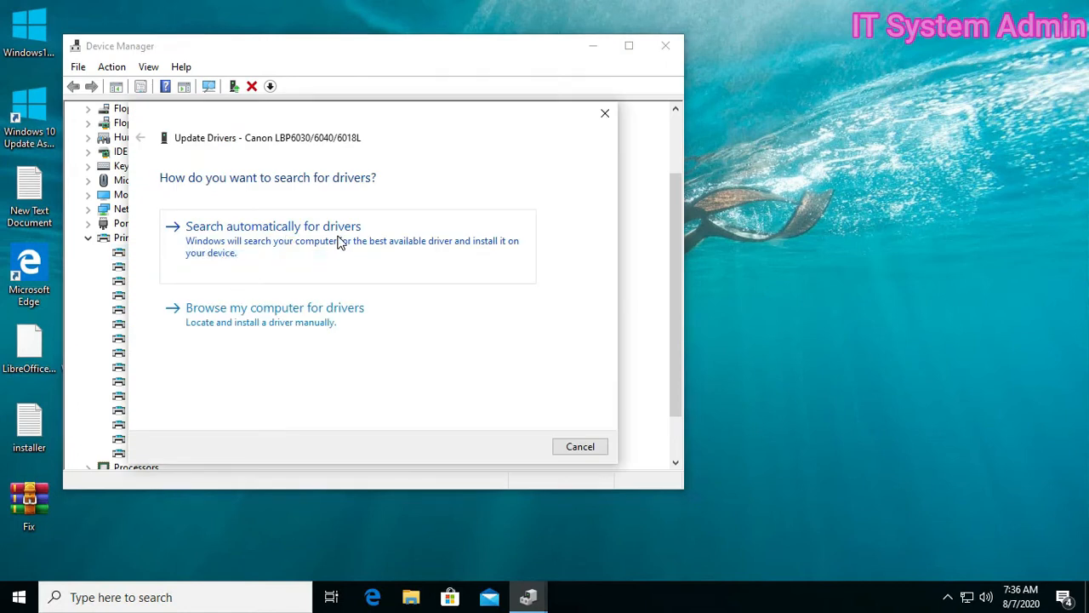
pyautogui.click(272, 225)
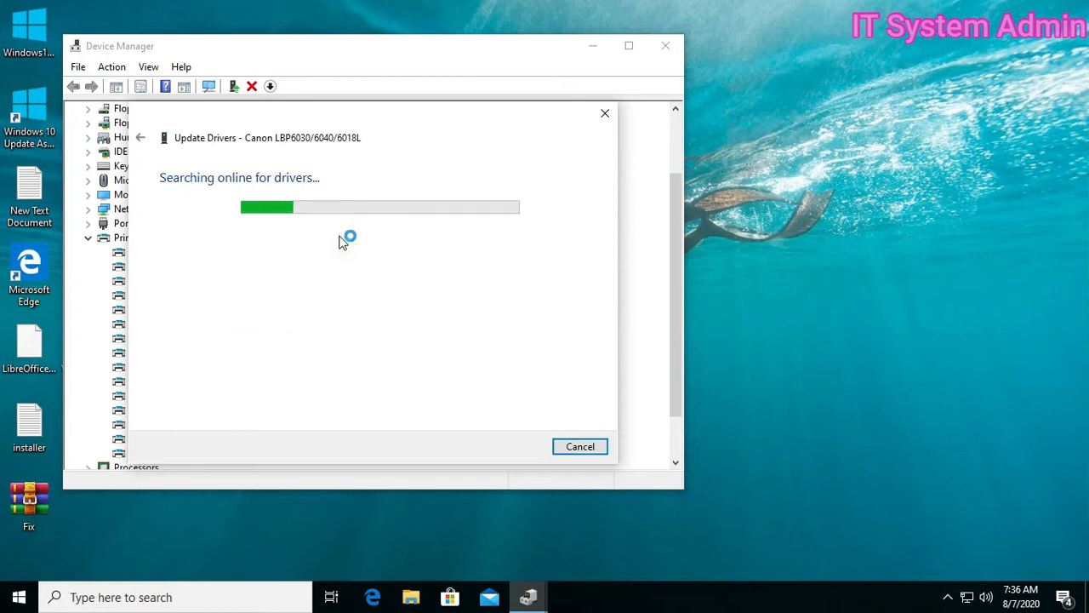
pyautogui.moveTo(305, 261)
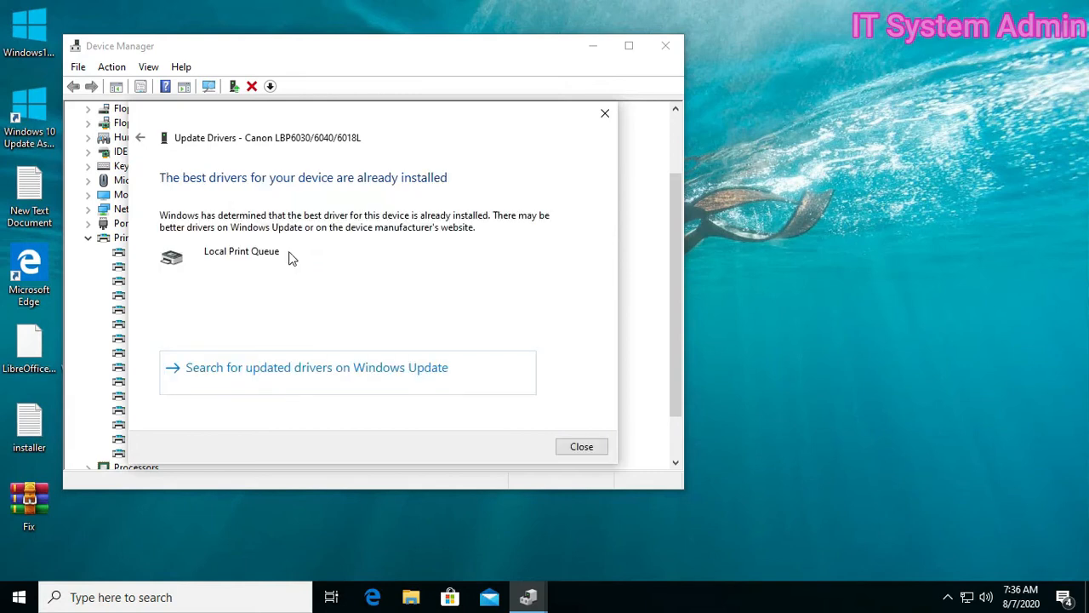
pyautogui.moveTo(276, 196)
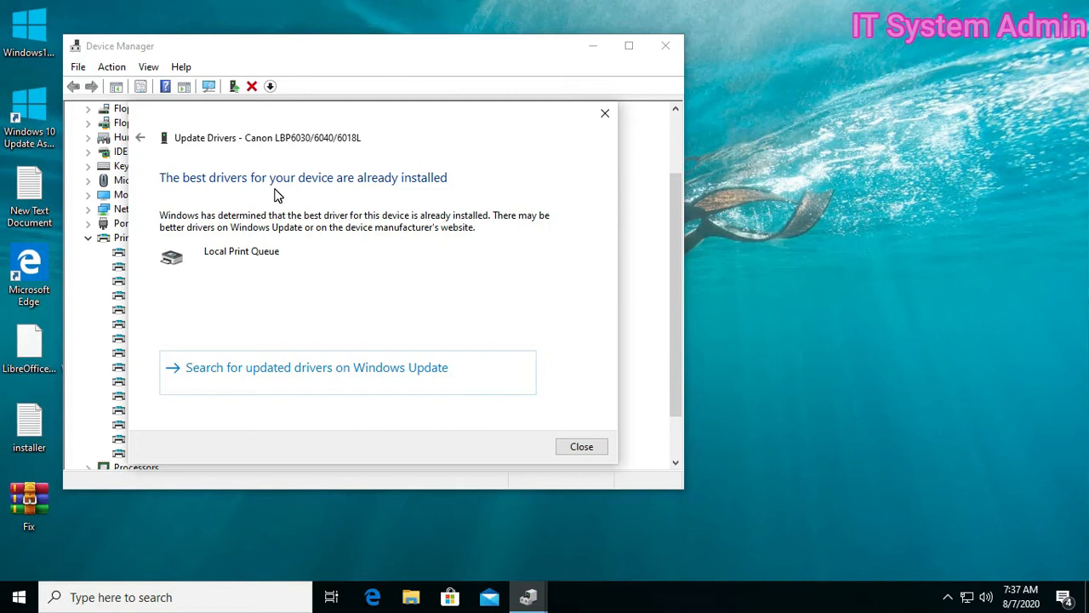
pyautogui.moveTo(459, 191)
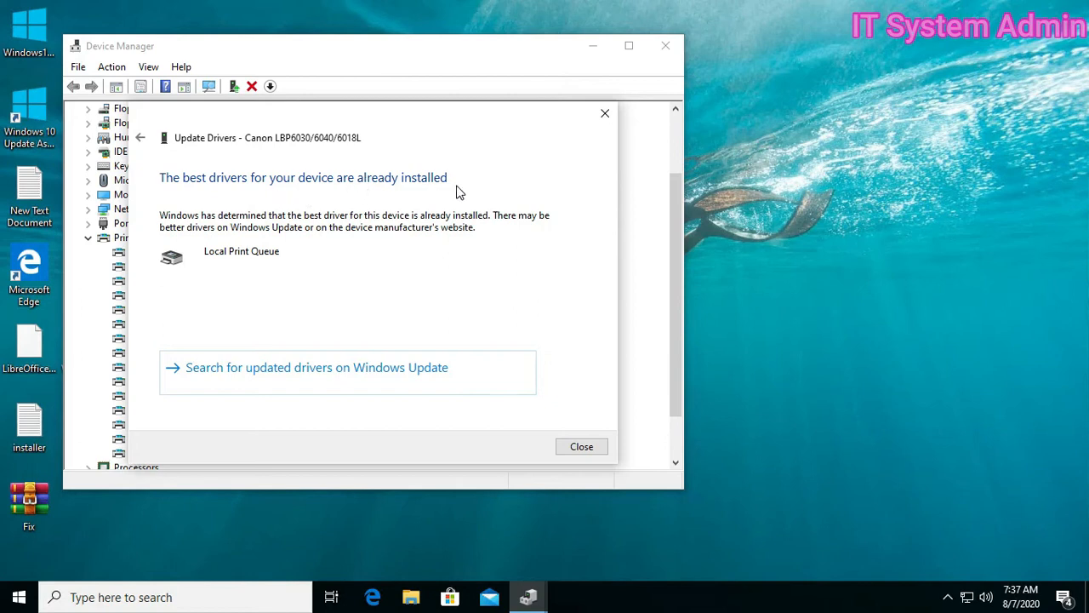
pyautogui.moveTo(613, 414)
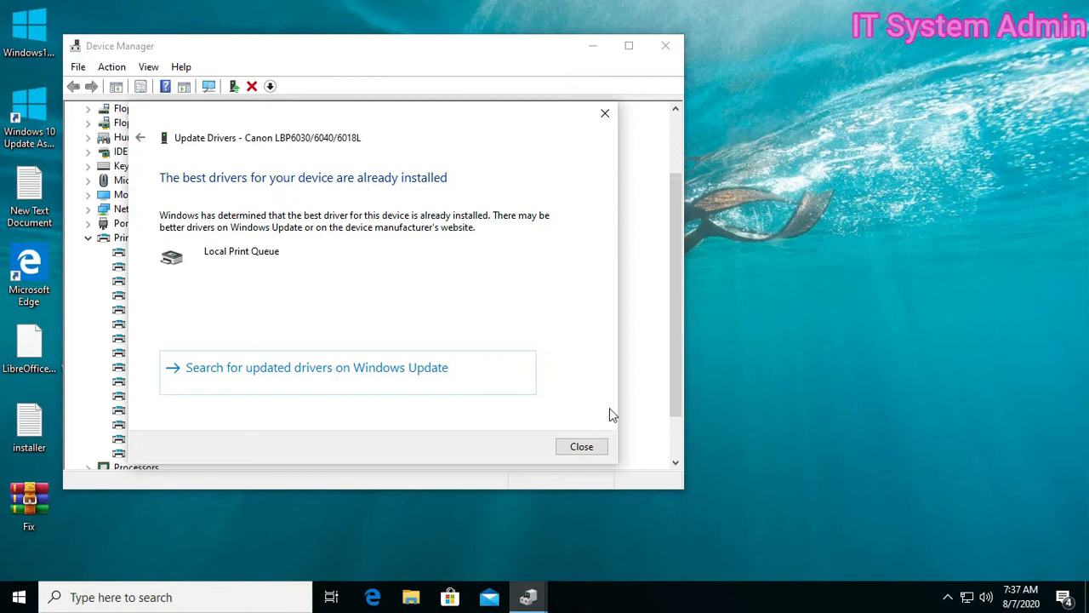
pyautogui.click(581, 446)
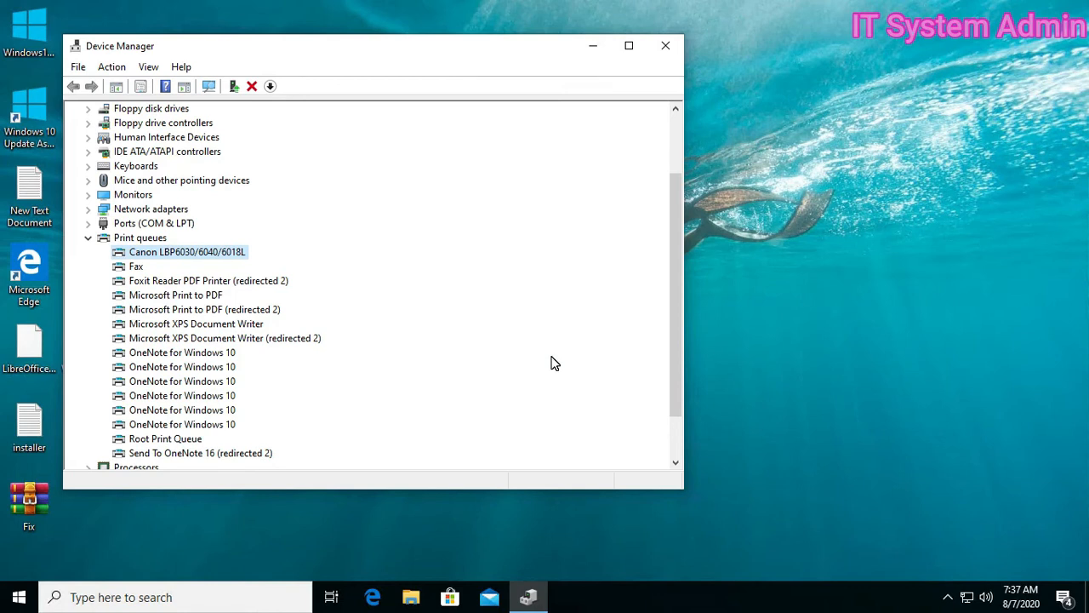
pyautogui.moveTo(246, 294)
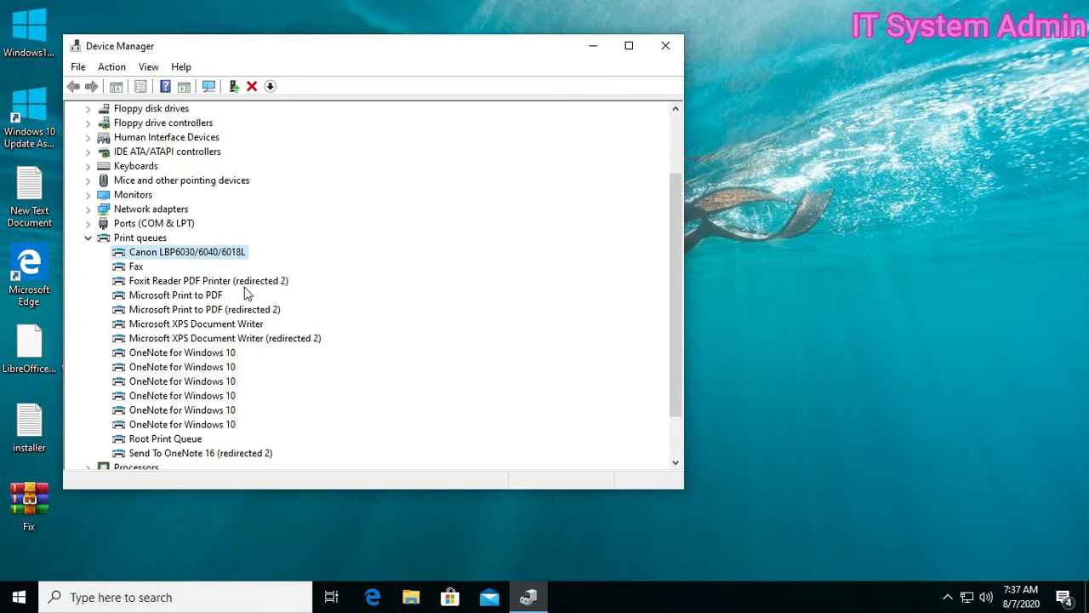
# - Review then dismiss the Canon printer queue's context menu and close Device Manager
pyautogui.rightClick(187, 251)
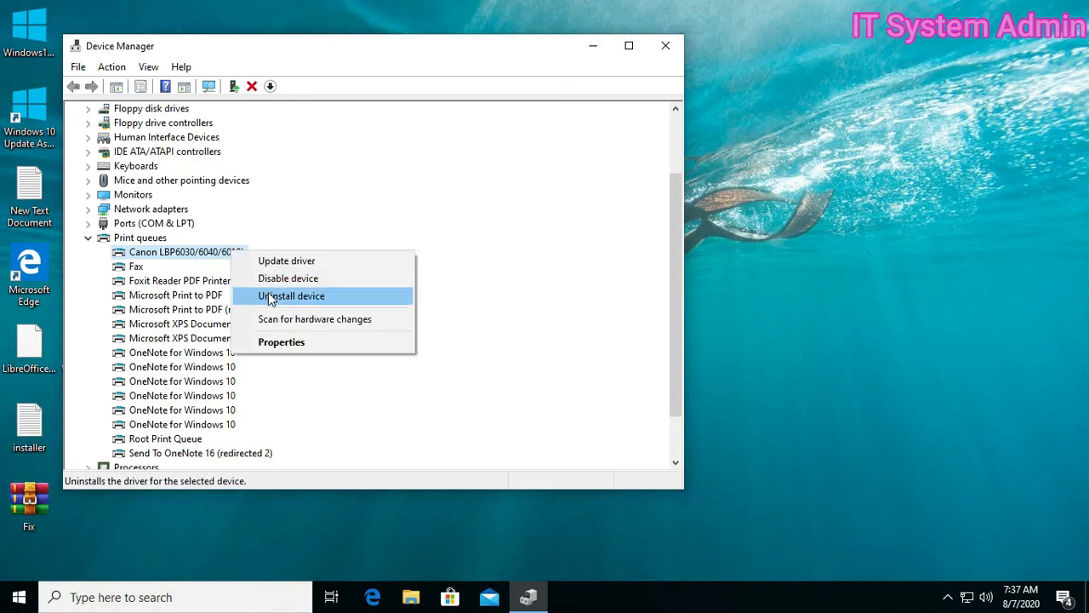
pyautogui.moveTo(333, 299)
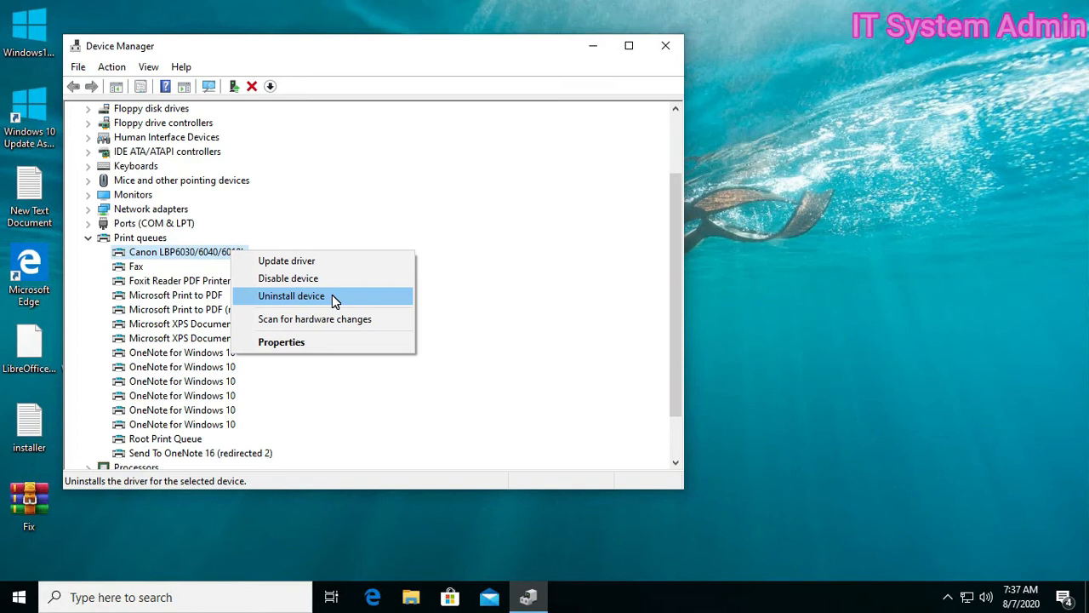
pyautogui.moveTo(451, 245)
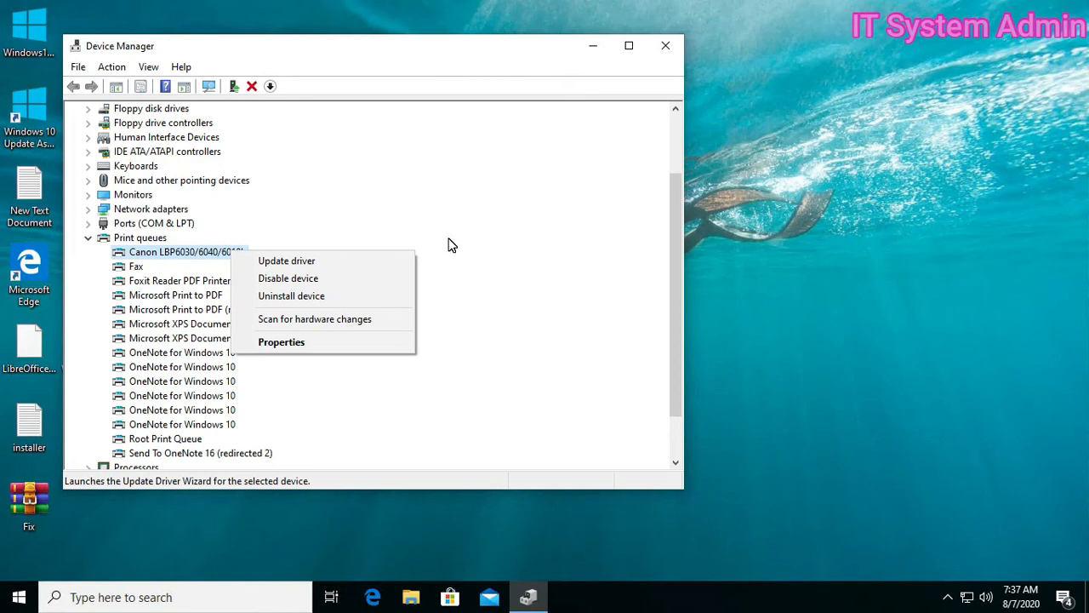
pyautogui.click(448, 236)
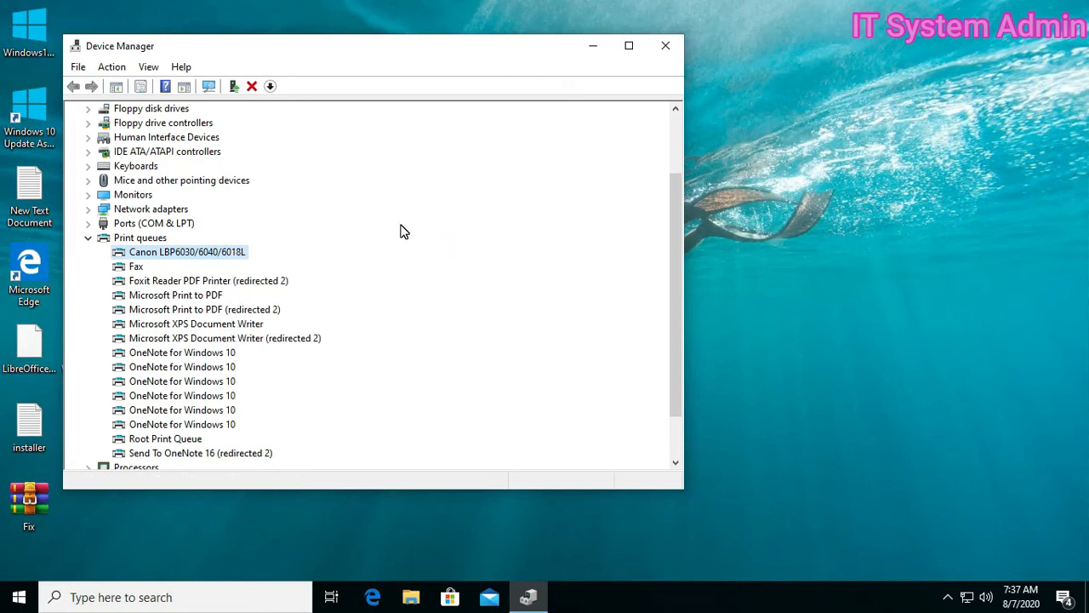
pyautogui.moveTo(401, 265)
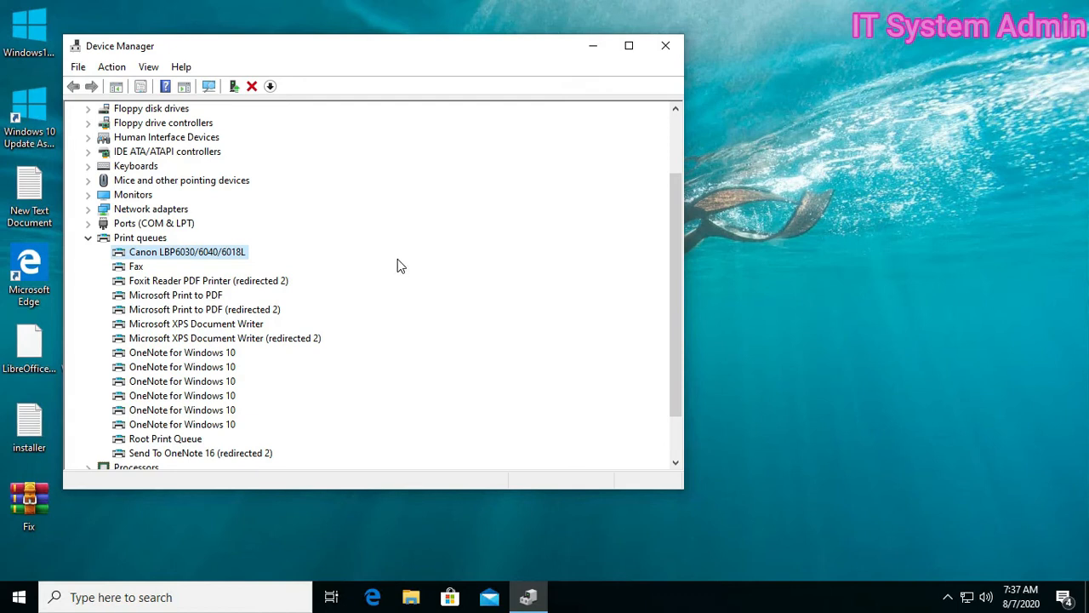
pyautogui.click(665, 45)
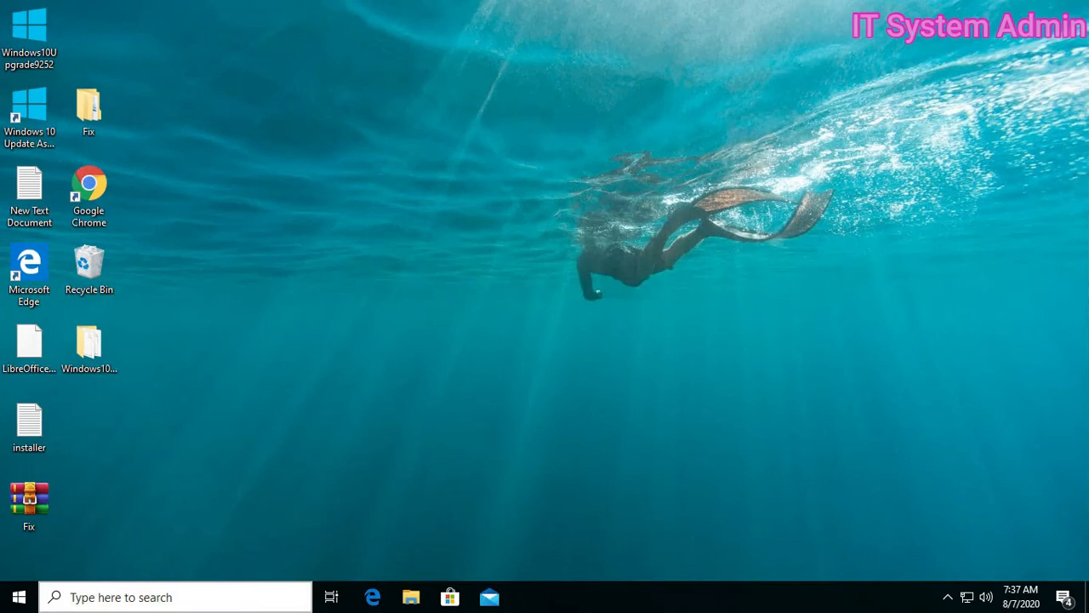
# - Open Control Panel's All Control Panel Items and go to Devices and Printers
pyautogui.click(174, 596)
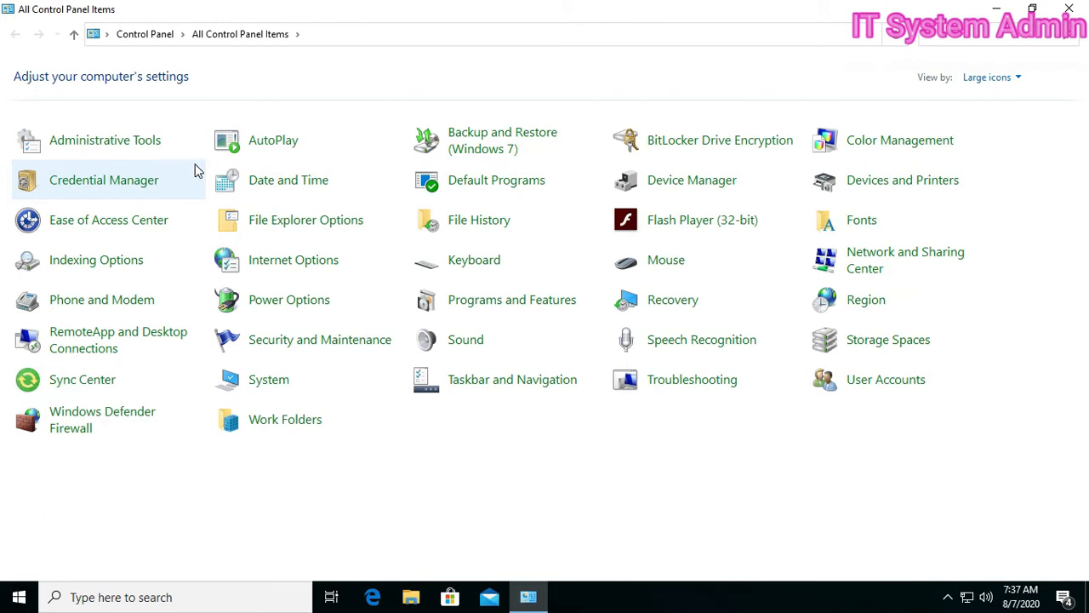
pyautogui.moveTo(864, 179)
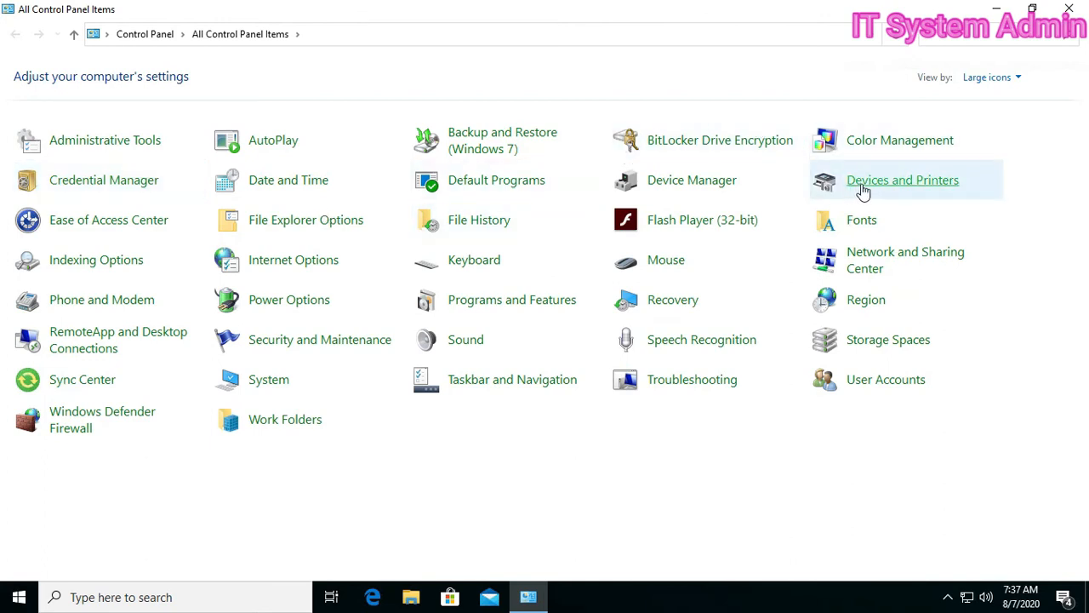
pyautogui.moveTo(881, 187)
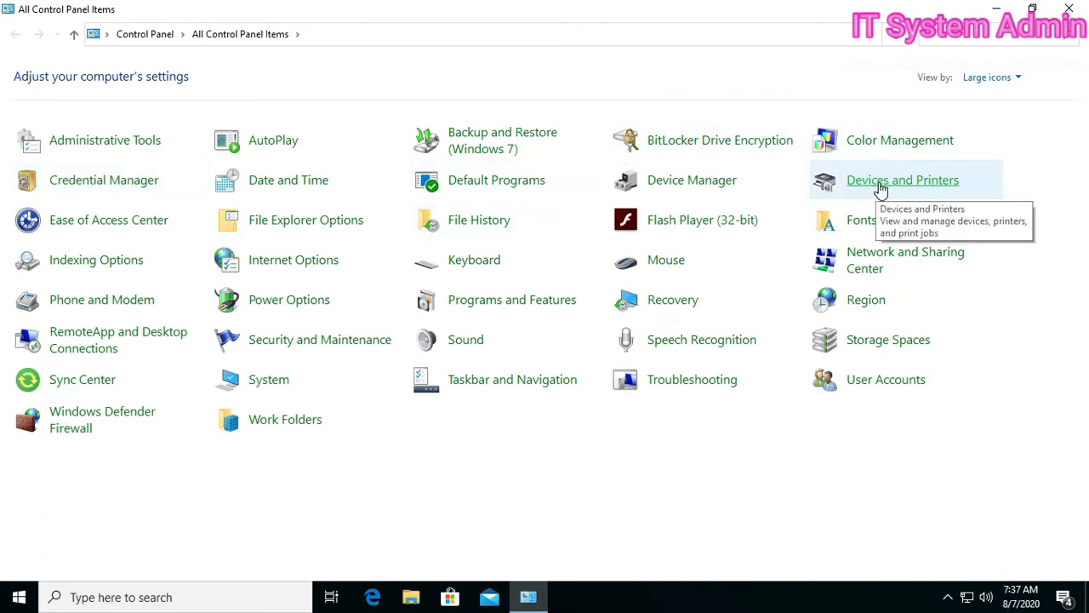
pyautogui.click(901, 180)
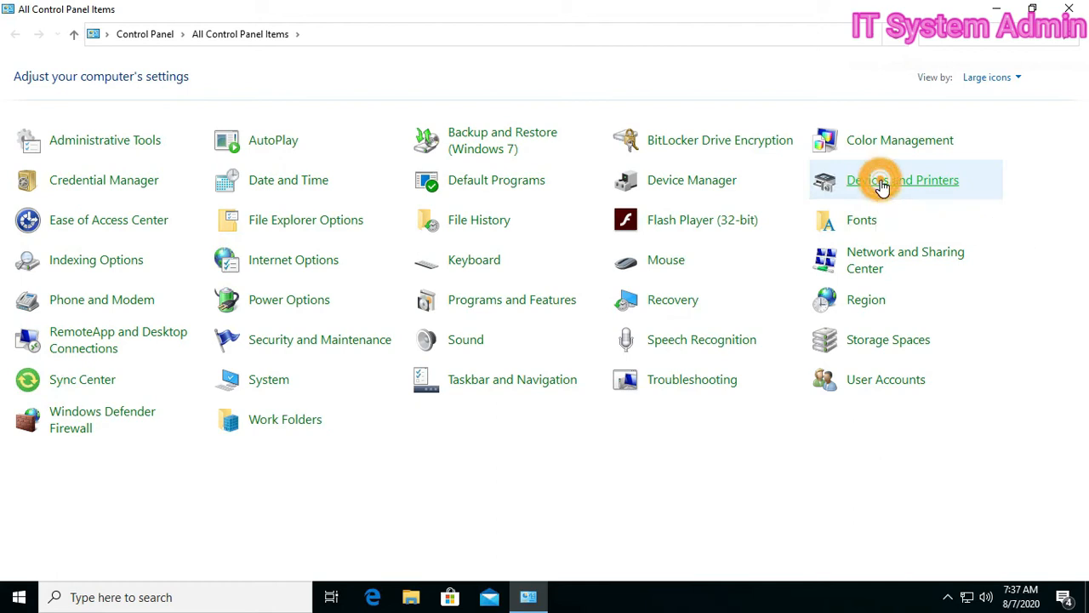
# - Open Devices and Printers and bring up the Canon LBP6030/6040/6018L printer's properties
pyautogui.click(903, 180)
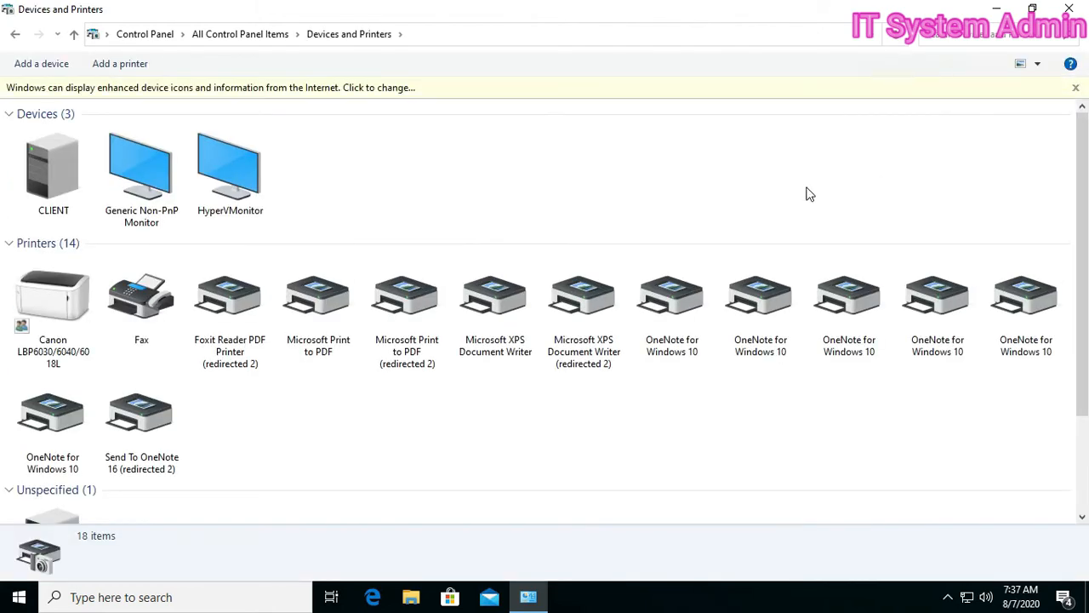
pyautogui.click(53, 296)
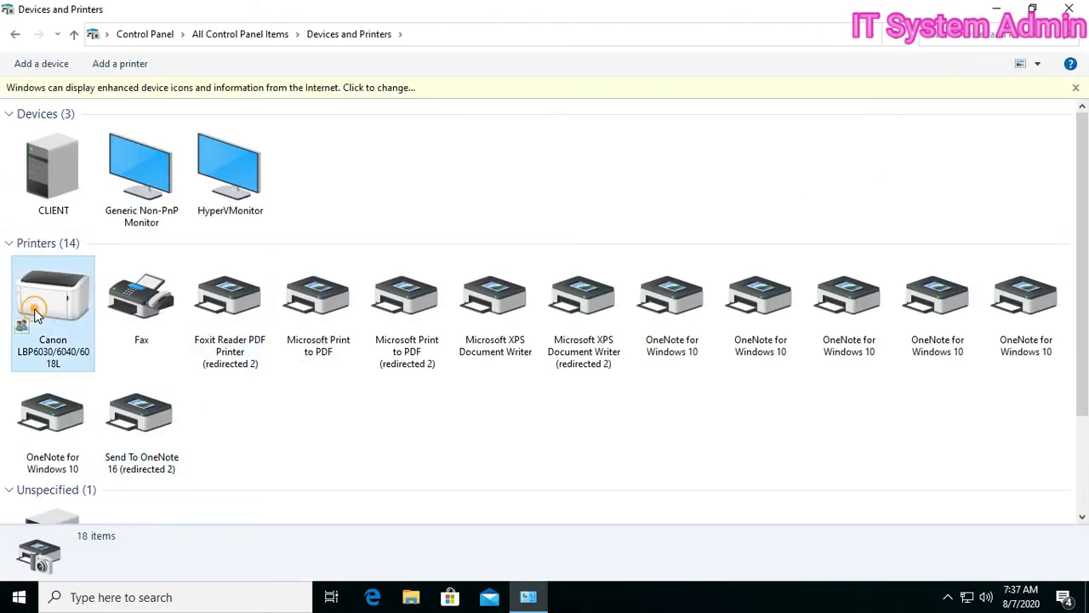
pyautogui.click(53, 293)
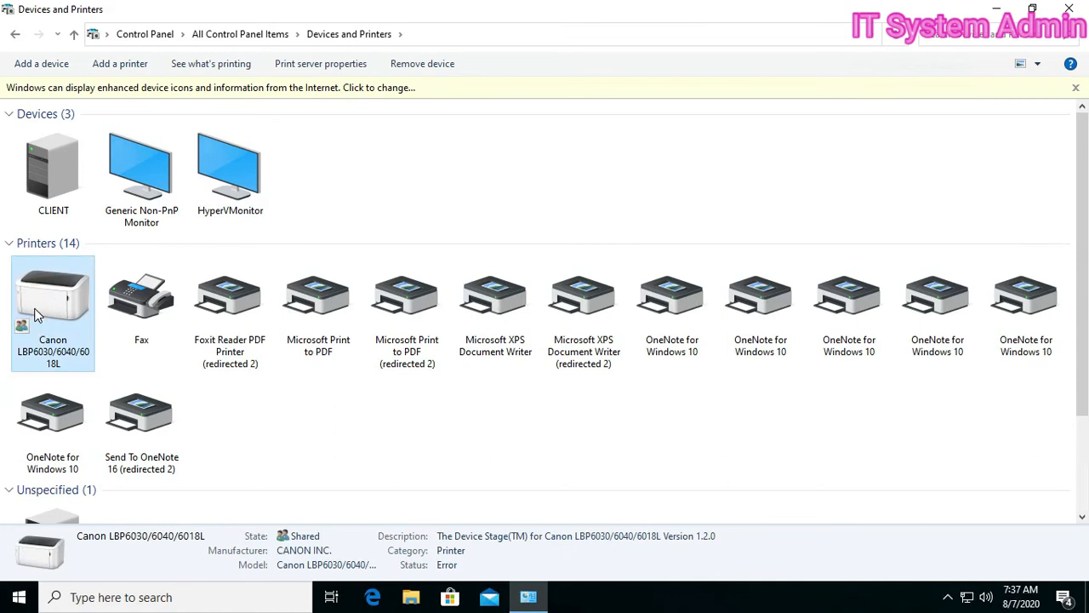
pyautogui.moveTo(53, 294)
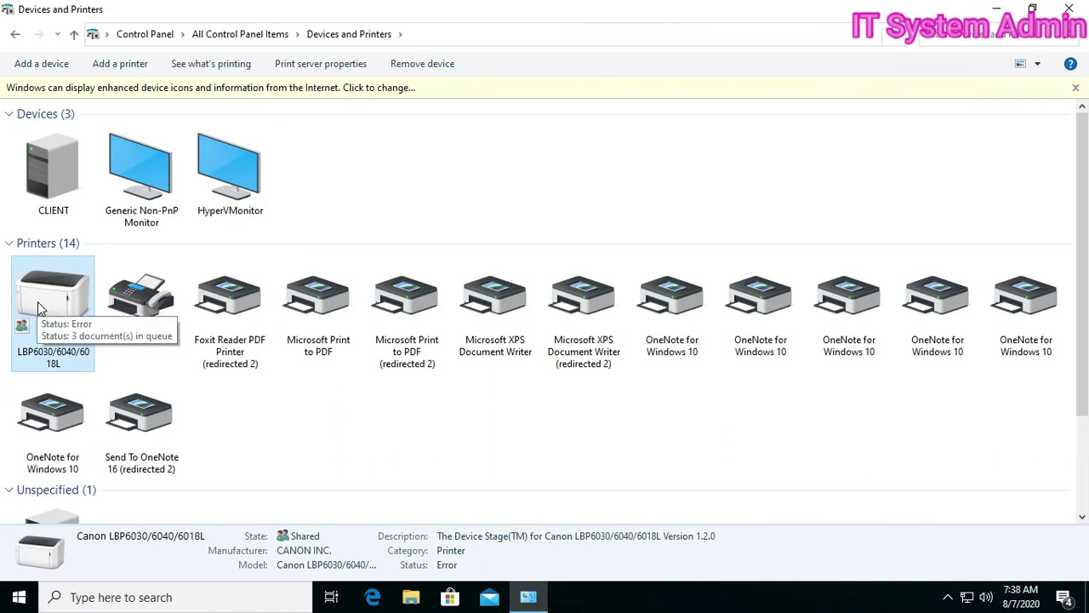
pyautogui.rightClick(52, 293)
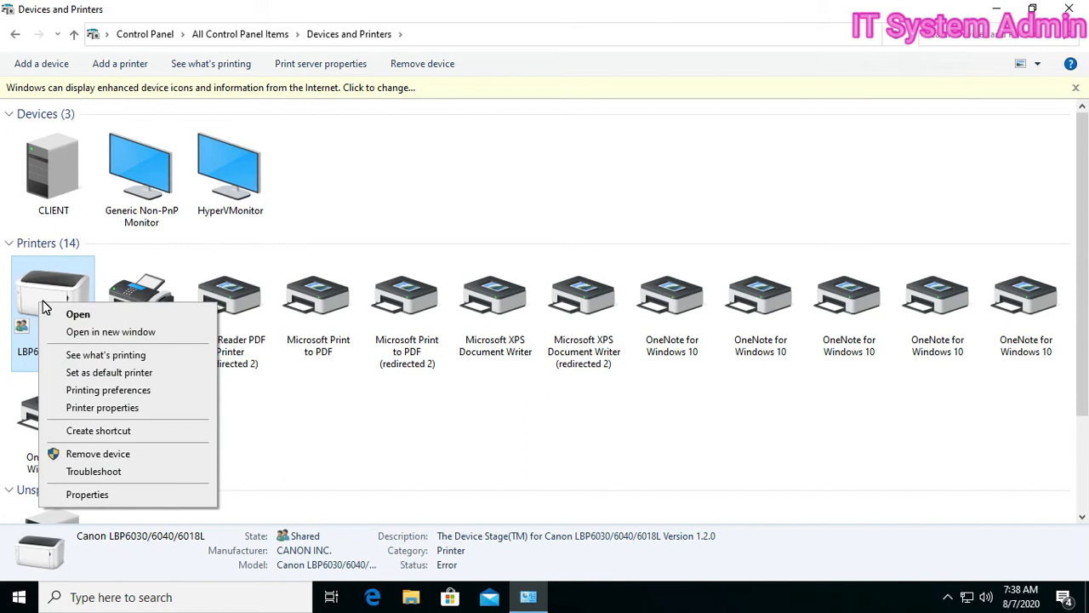
pyautogui.moveTo(102, 407)
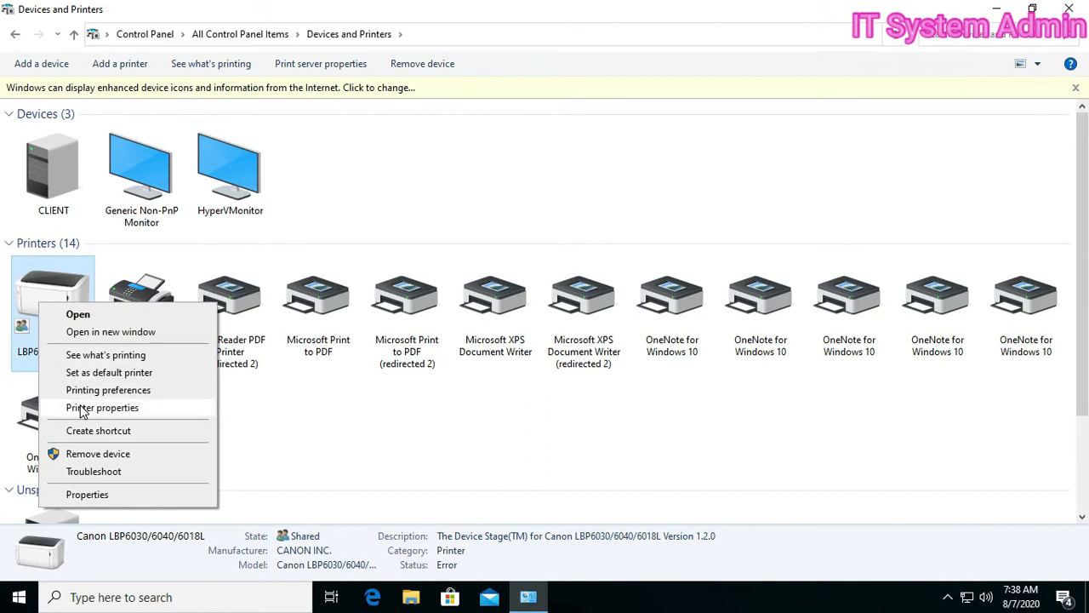
pyautogui.moveTo(113, 471)
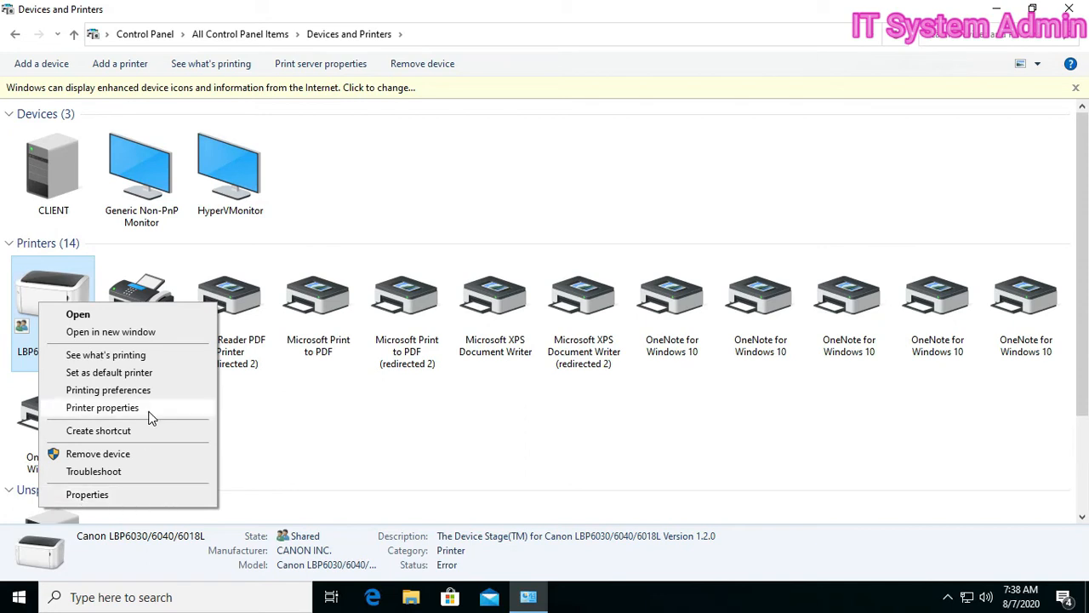
pyautogui.moveTo(121, 414)
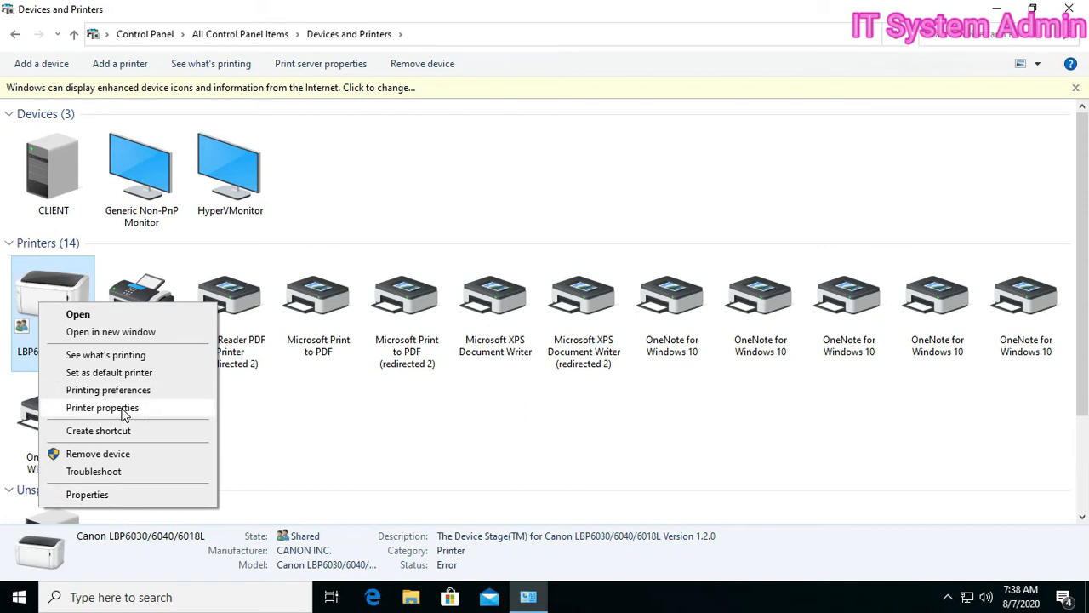
pyautogui.click(102, 407)
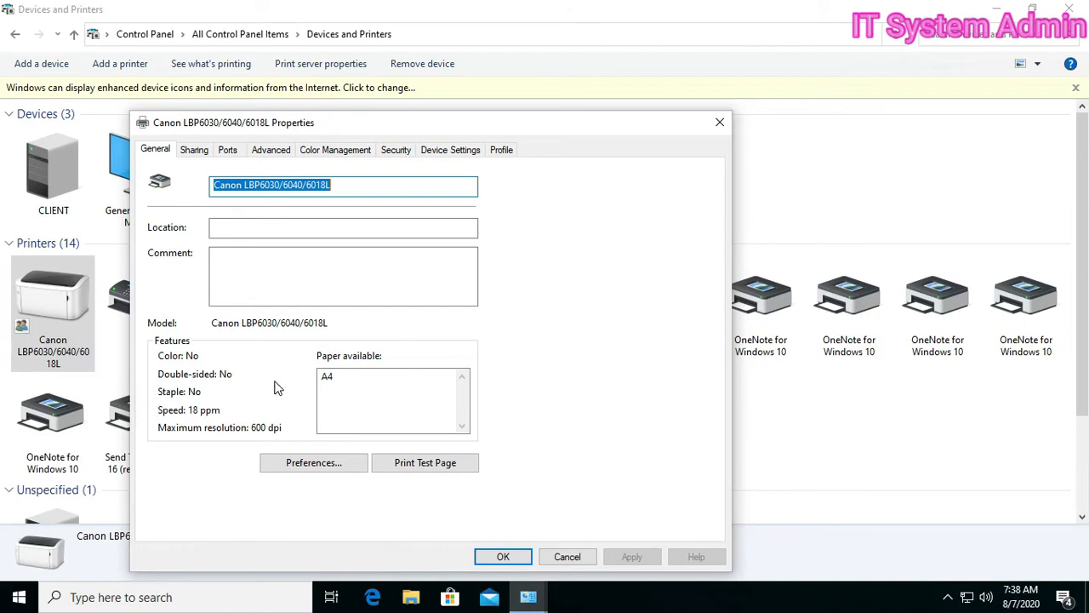
pyautogui.moveTo(328, 246)
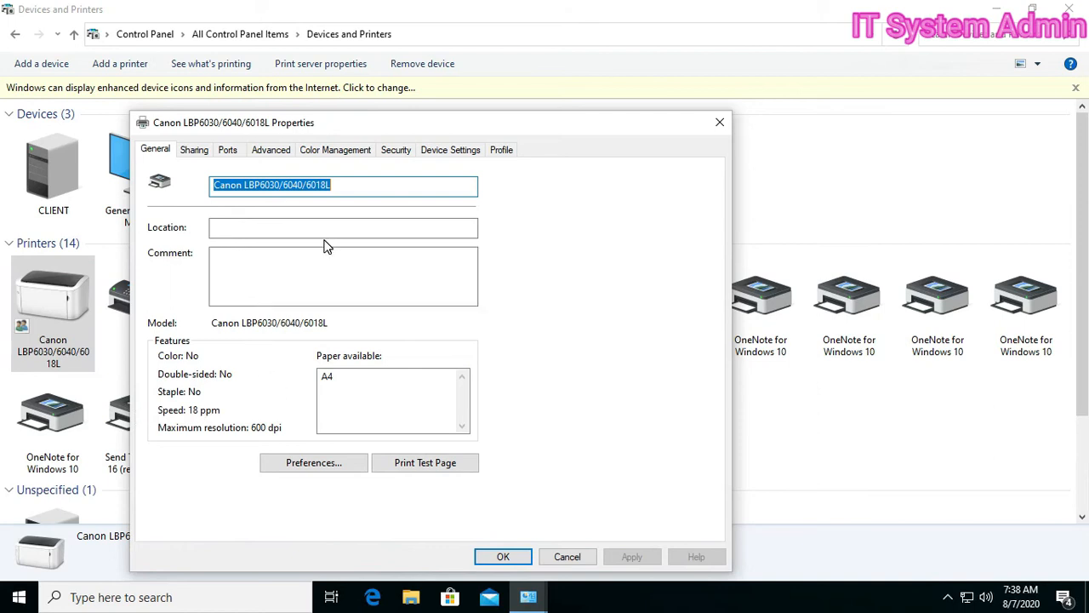
# - Review the Canon printer's LPT1 port assignment, then its Sharing and Advanced settings
pyautogui.click(354, 184)
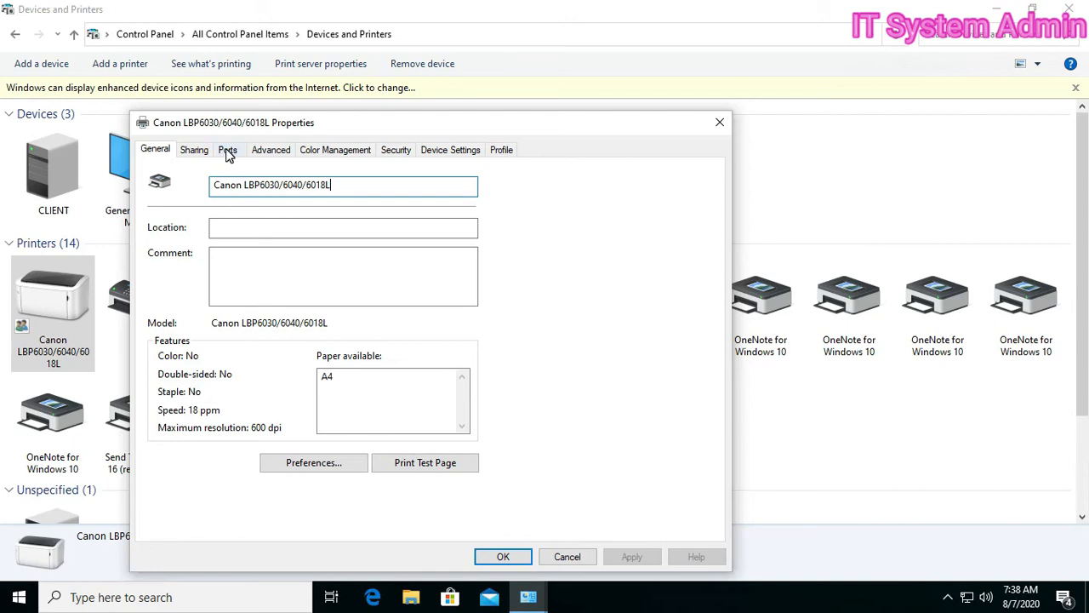
pyautogui.click(228, 149)
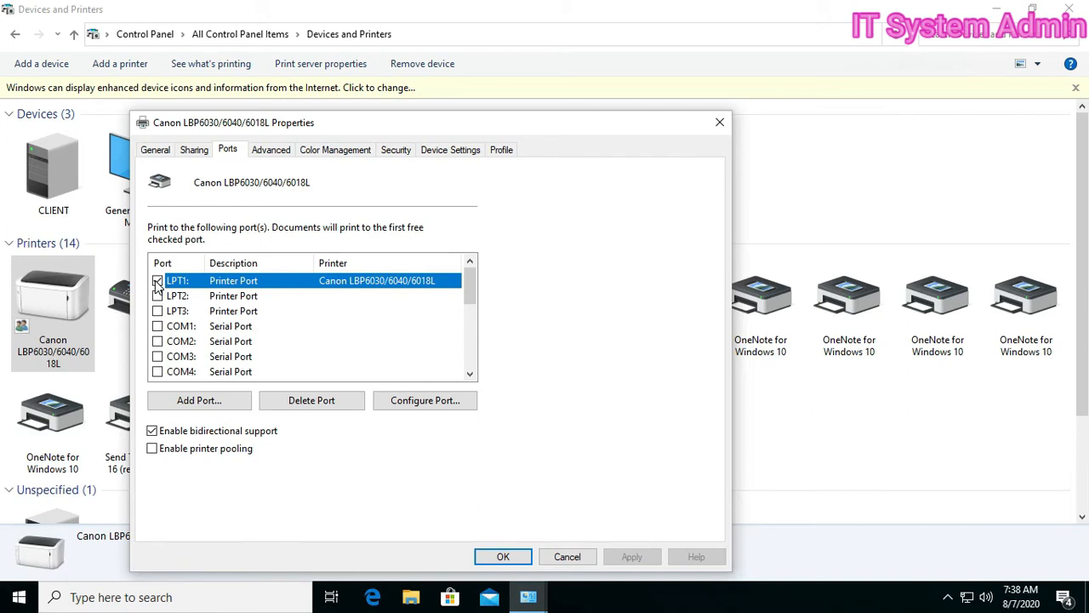
pyautogui.click(157, 280)
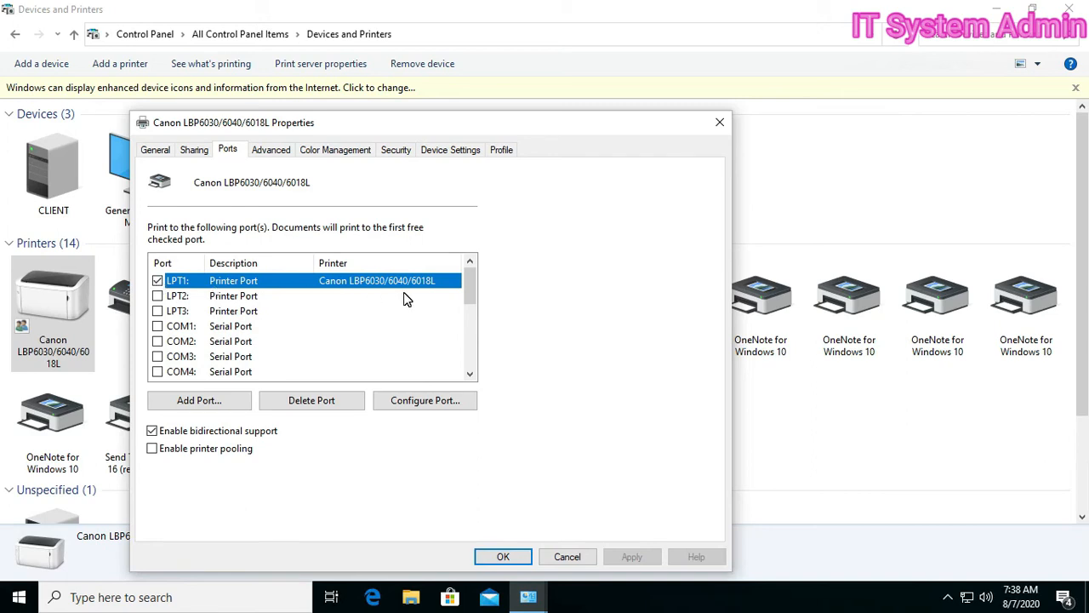
pyautogui.moveTo(340, 289)
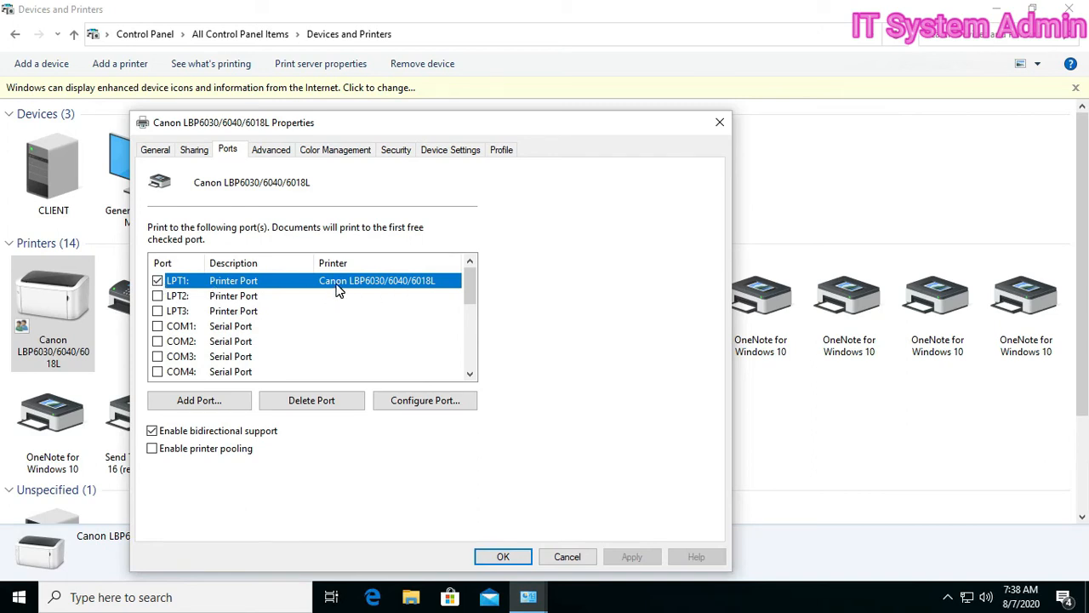
pyautogui.moveTo(443, 294)
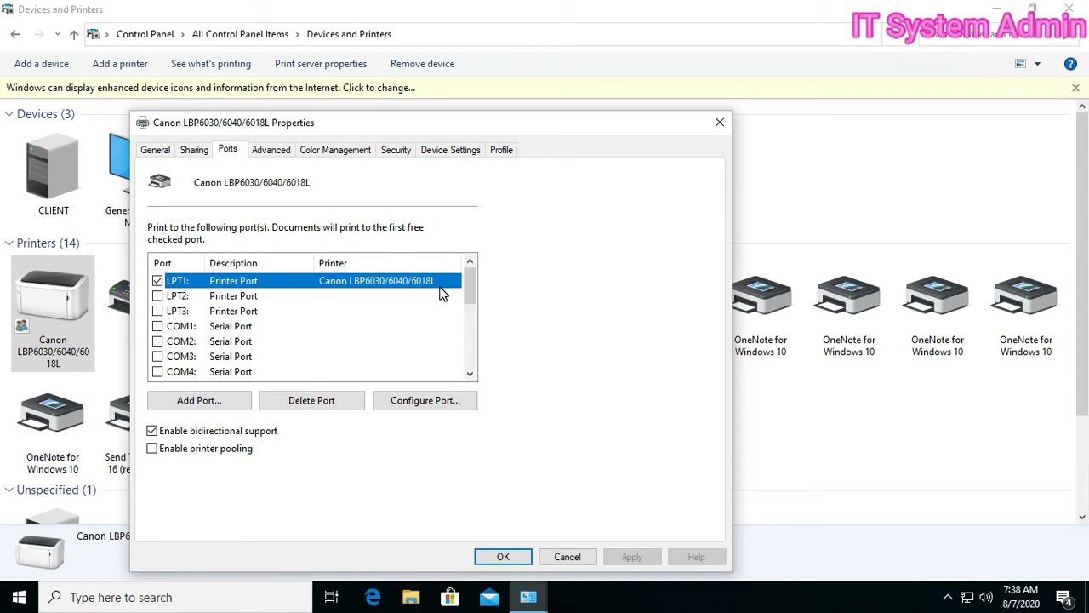
pyautogui.moveTo(194, 150)
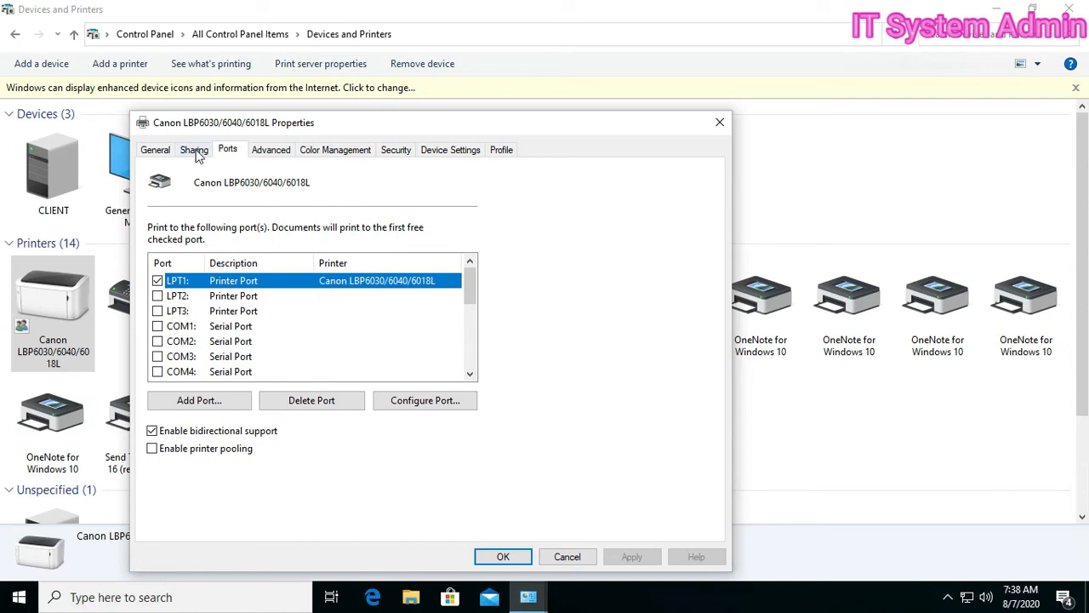
pyautogui.click(194, 149)
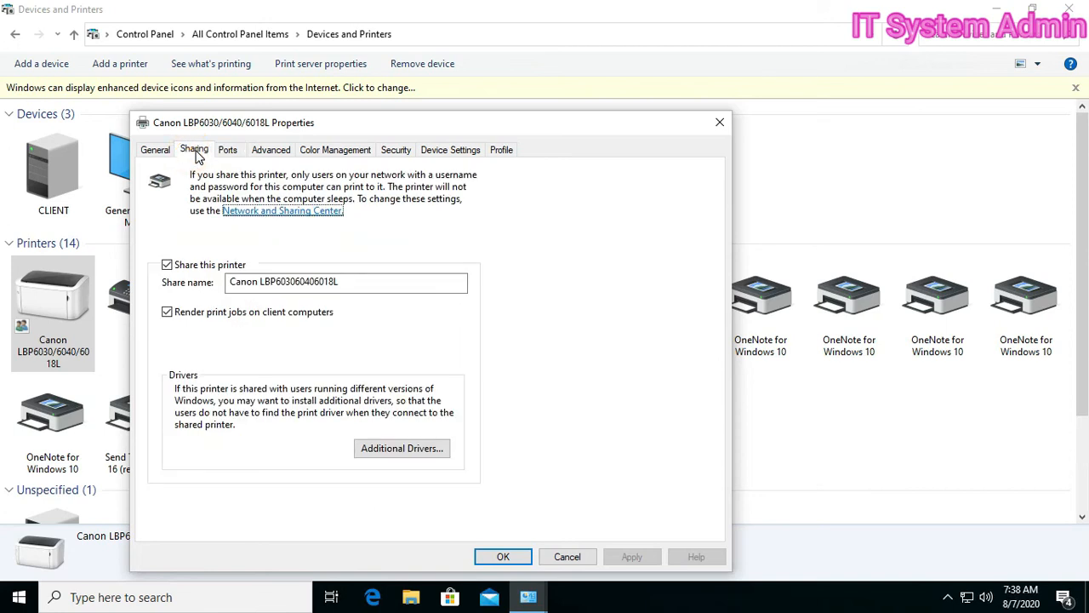
pyautogui.moveTo(246, 272)
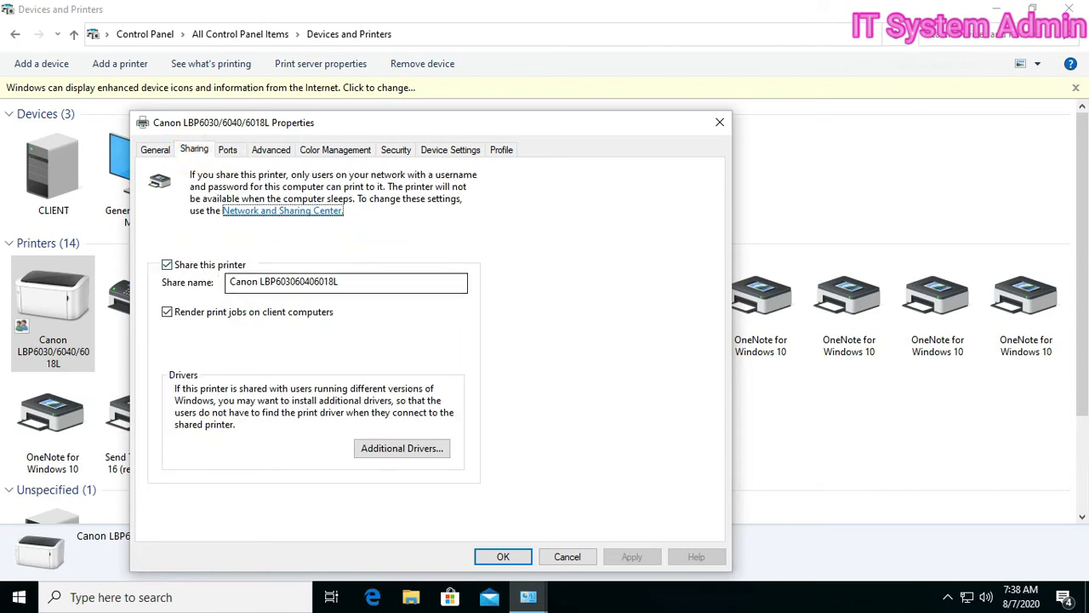
pyautogui.moveTo(322, 255)
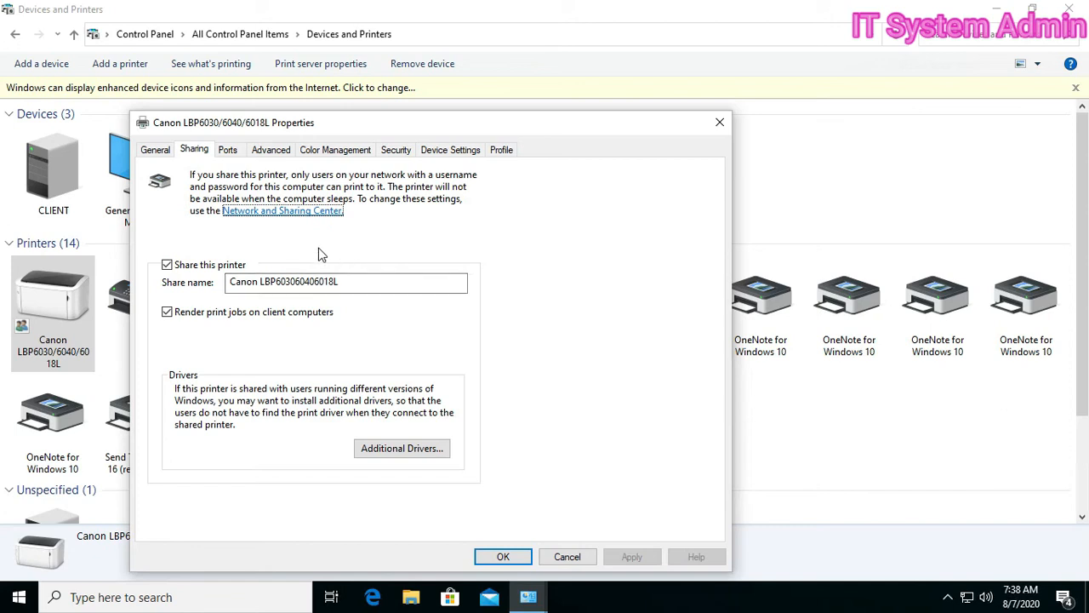
pyautogui.click(270, 150)
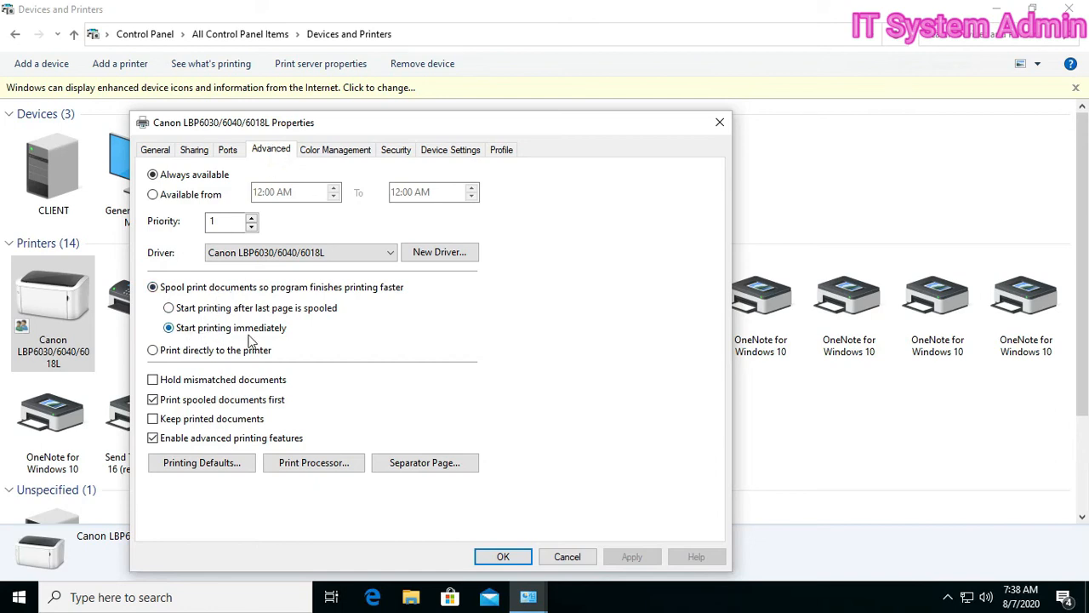
pyautogui.moveTo(240, 350)
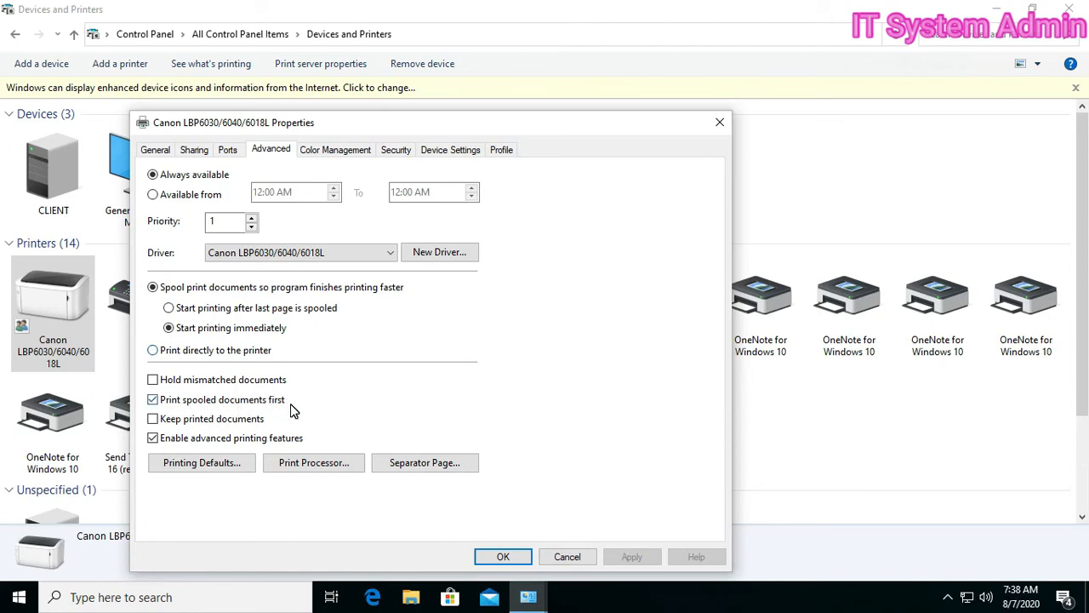
pyautogui.moveTo(212, 448)
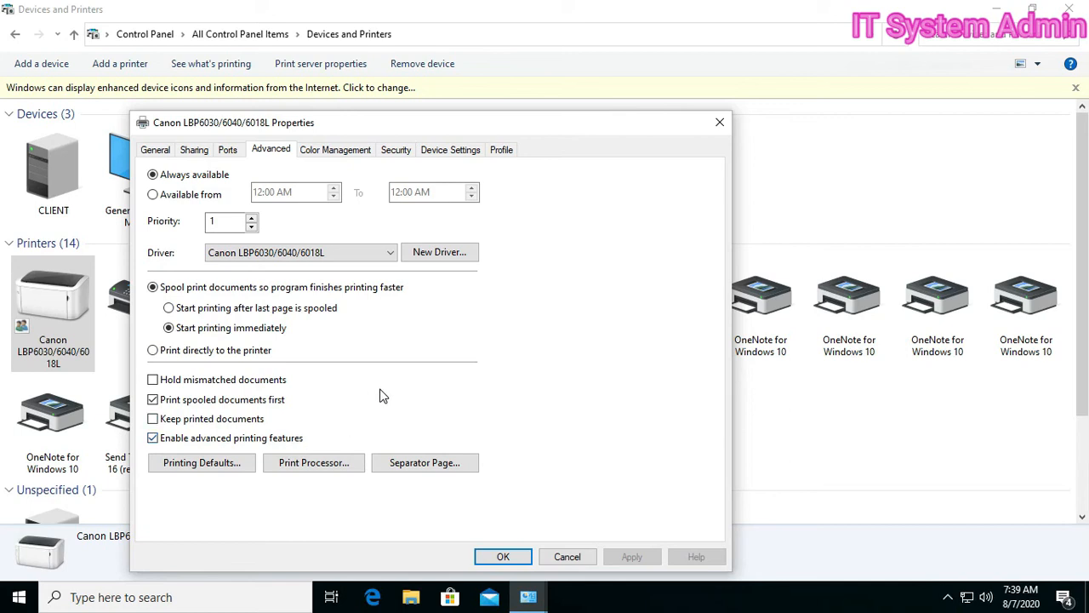
pyautogui.moveTo(499, 443)
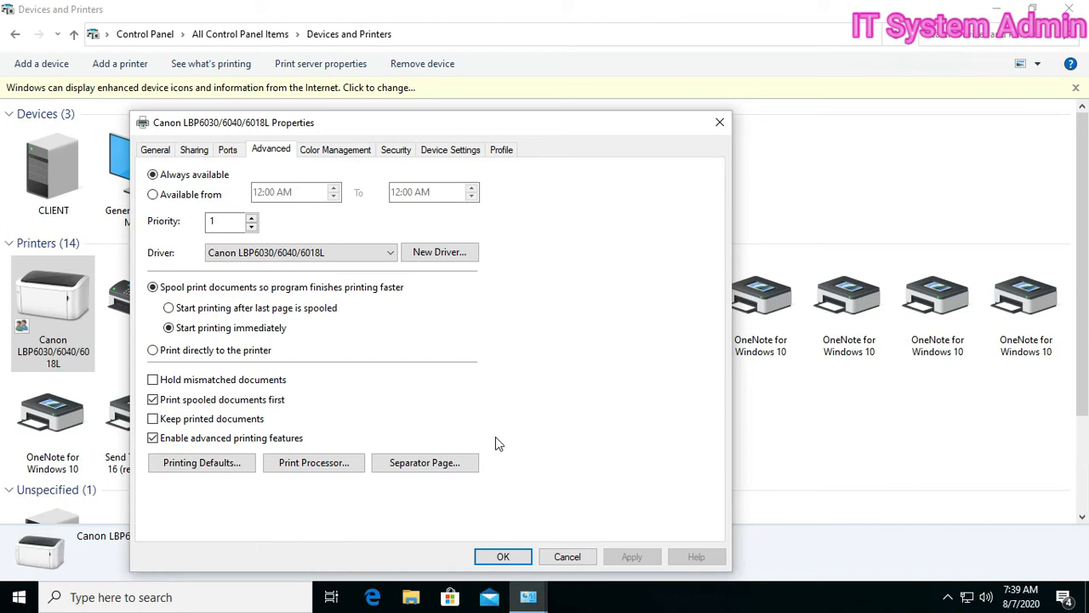
# - Close the properties and set the Canon LBP6030/6040/6018L as the default printer
pyautogui.click(503, 556)
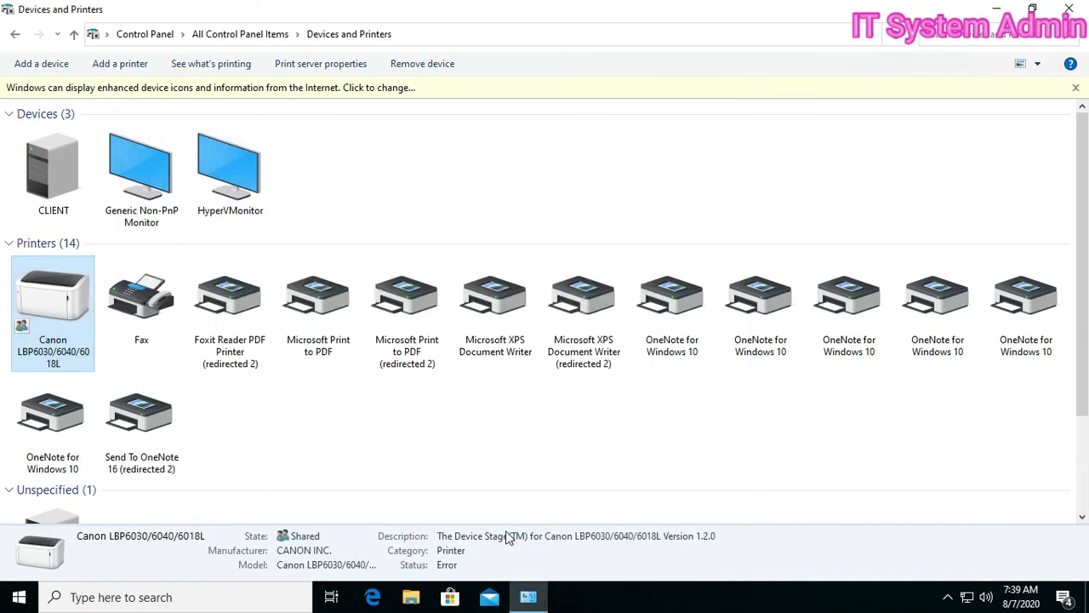
pyautogui.moveTo(81, 310)
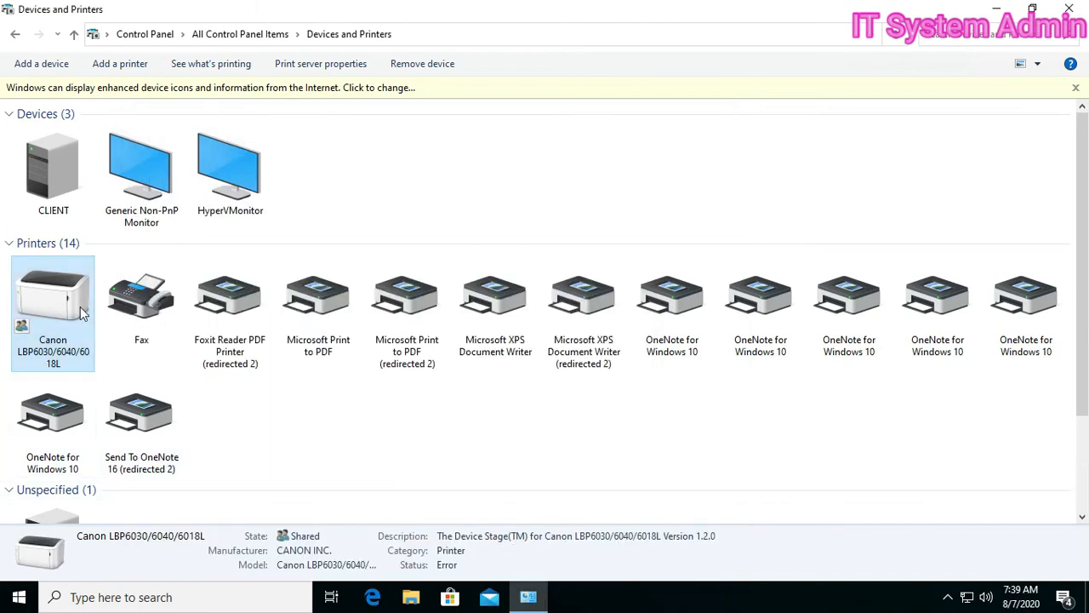
pyautogui.rightClick(53, 293)
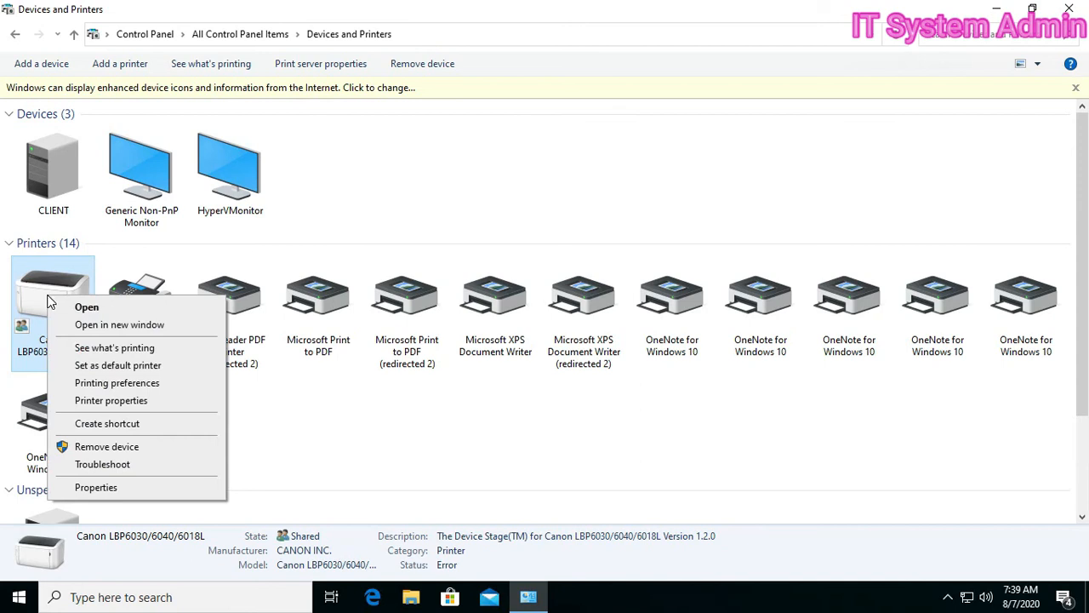
pyautogui.moveTo(51, 307)
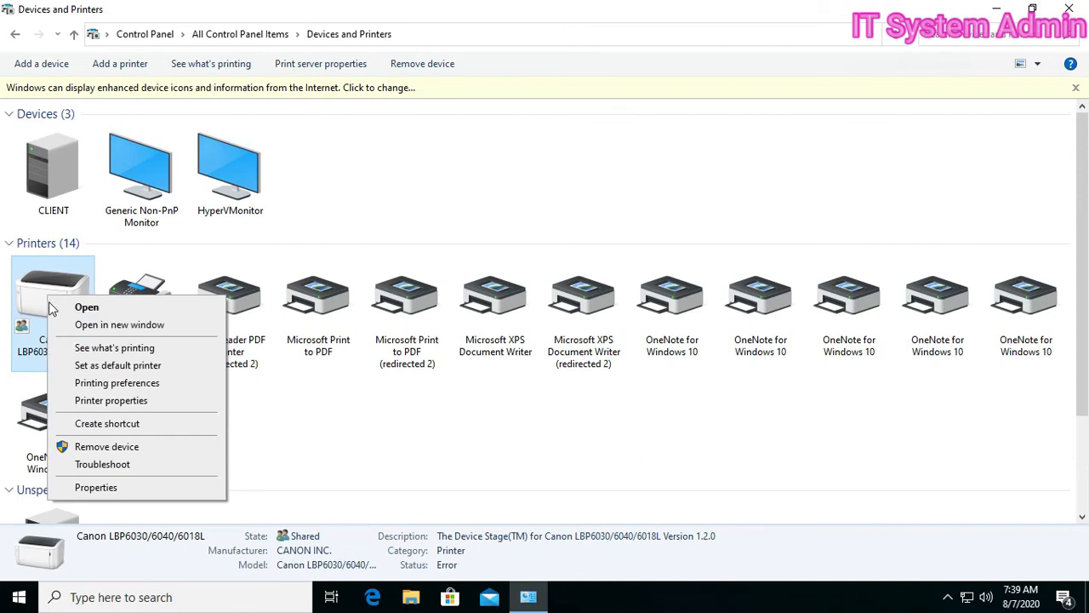
pyautogui.moveTo(118, 365)
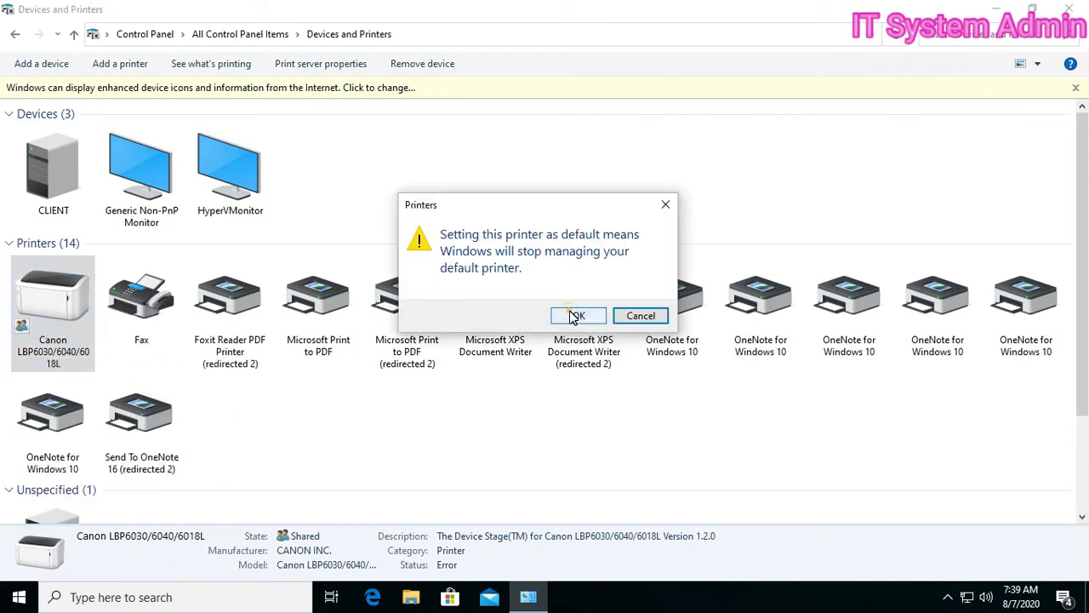
pyautogui.click(578, 316)
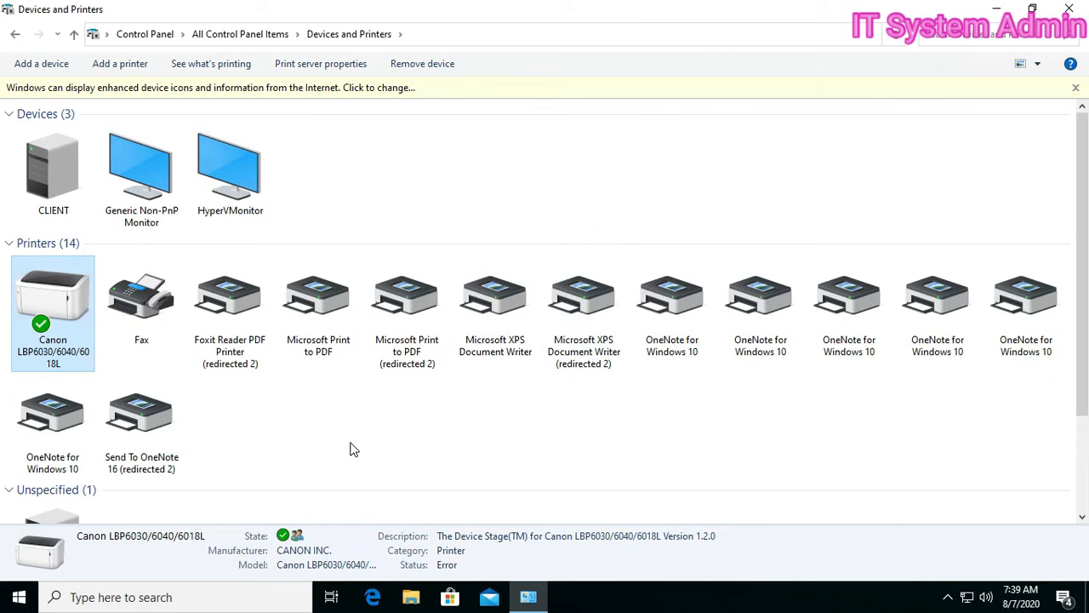
pyautogui.click(338, 452)
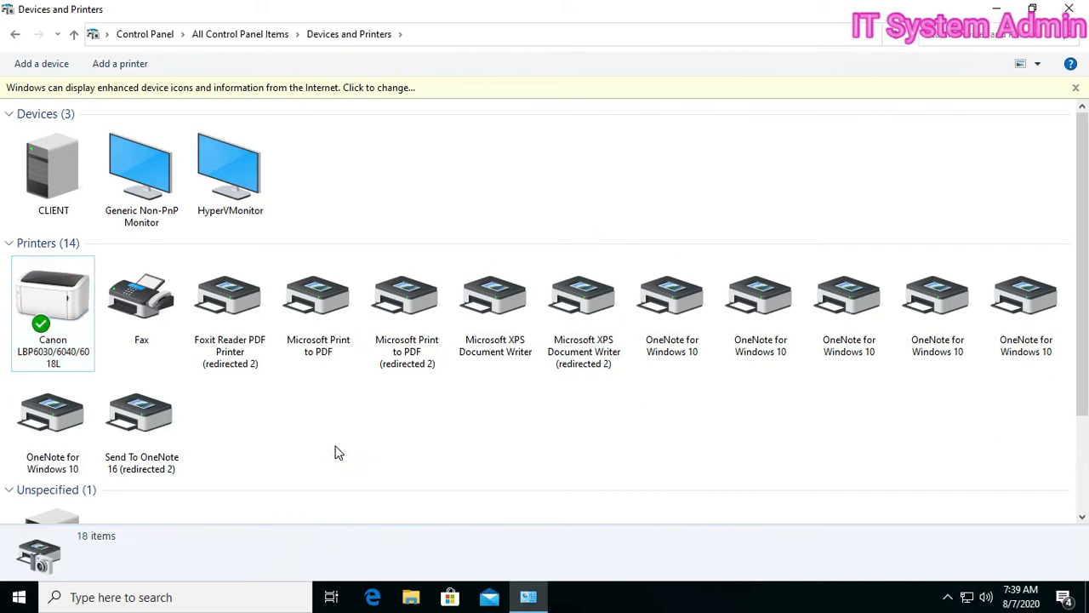
pyautogui.moveTo(339, 465)
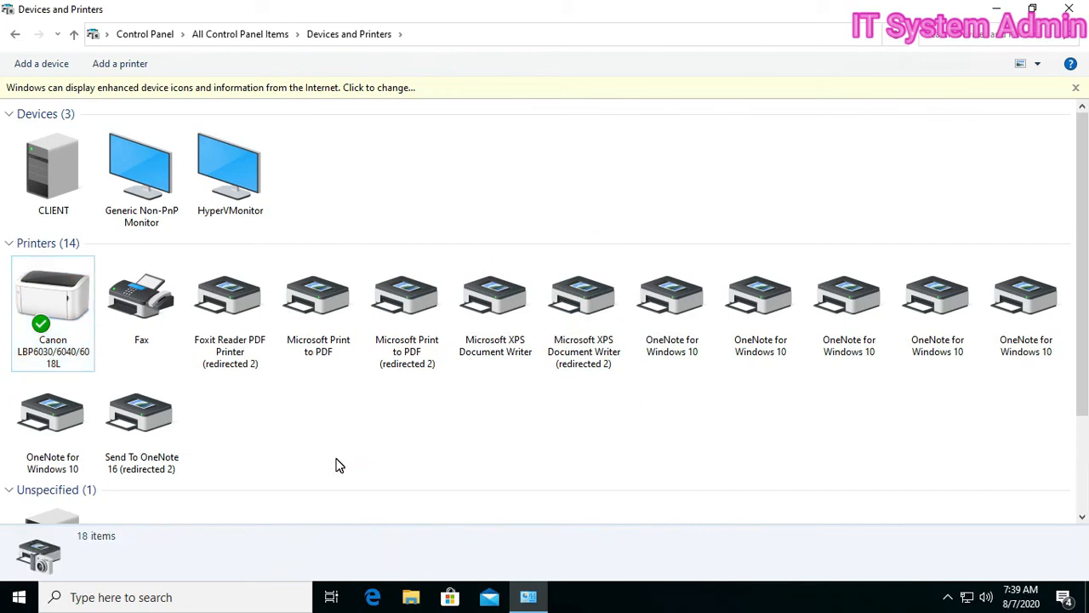
pyautogui.click(141, 413)
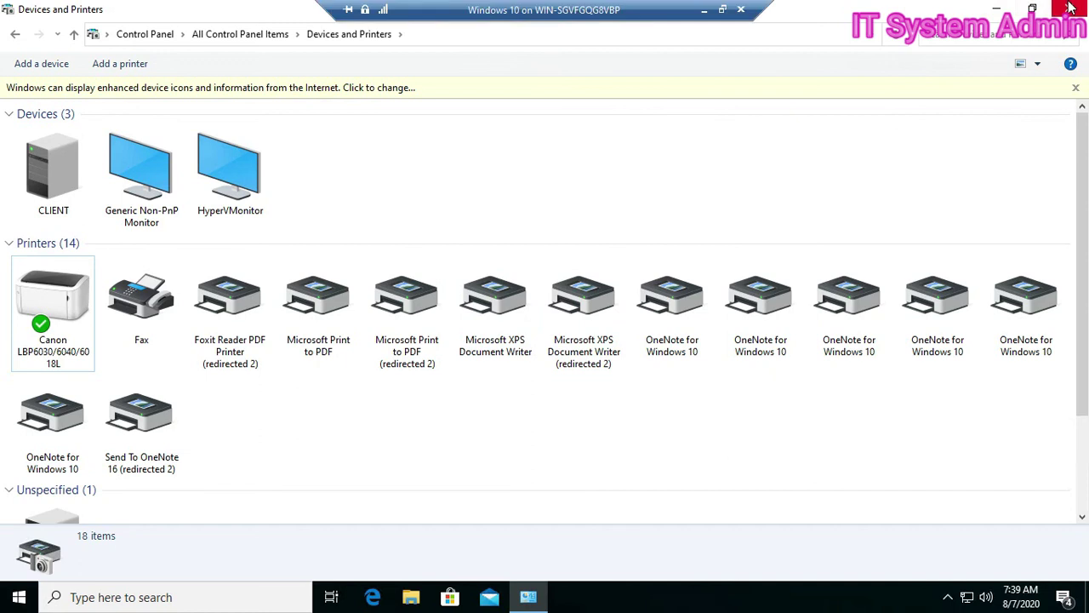
# - Close Devices and Printers and open the desktop's New Text Document in WordPad
pyautogui.click(1076, 9)
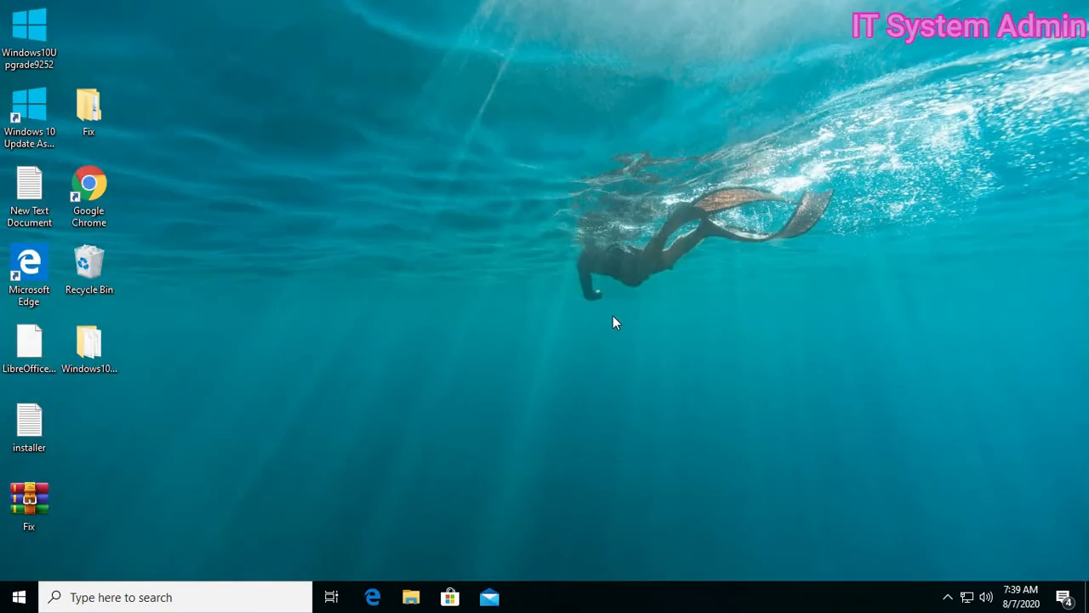
pyautogui.moveTo(102, 366)
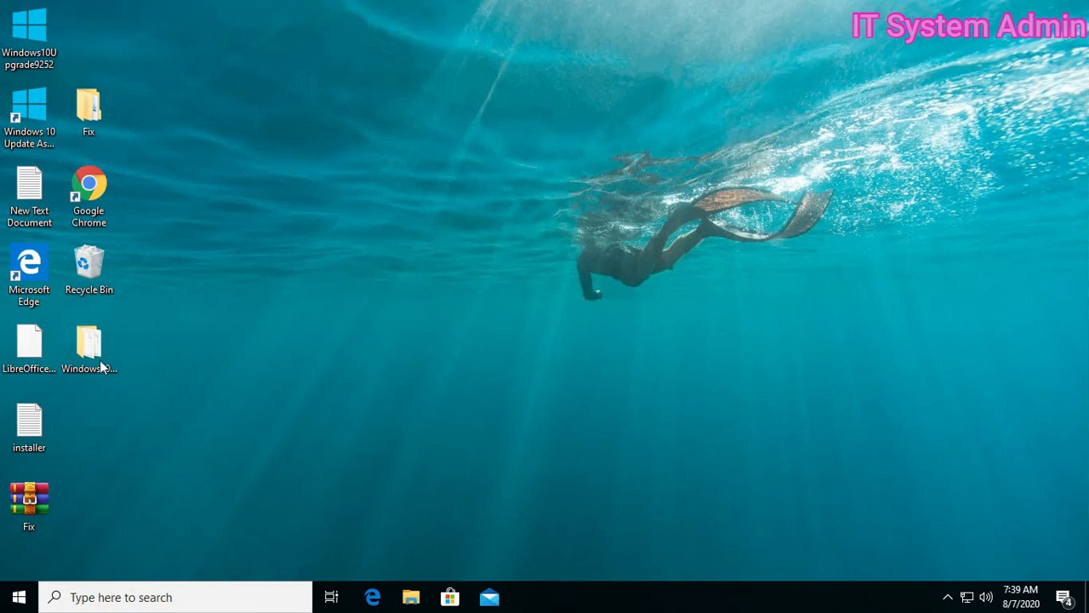
pyautogui.rightClick(29, 187)
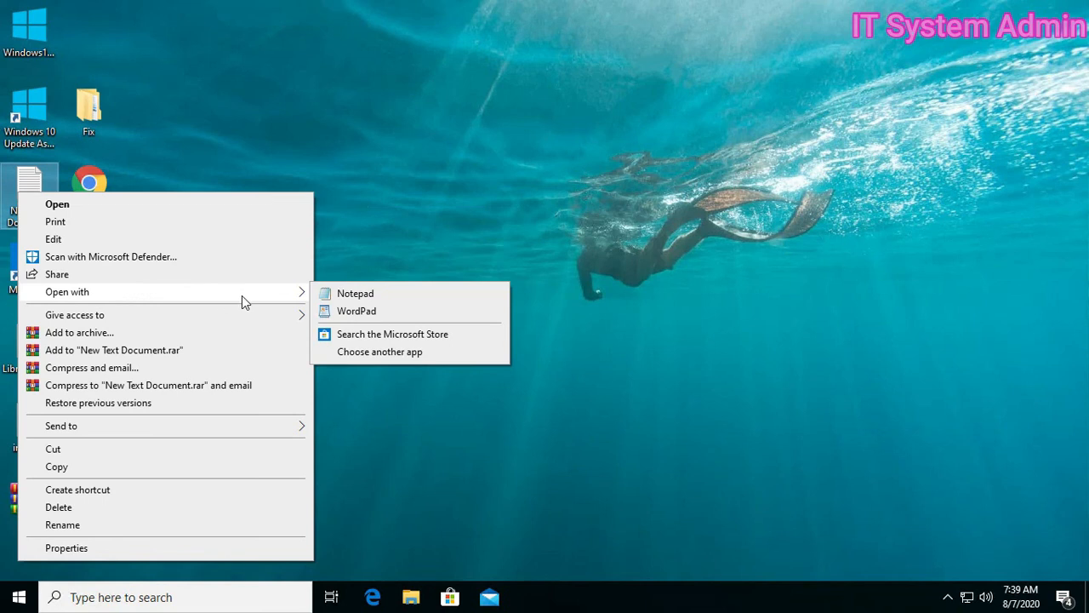
pyautogui.click(357, 310)
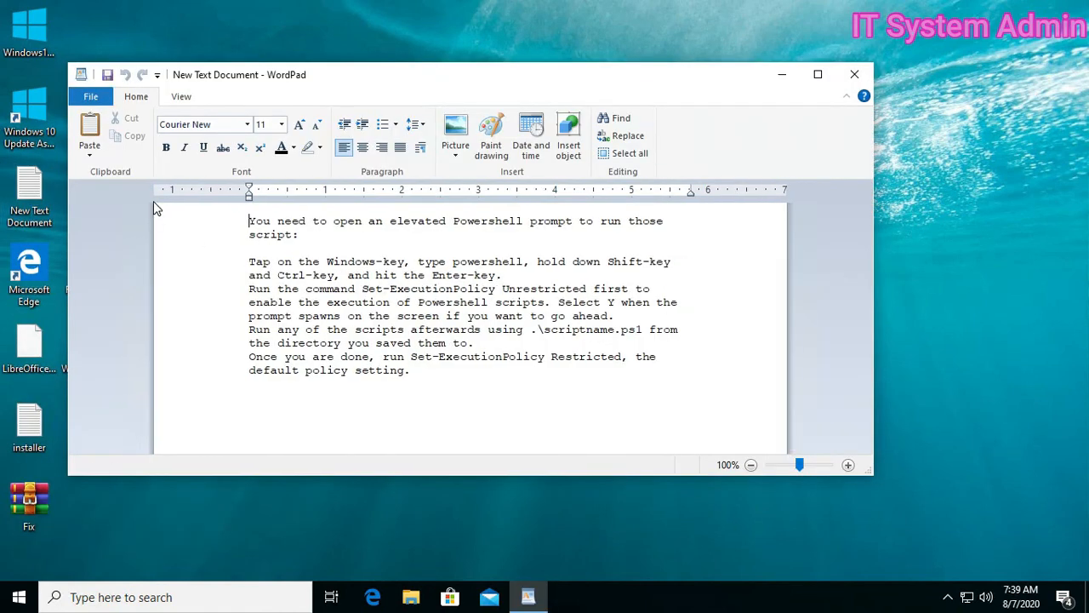
# - Print the New Text Document from WordPad to the Canon LBP6030/6040/6018L
pyautogui.click(90, 96)
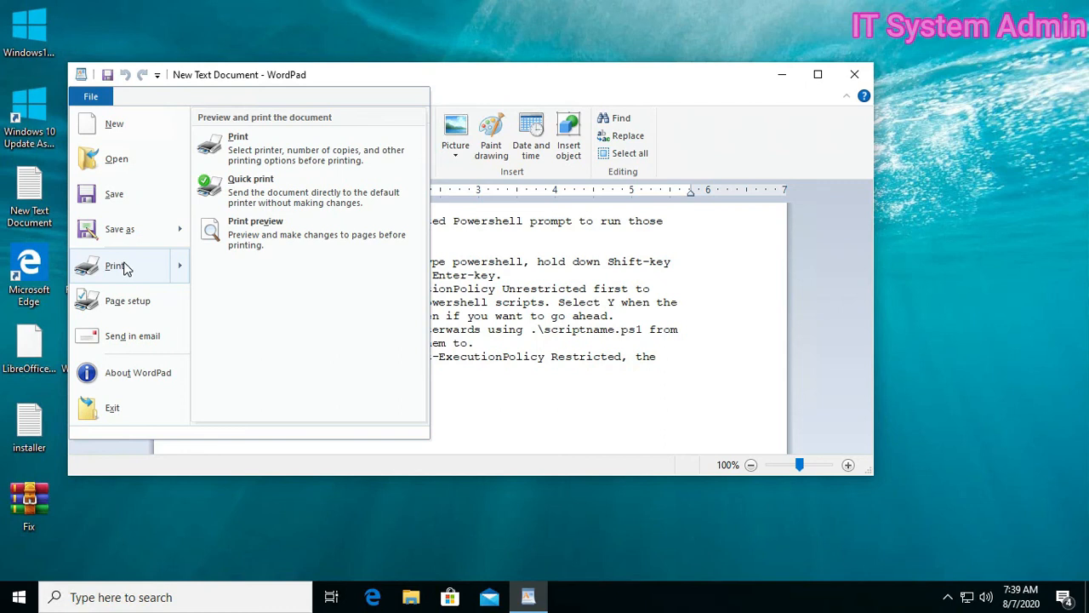
pyautogui.click(237, 136)
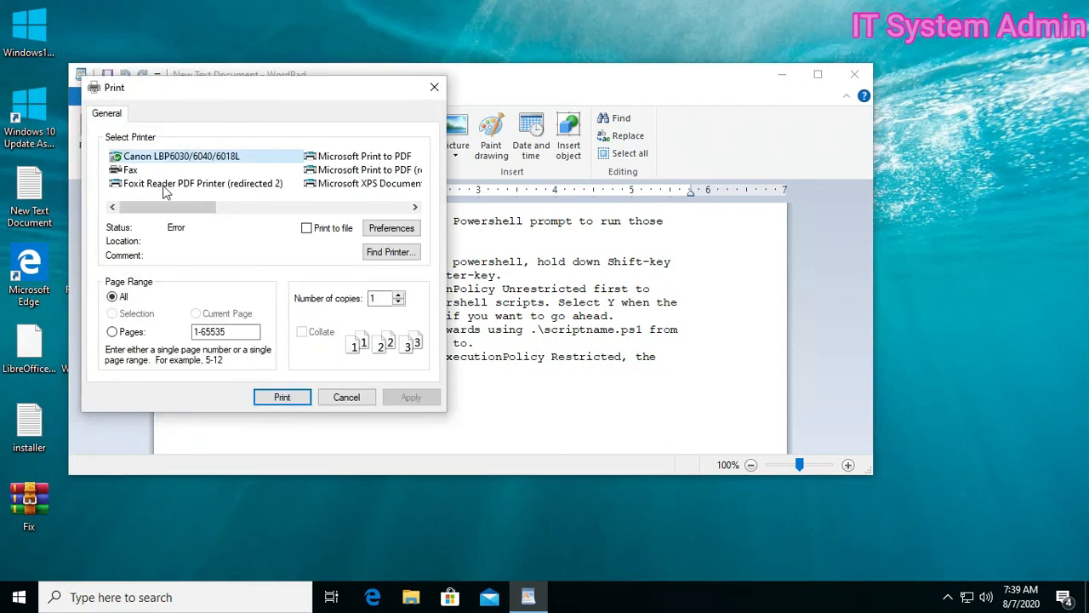
pyautogui.moveTo(170, 162)
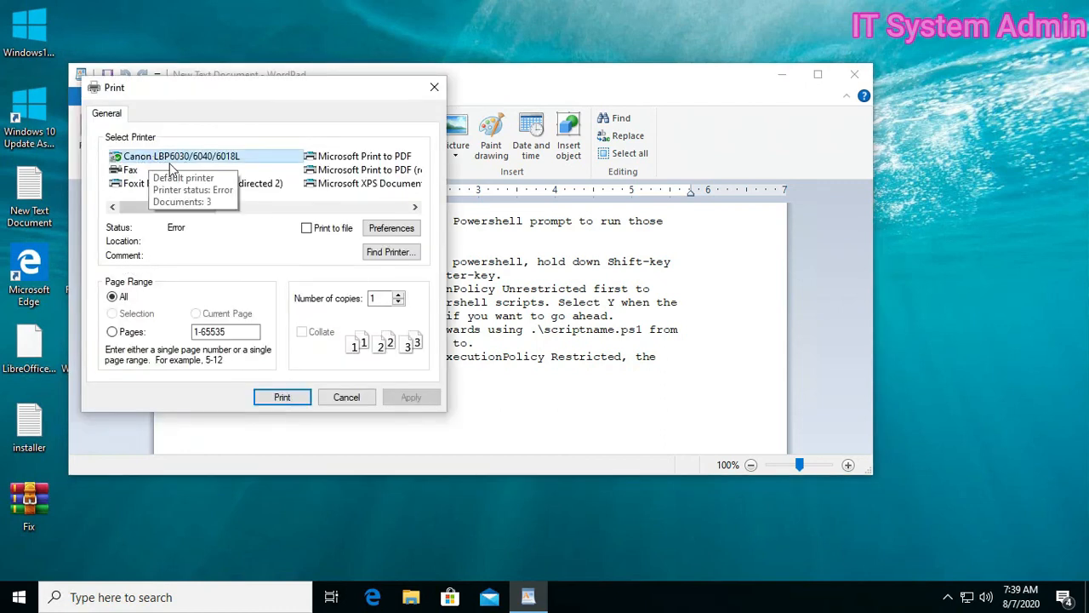
pyautogui.moveTo(259, 166)
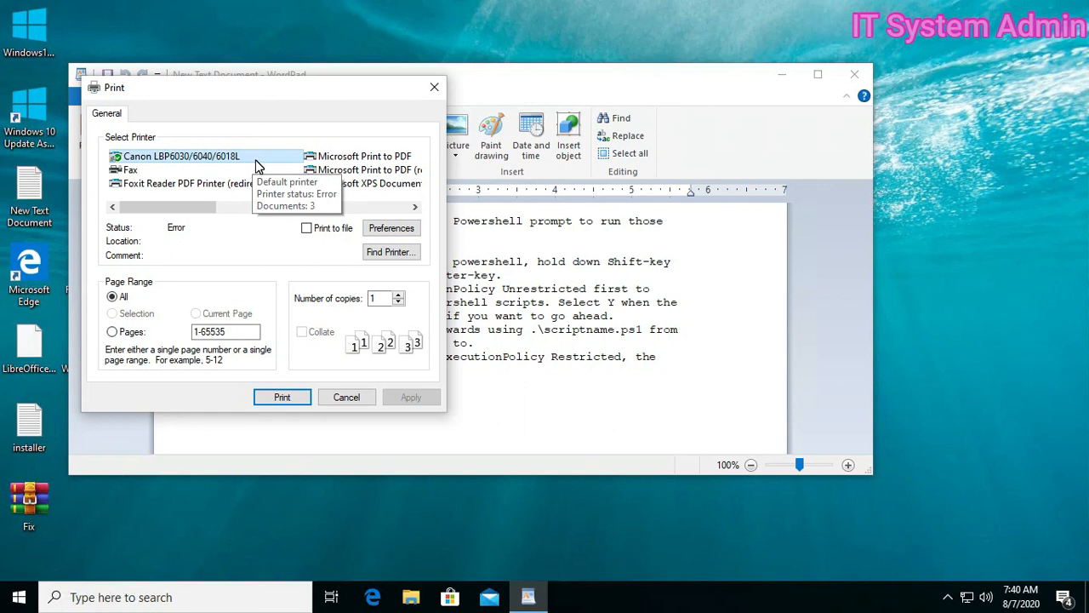
pyautogui.moveTo(259, 168)
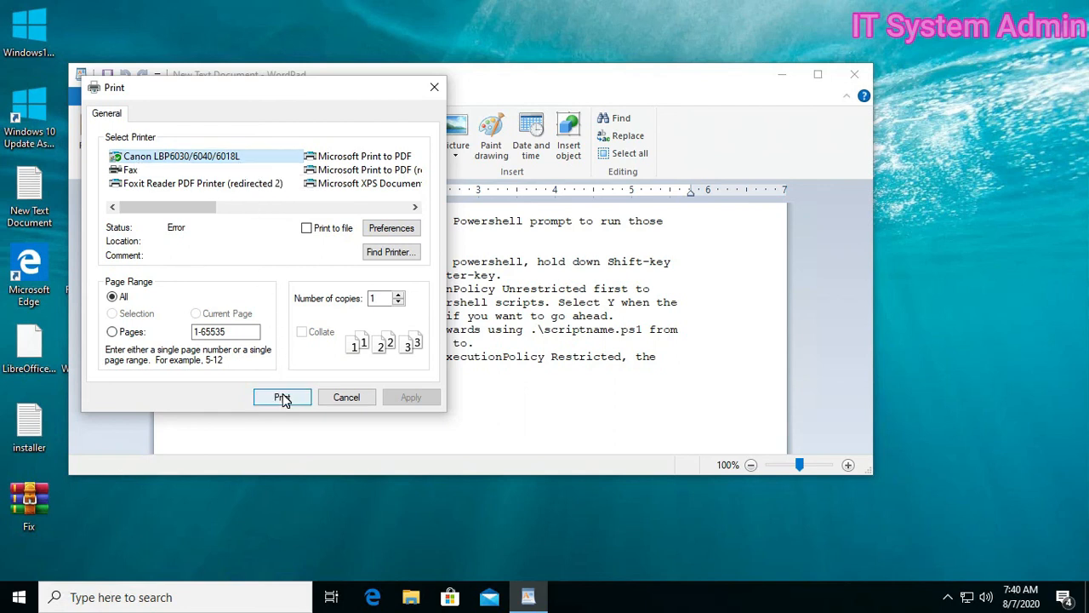
pyautogui.click(281, 397)
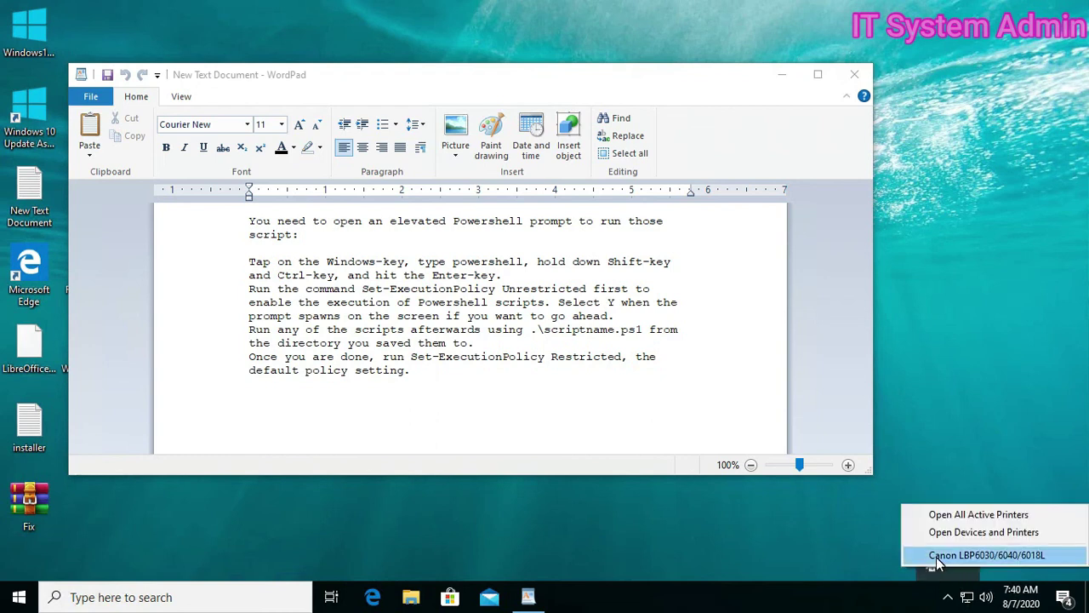
pyautogui.click(987, 555)
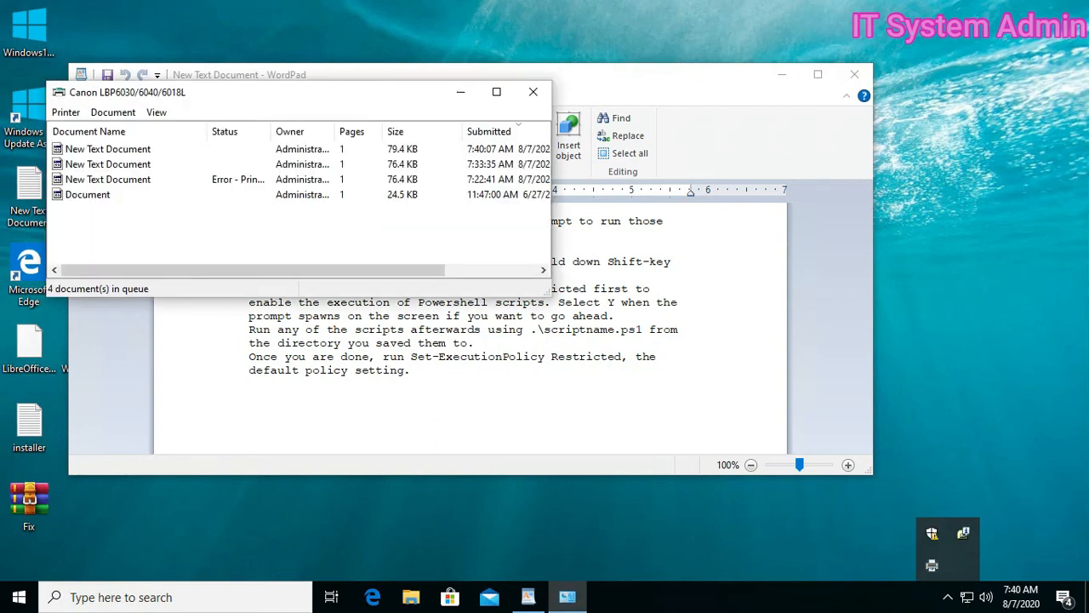
pyautogui.click(88, 194)
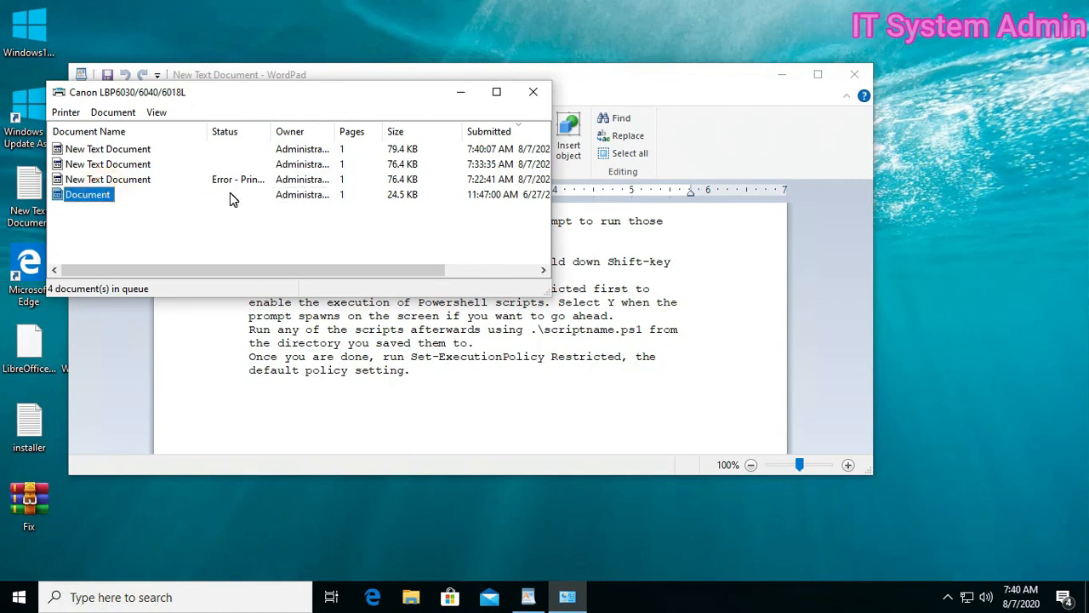
pyautogui.moveTo(299, 209)
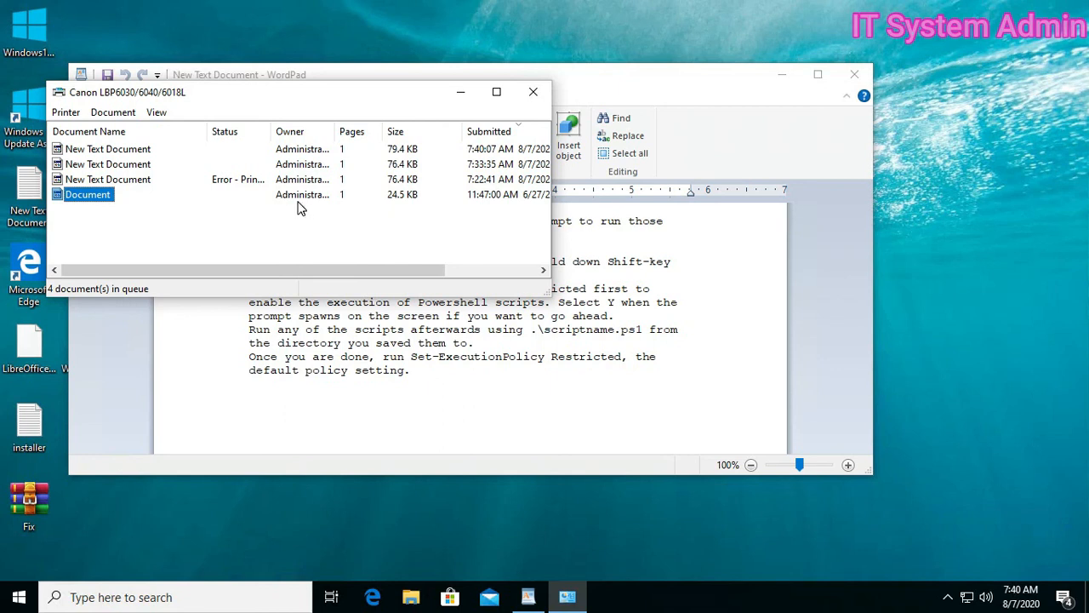
pyautogui.moveTo(300, 194)
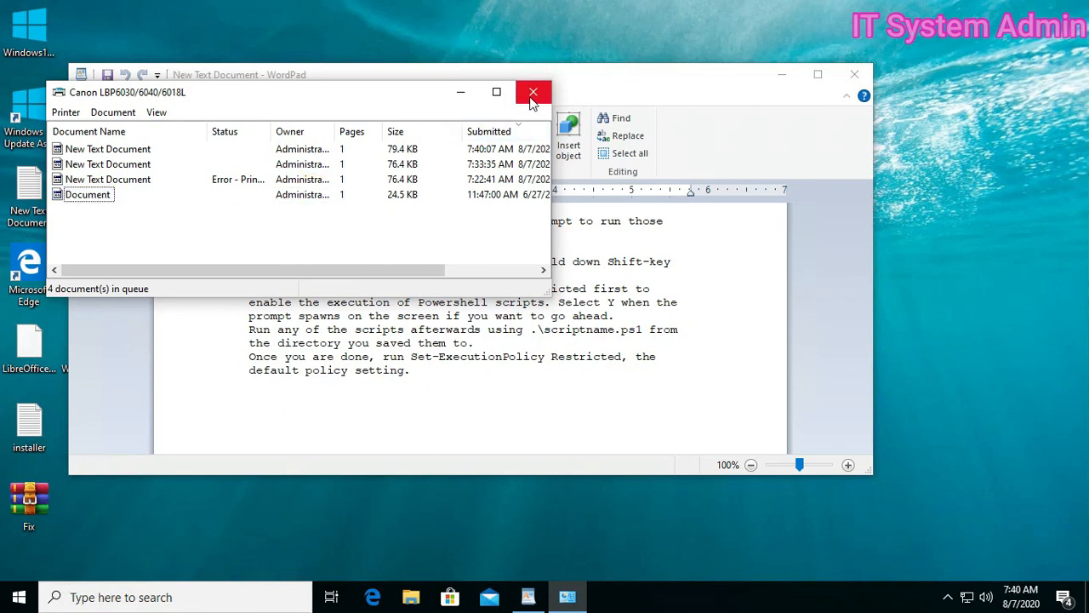
pyautogui.click(533, 92)
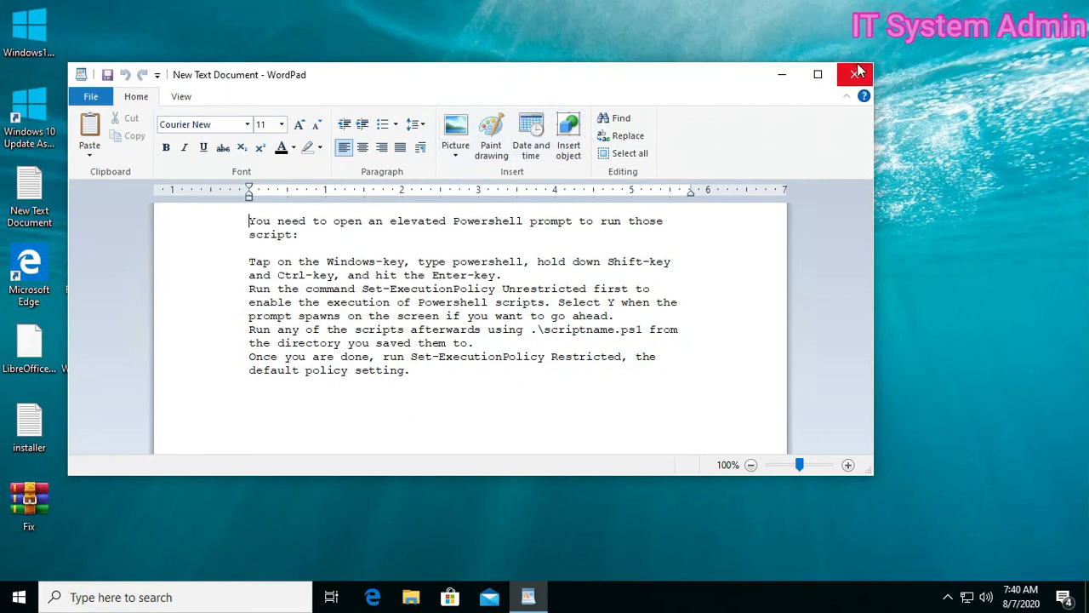